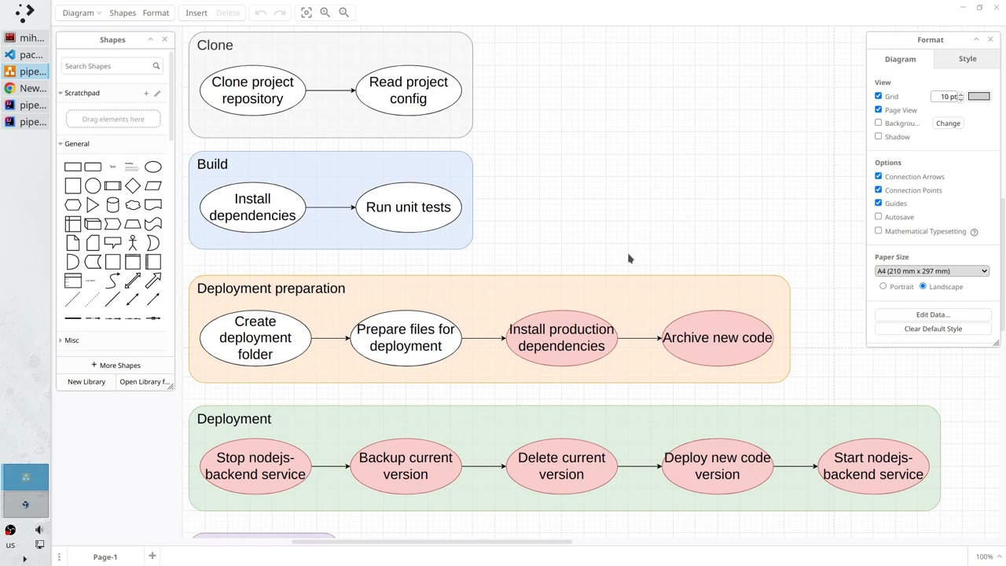
Step: Switch from the draw.io pipeline diagram to the pipeline-shared-lib project in IntelliJ IDEA
left_click(562, 337)
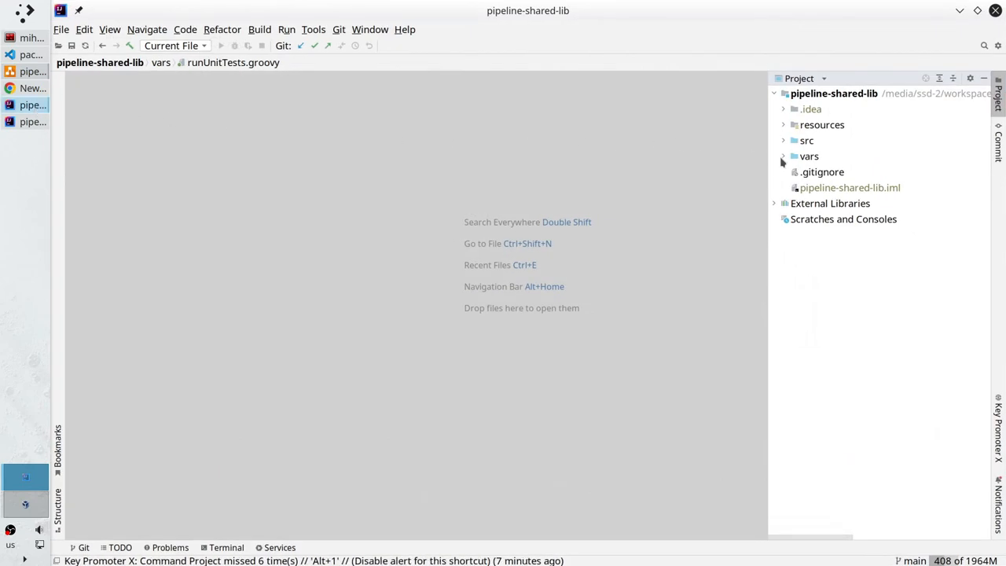
Step: Open vars/installDependencies.groovy and add 'boolean onlyProductionDependencies = false' to call()
left_click(784, 156)
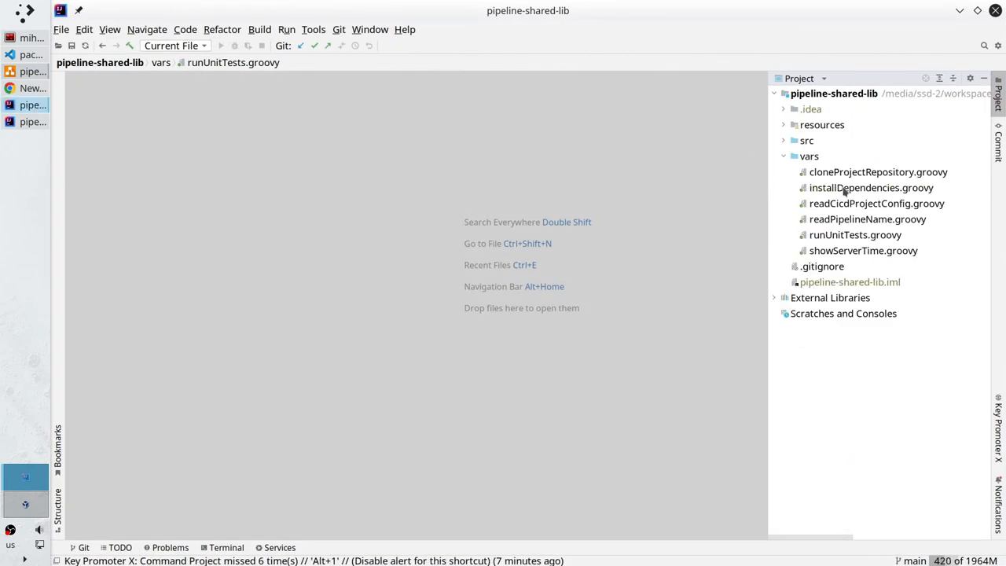
double_click(871, 187)
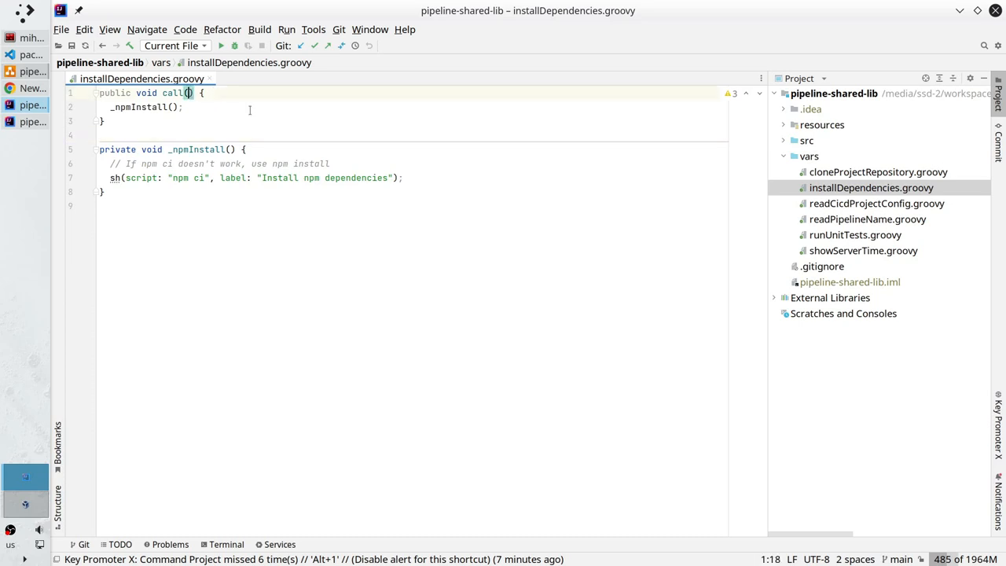
type("boolean")
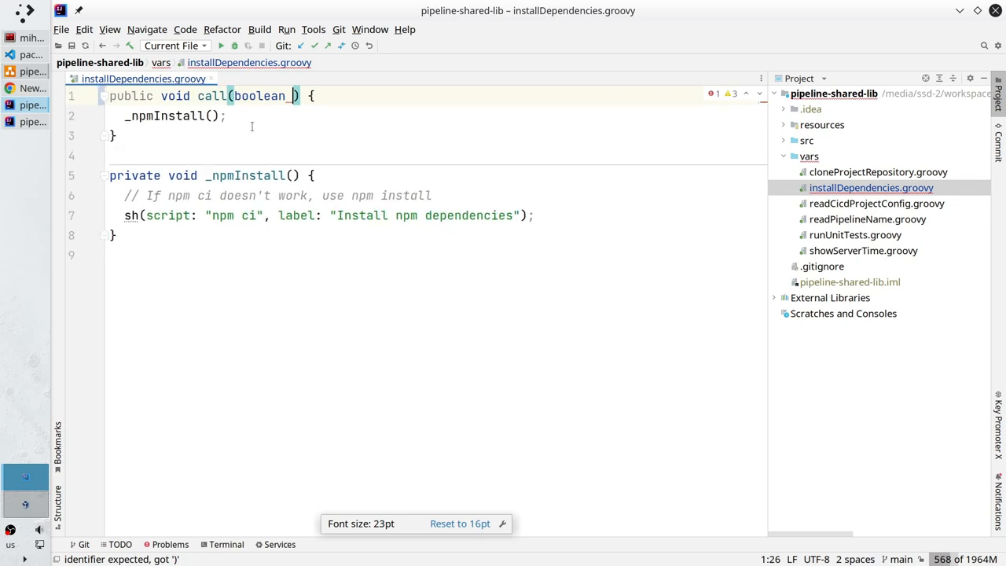
type("onlyProductionDependencies")
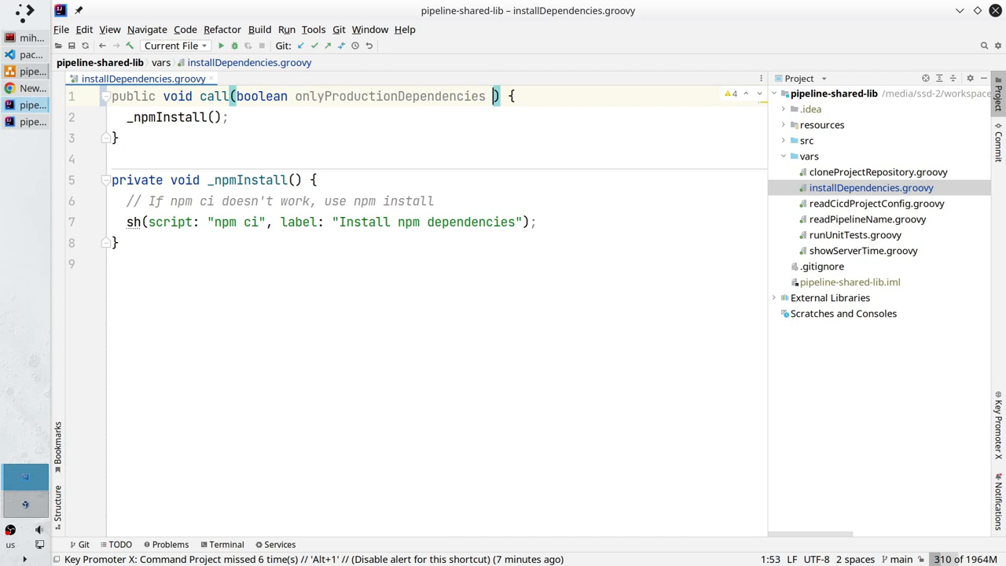
type("=")
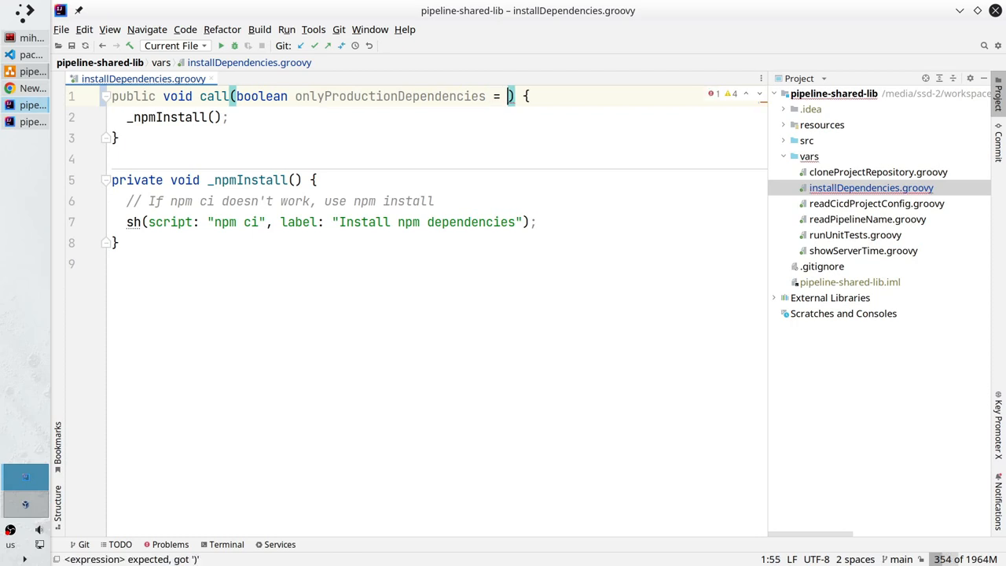
type("false")
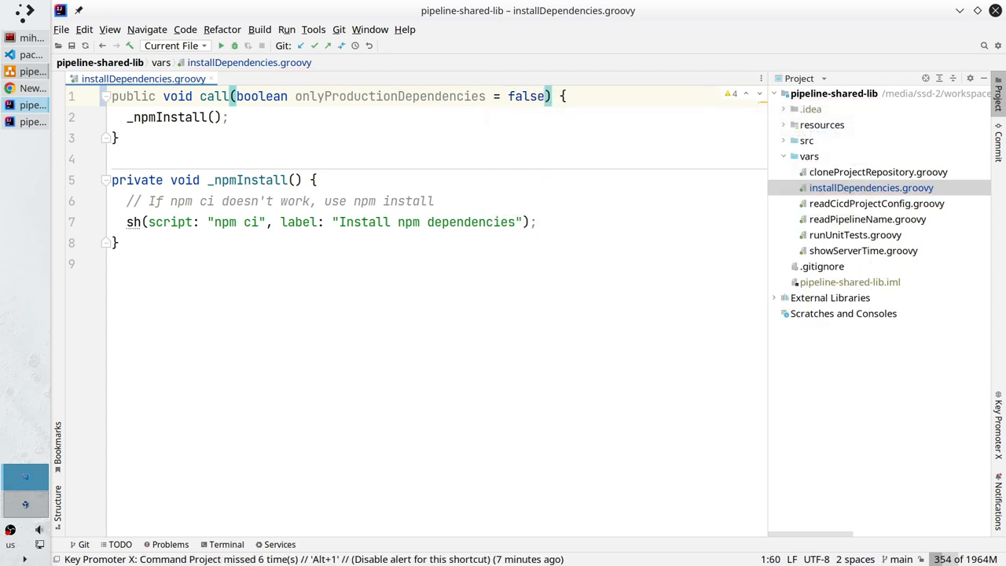
Step: Pass onlyProductionDependencies to _npmInstall and declare it there as a boolean parameter
left_click(228, 117)
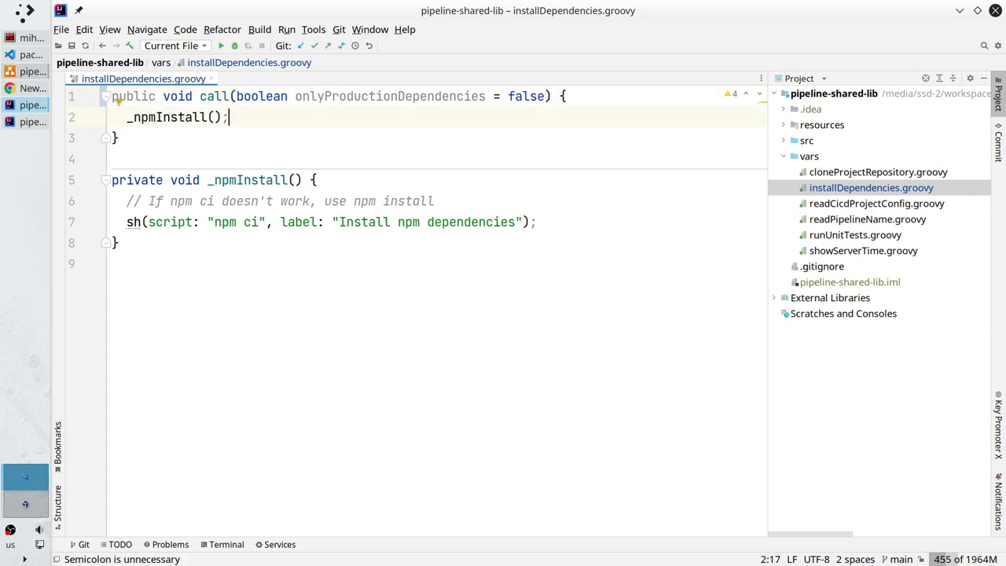
type("onlyProductionDependencies")
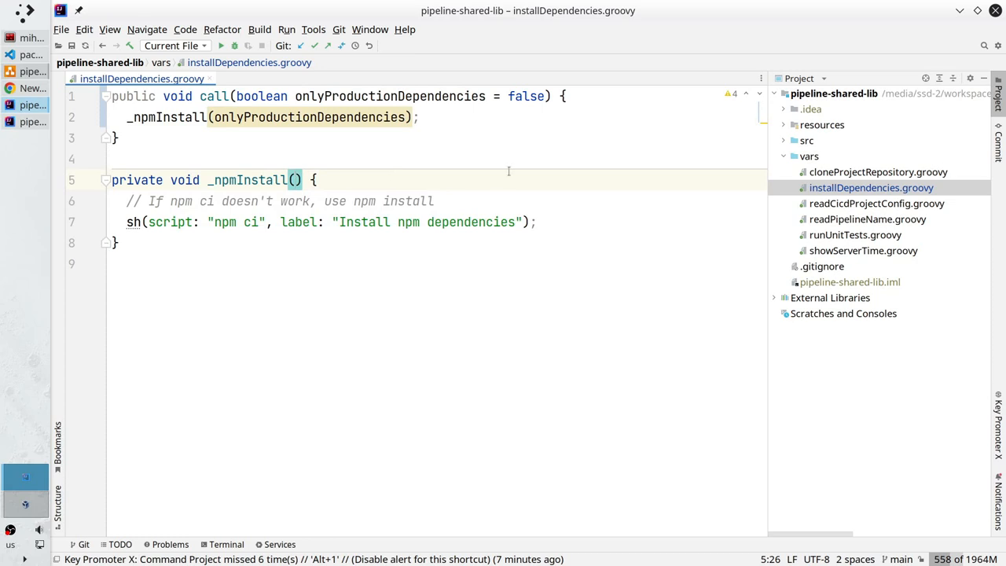
type("bo")
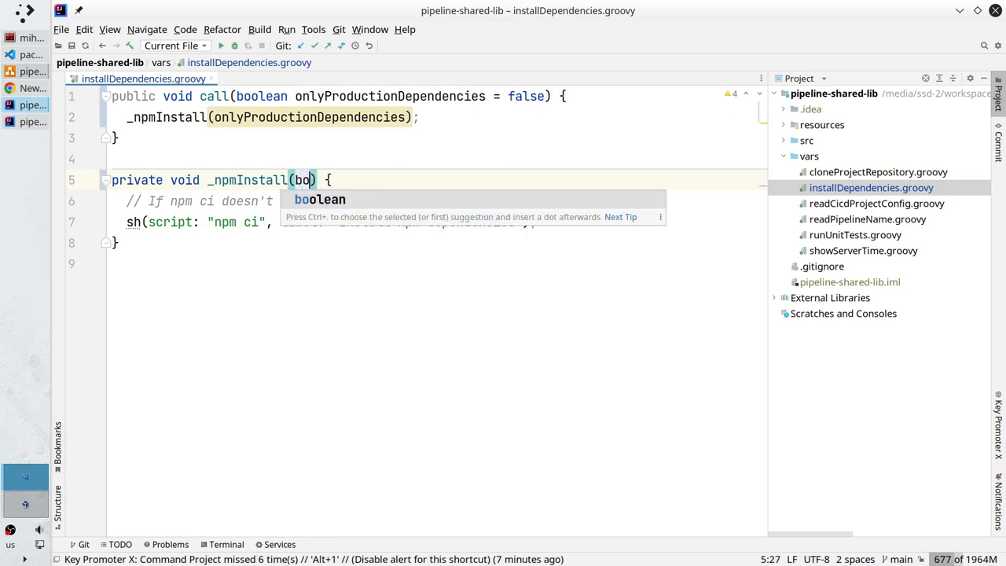
type("oolean on")
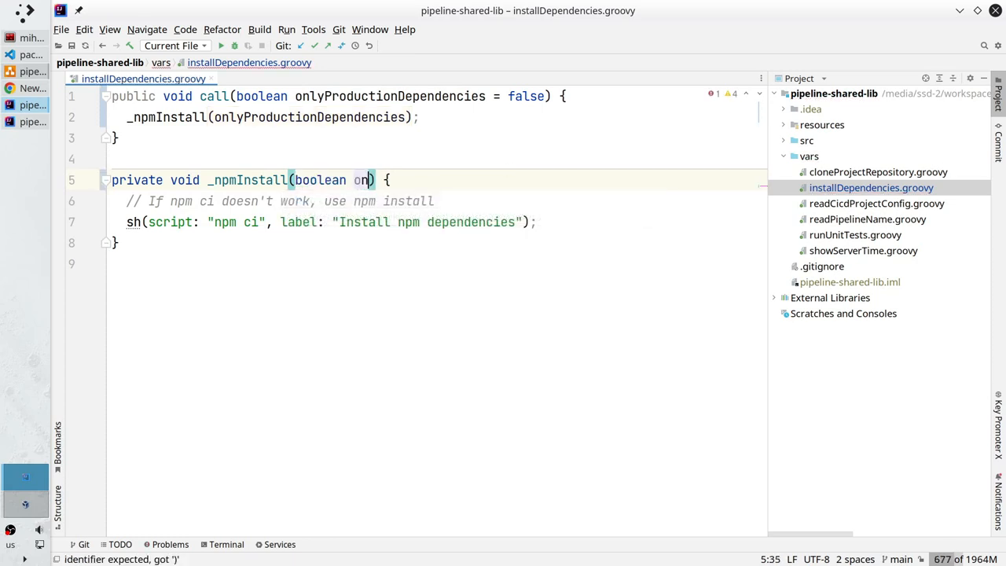
type("lyProductionDependencies")
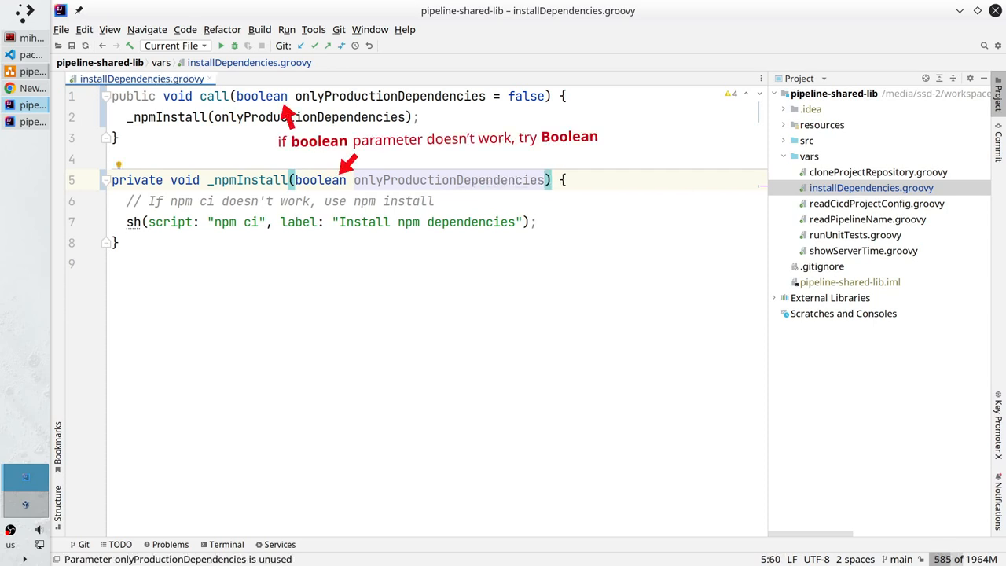
Step: In Konsole, run 'npm ci --help' and 'npm install --help' to check the --omit option
key("Enter")
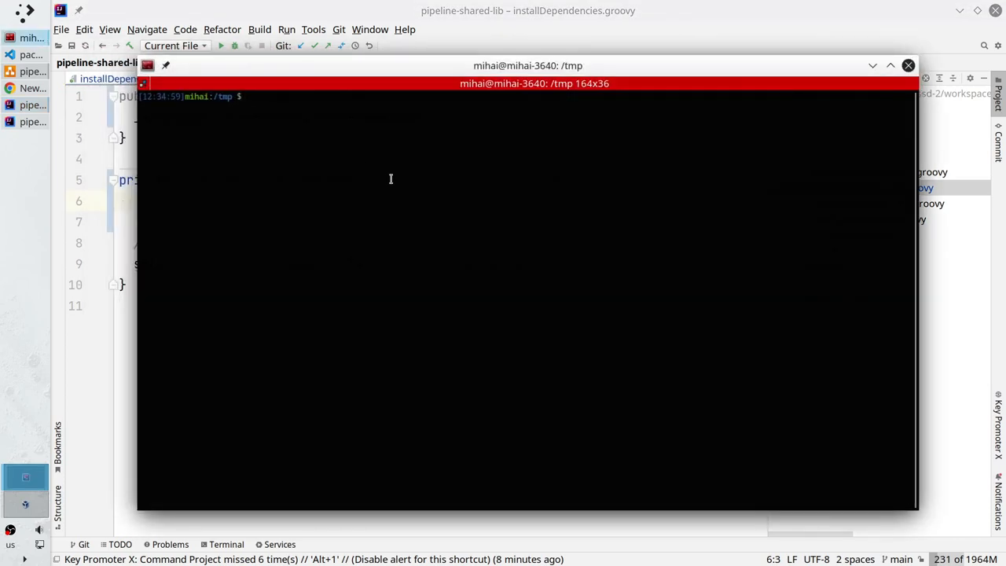
type("npm ci --help")
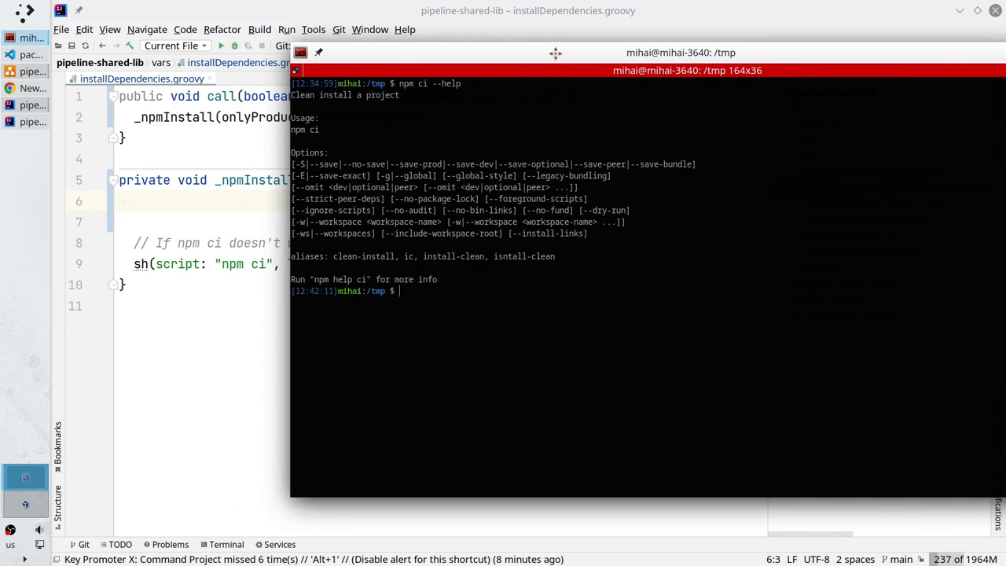
type("npm install")
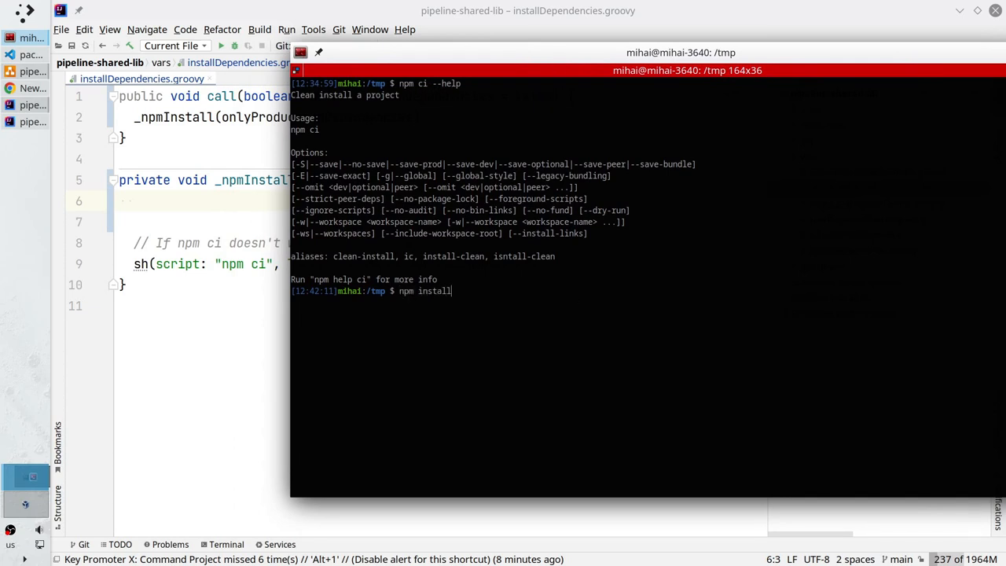
type("--help")
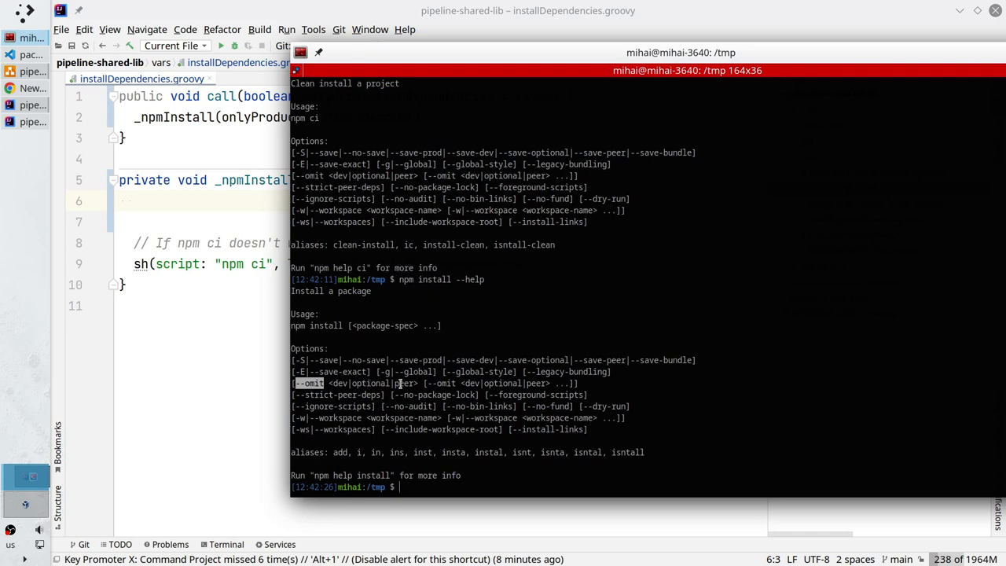
mouse_move(348, 384)
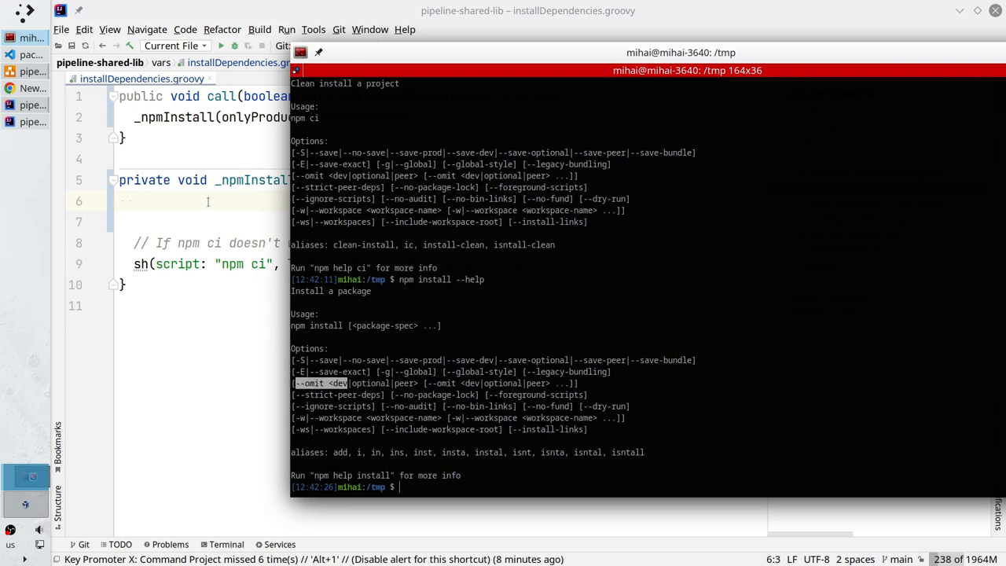
Step: Define omitDevFlag as "--omit=dev" for production installs, else empty, and append it to npm ci
type("fi")
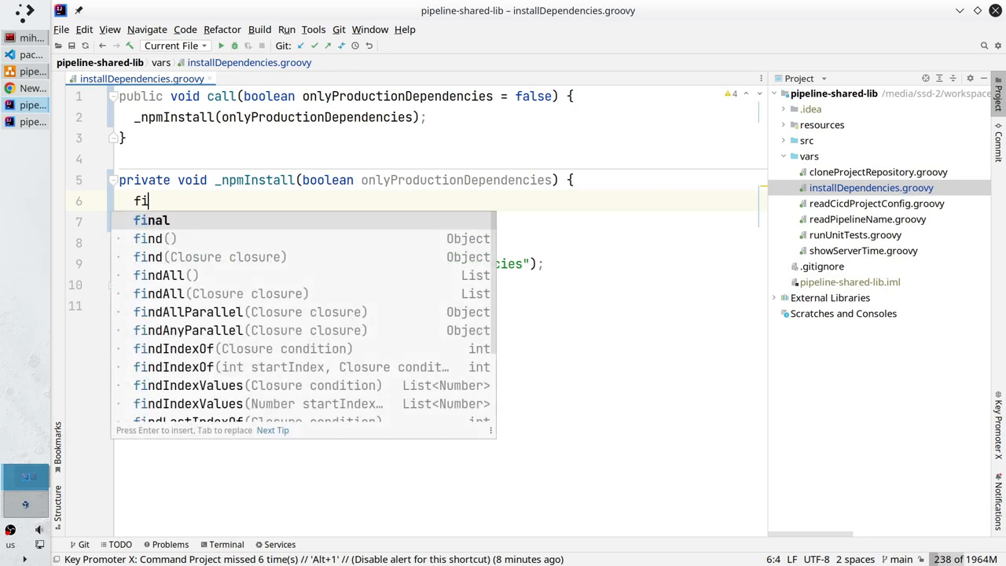
type("nal String o")
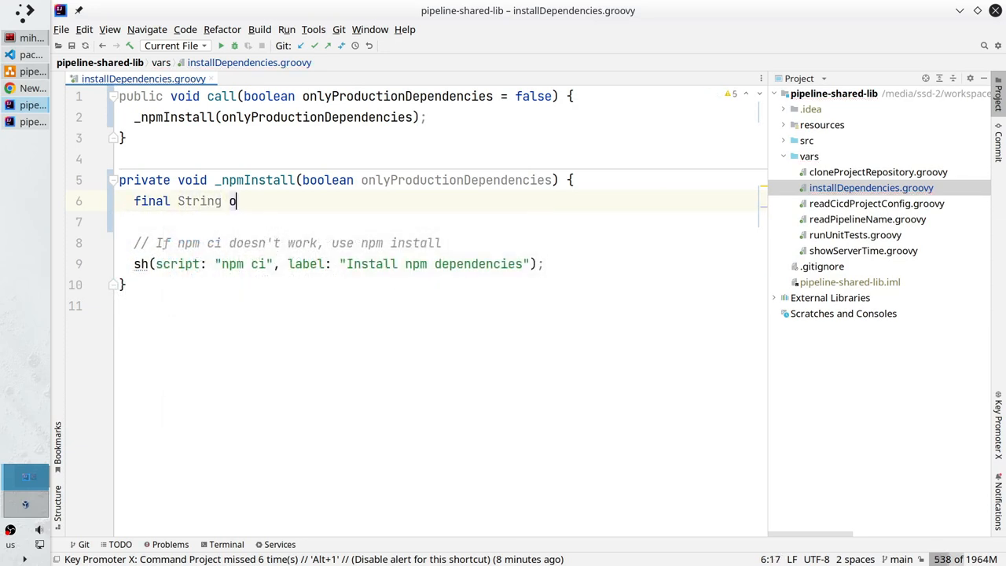
type("mitDevFl")
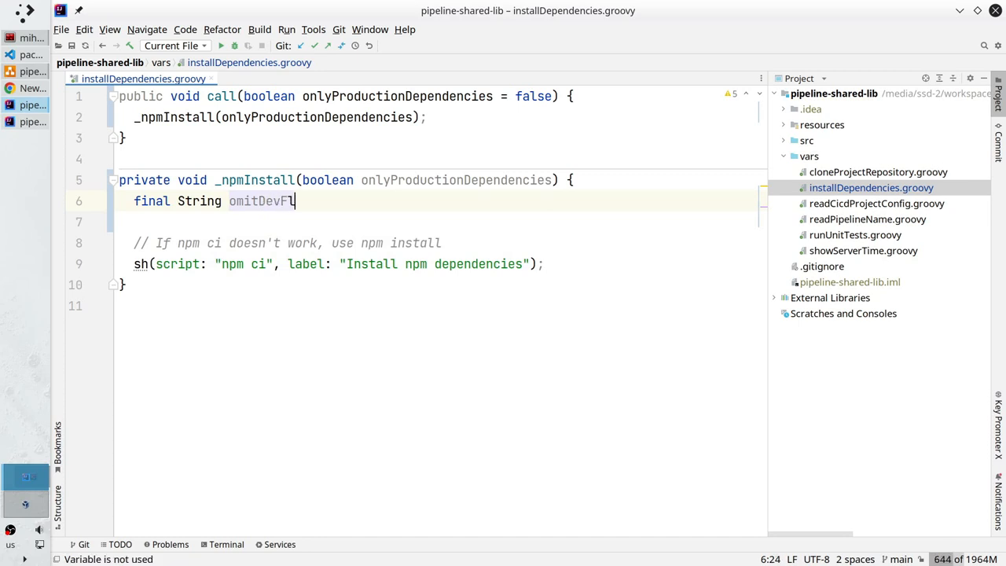
type("ag =")
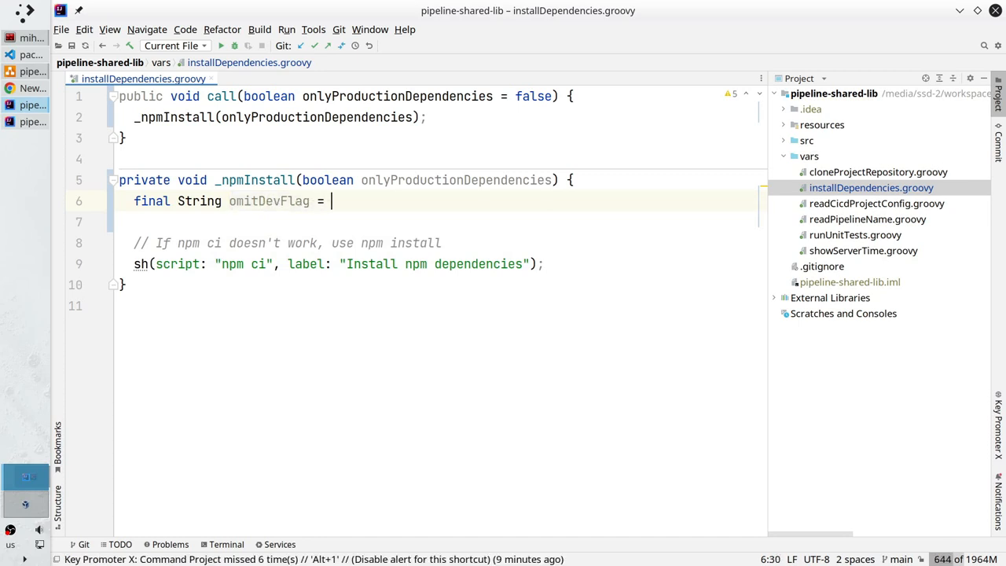
type("onlyProductionDependencies ? \"")
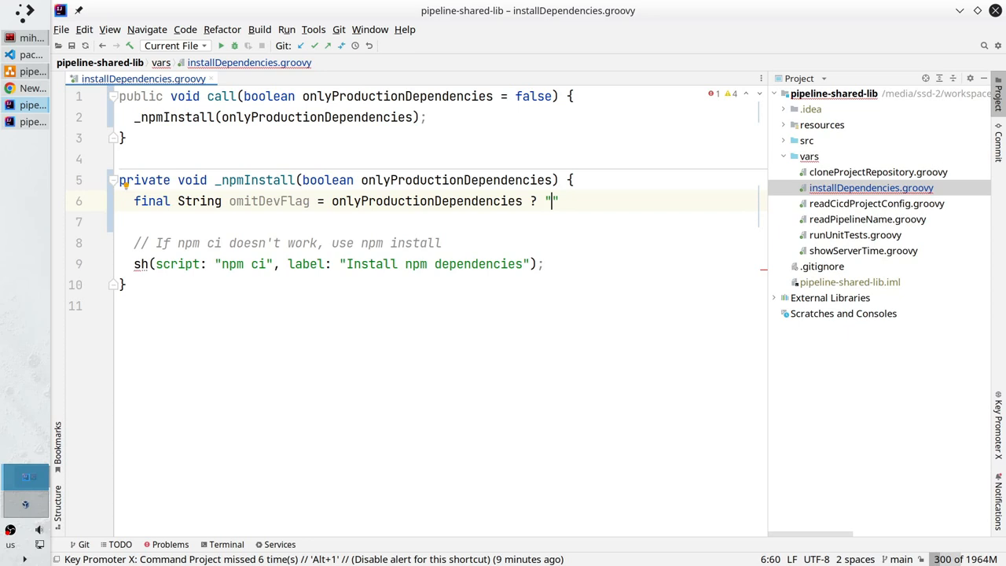
type("--omit <dev")
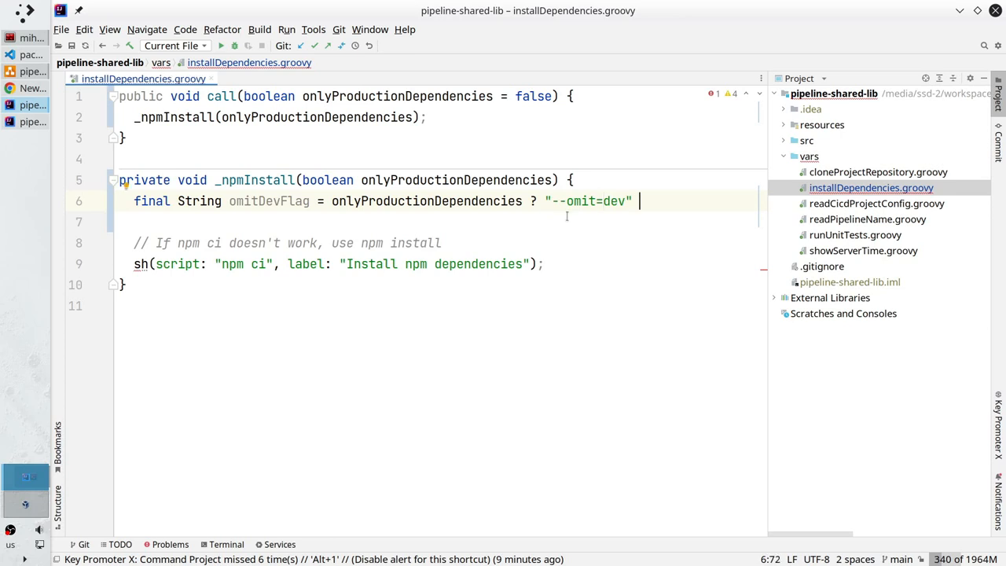
double_click(426, 201)
type(" :")
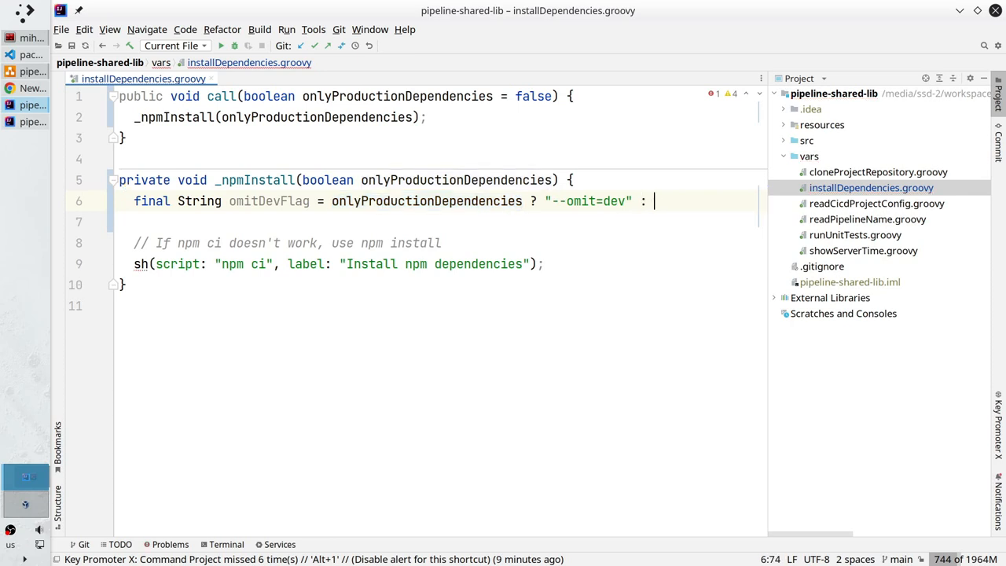
type("\"\";")
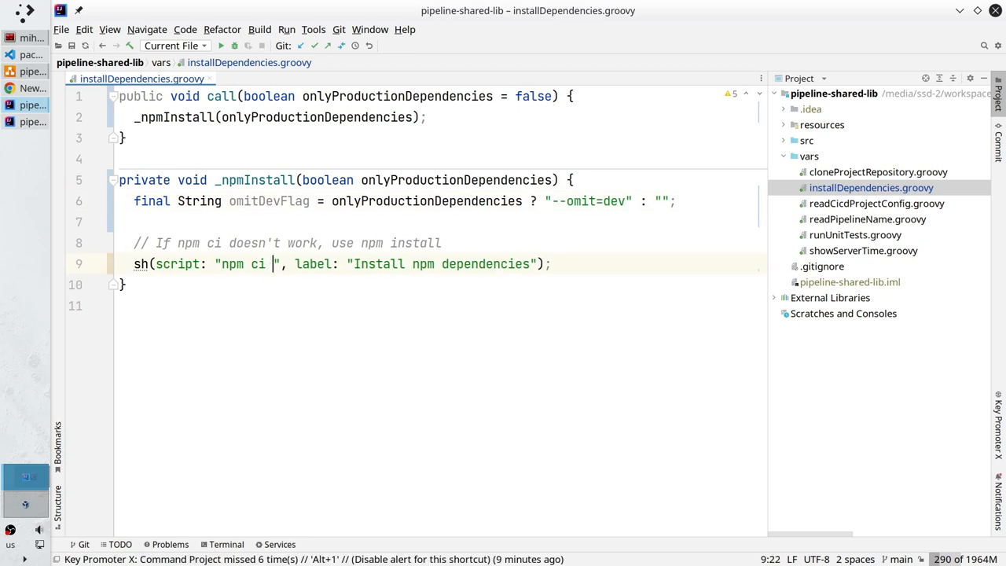
type("${")
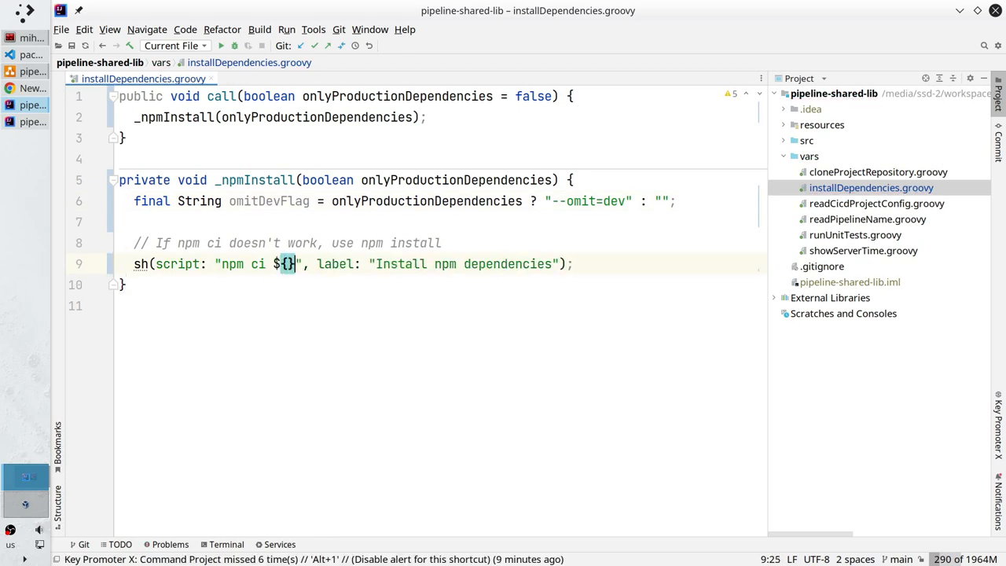
type("omitDevFlag")
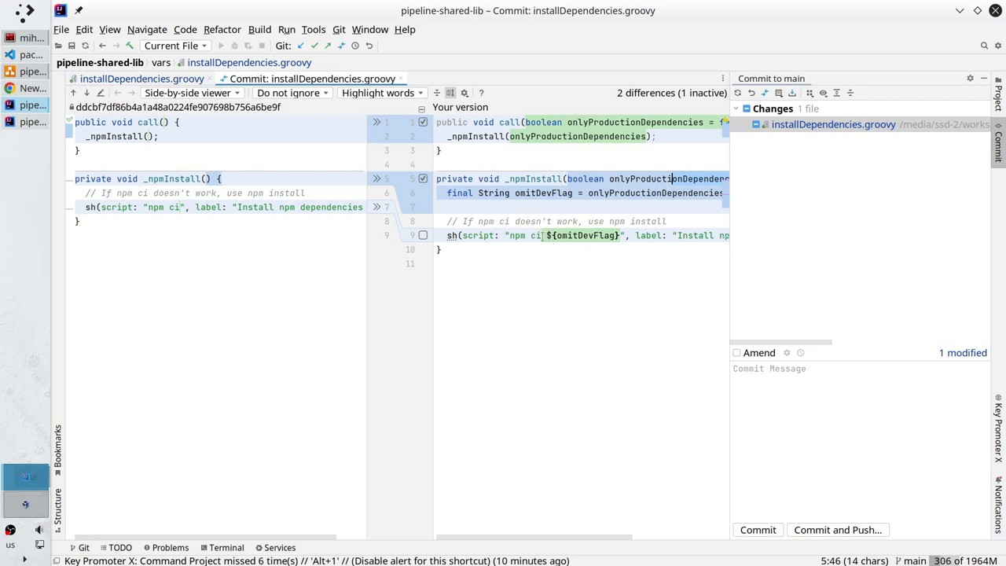
Step: Include the npm ci change; message 'Upgraded installDependencies.groovy script / Install production dependencies'
left_click(423, 236)
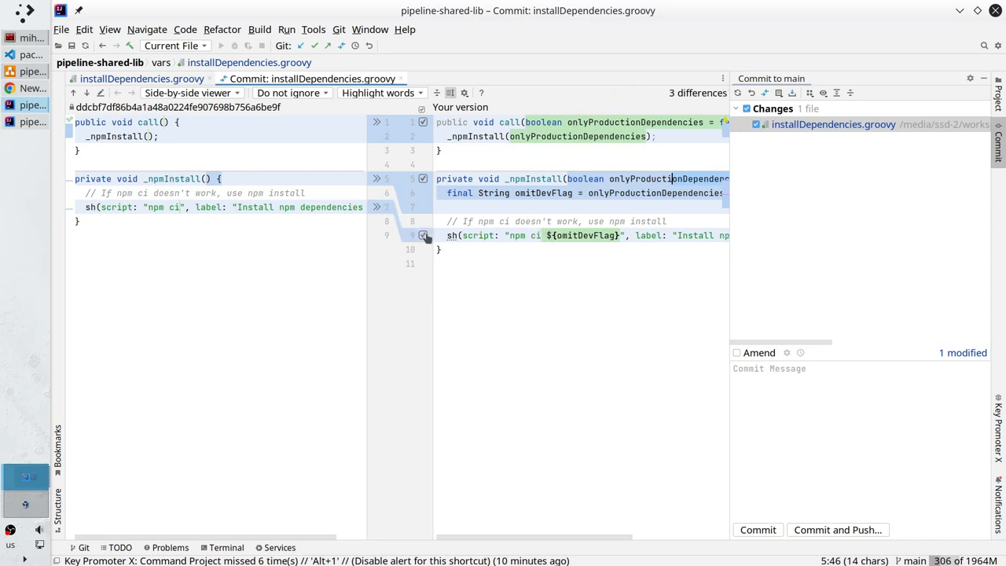
left_click(810, 380)
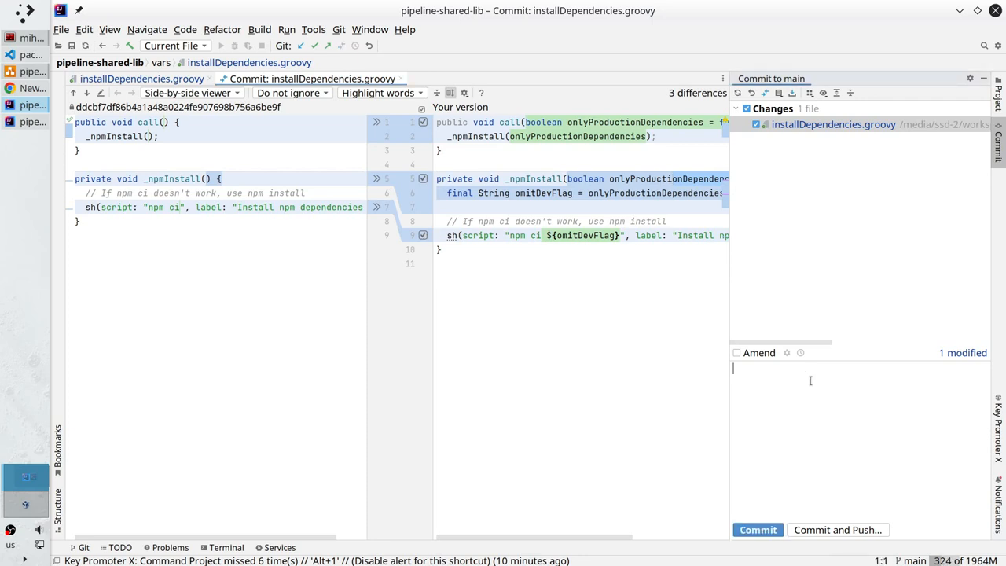
type("Upgraded installDependencies.groovy script")
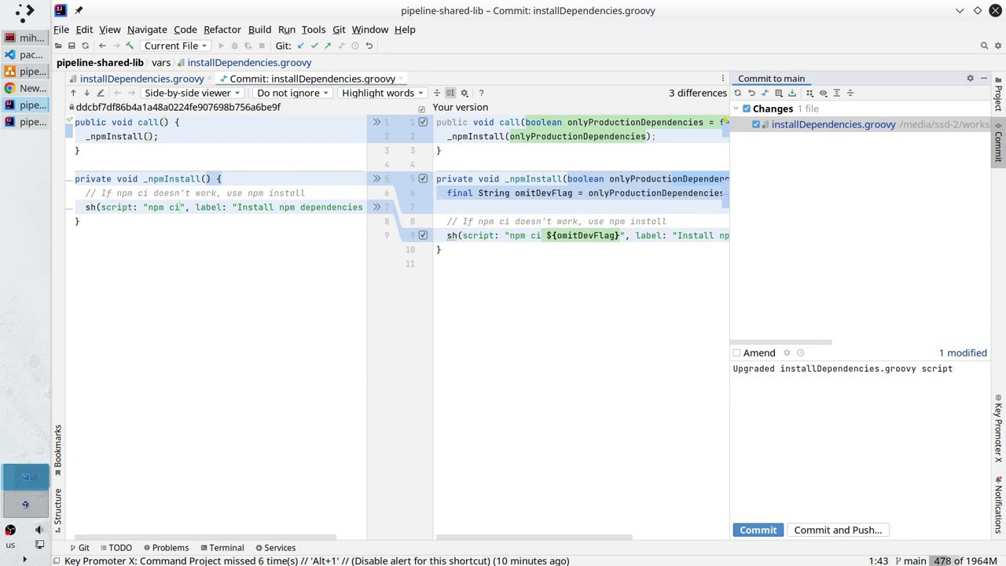
type("Install")
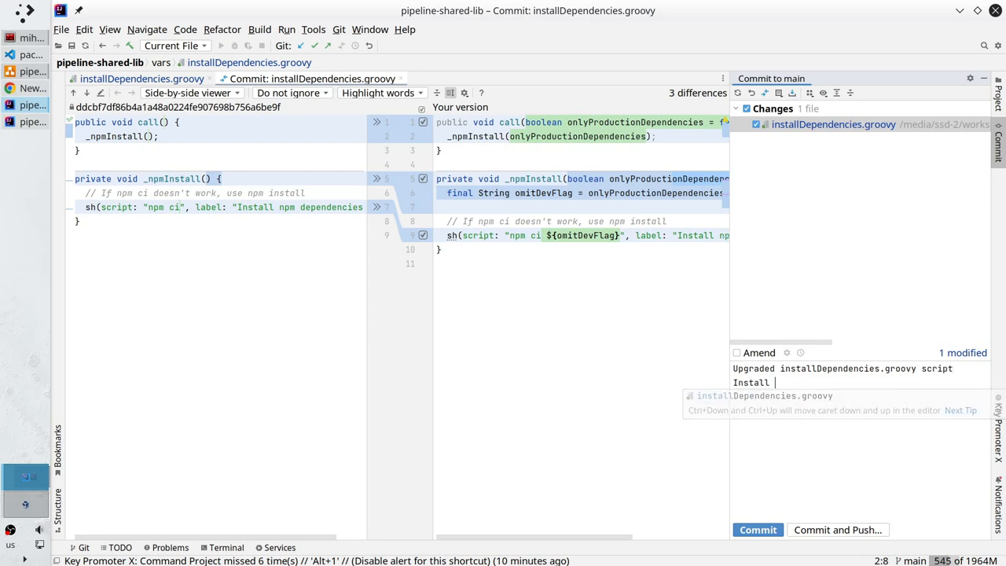
type("production depend")
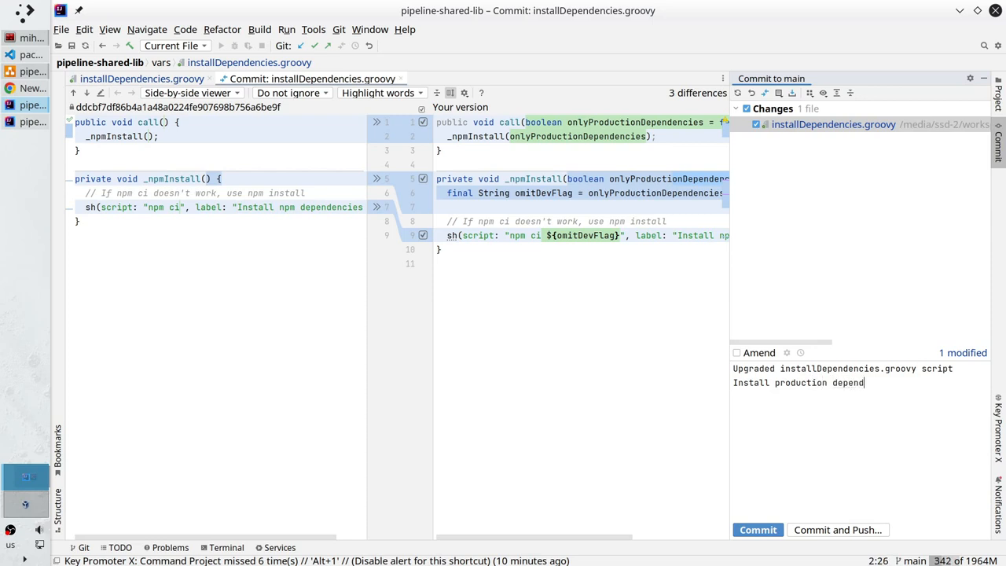
type("encies")
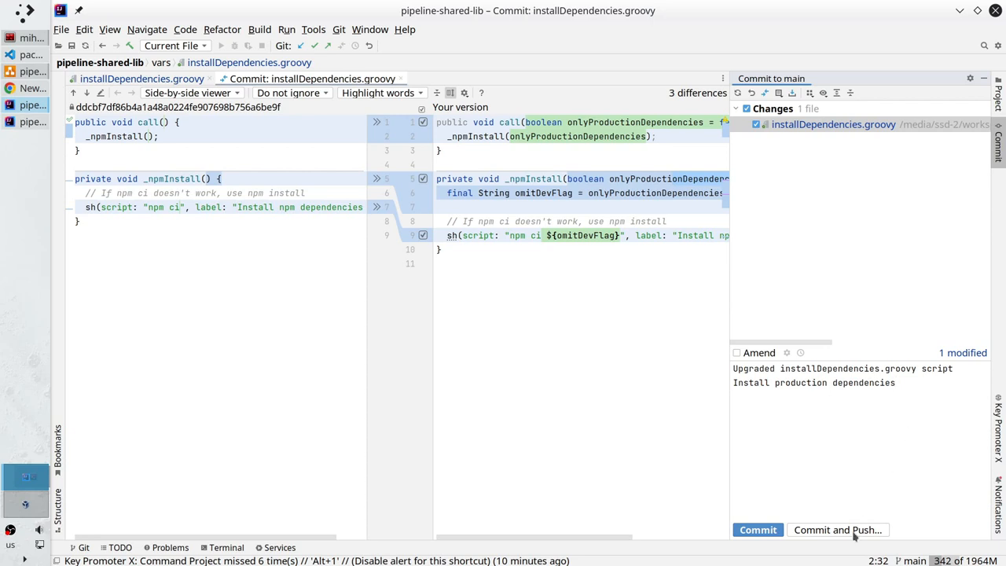
Step: Commit the installDependencies.groovy change and push it to origin main
left_click(838, 529)
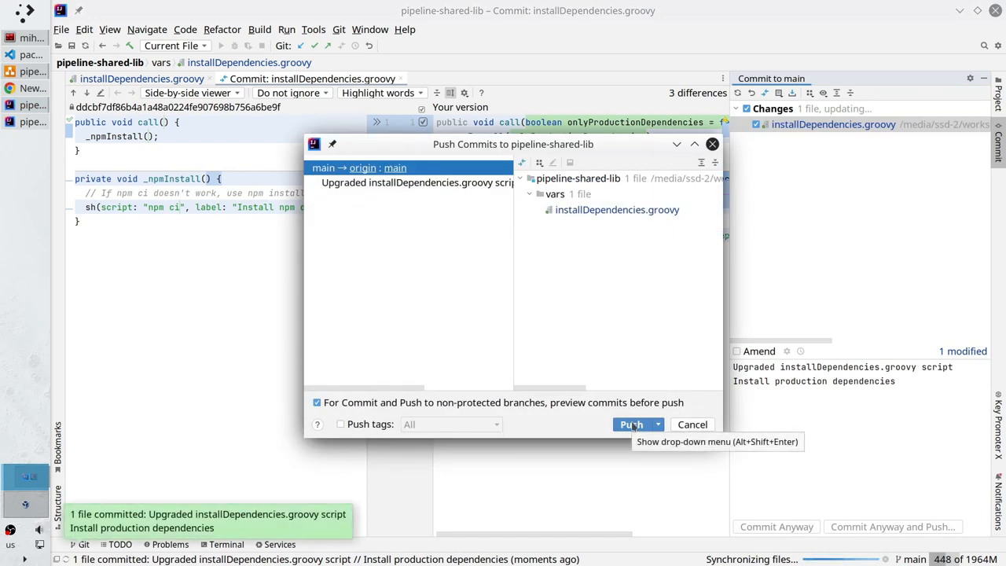
left_click(632, 424)
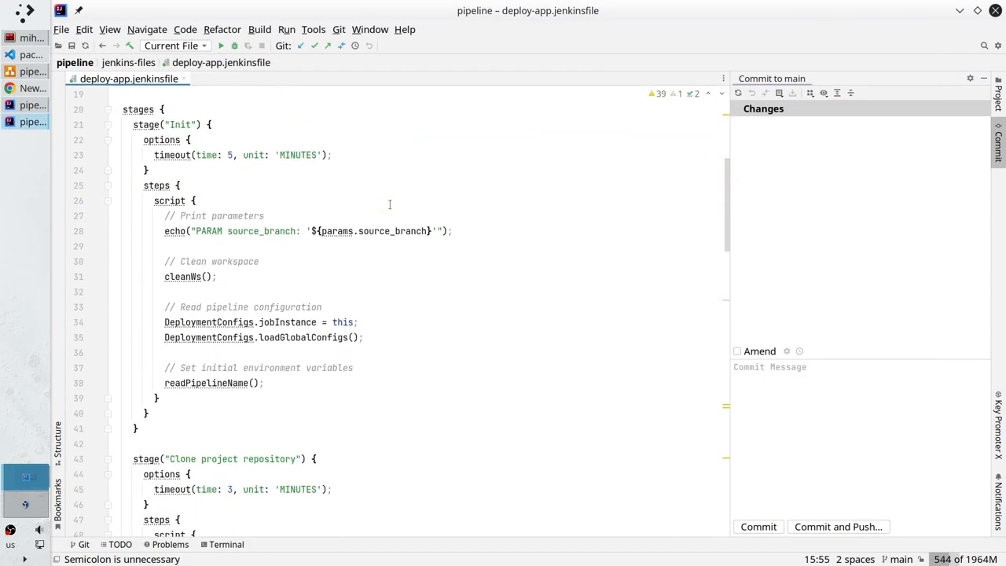
Step: Change the Install dependencies stage in deploy-app.jenkinsfile to call installDependencies(false)
scroll("down", 3)
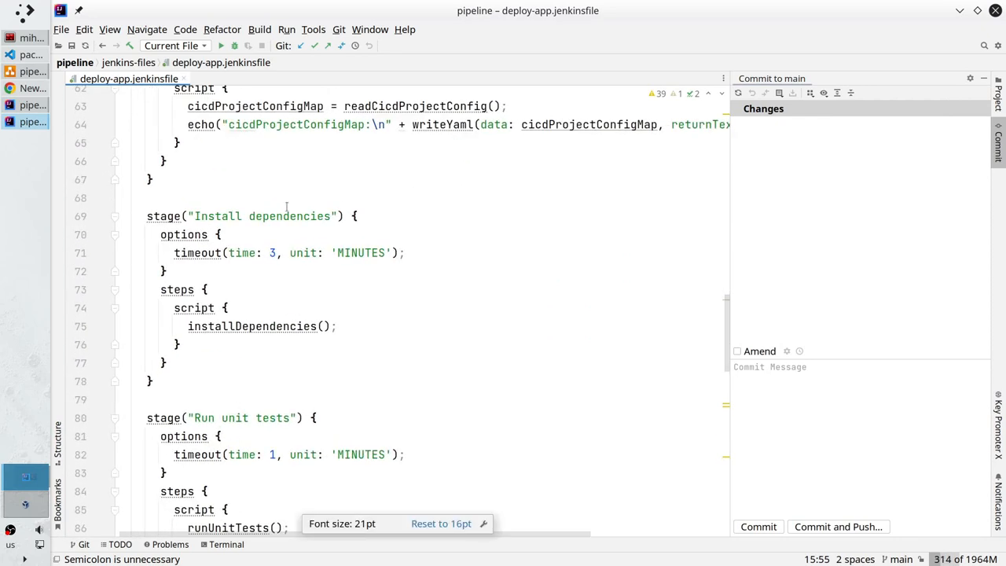
mouse_move(319, 302)
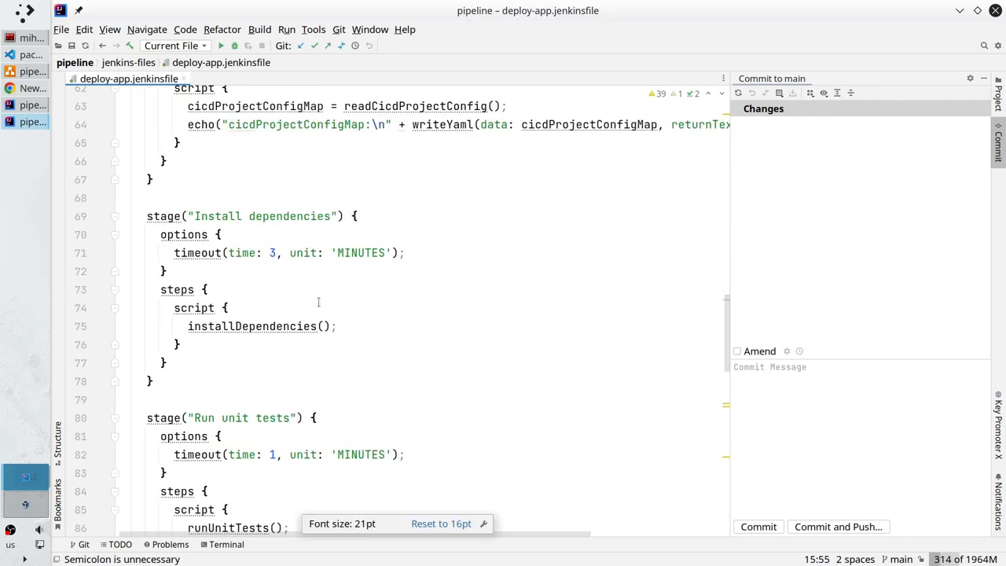
left_click(323, 326)
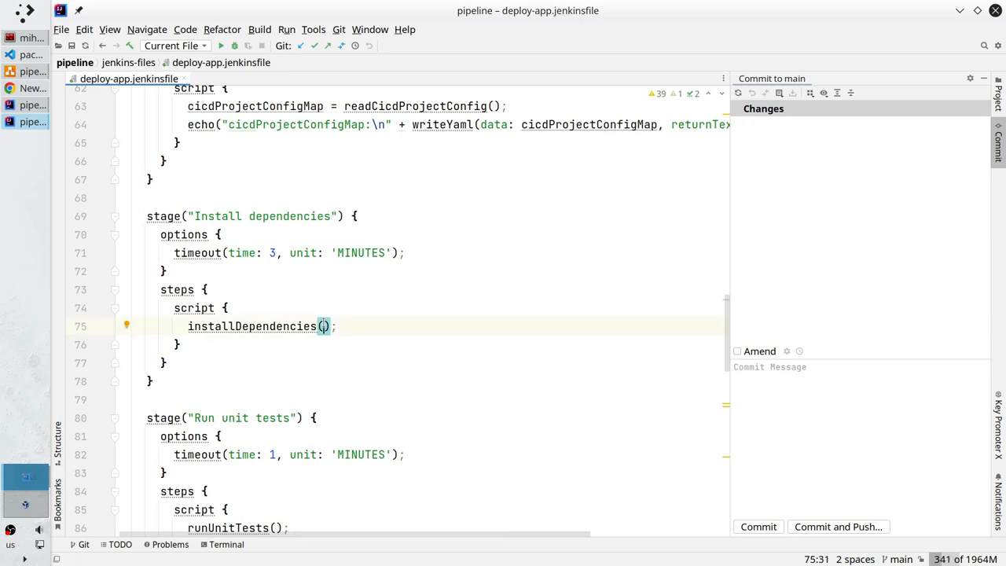
type("false")
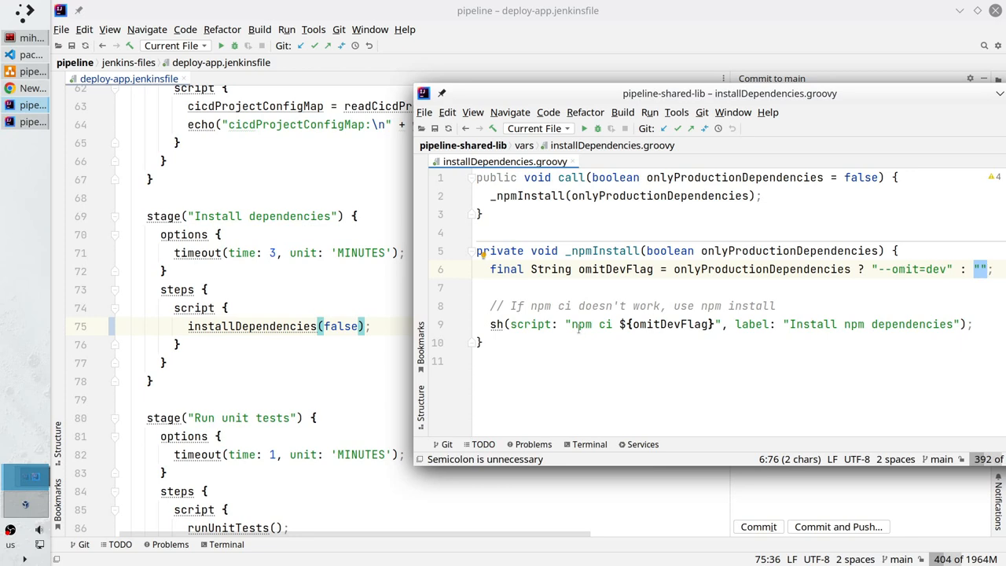
Step: Select the whole Install dependencies stage block, lines 69–78
double_click(581, 324)
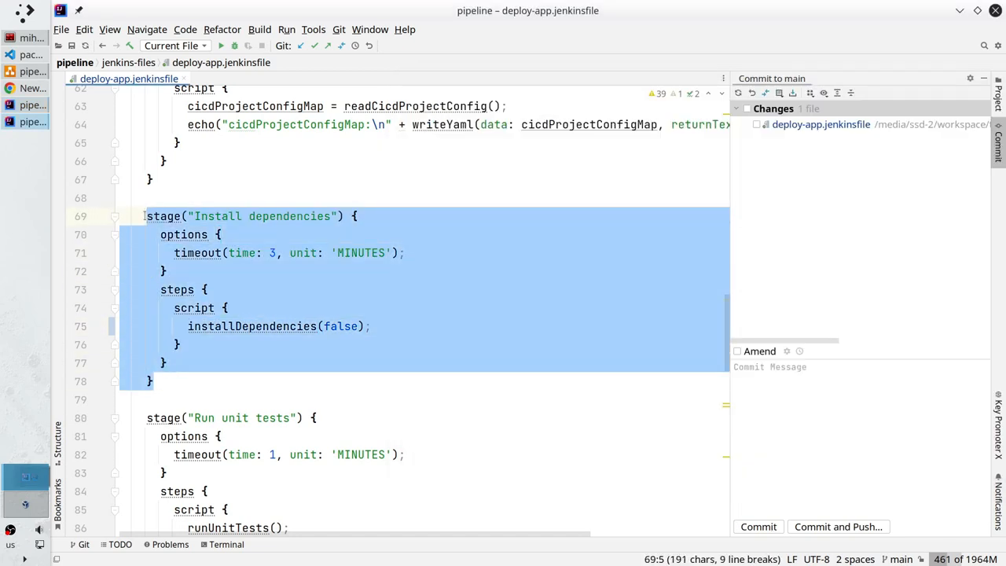
Step: Paste the stage after the last stage and rename it Install production dependencies
scroll("down", 3)
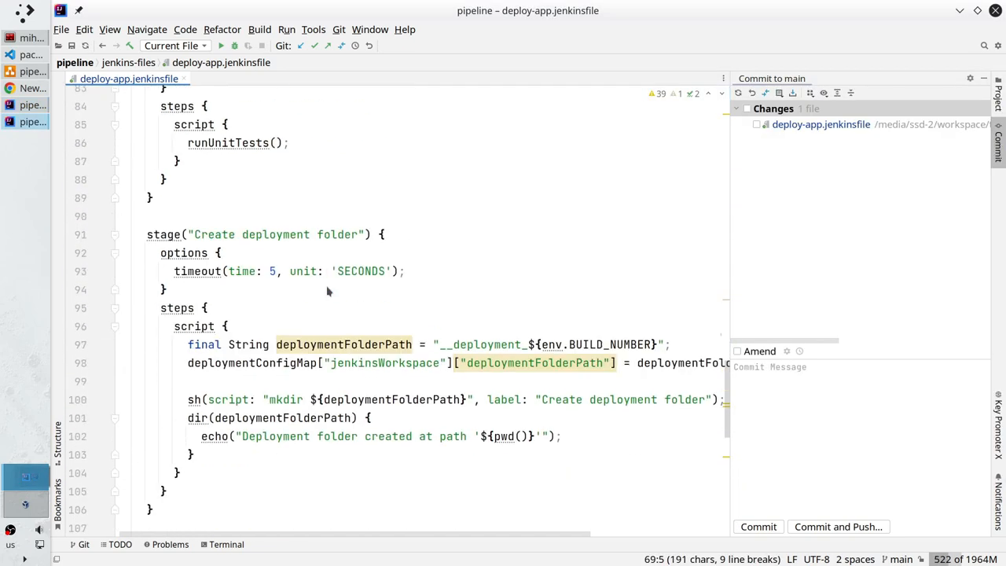
scroll("down", 3)
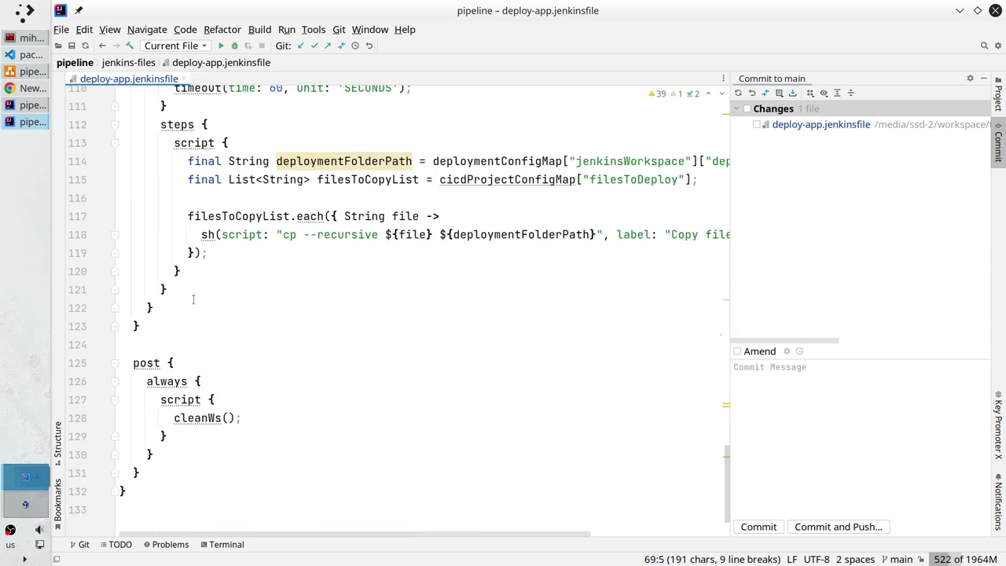
key("enter")
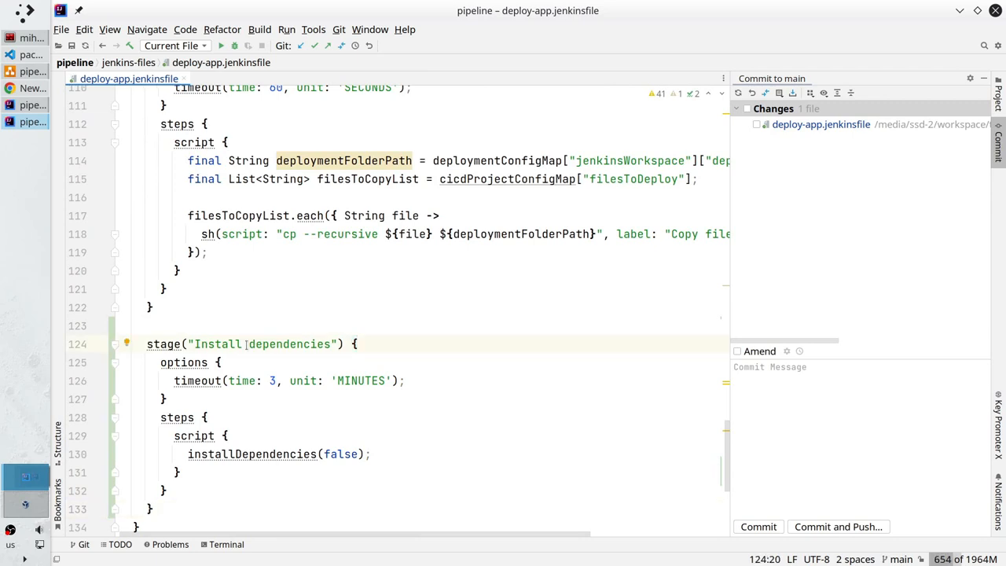
type("production")
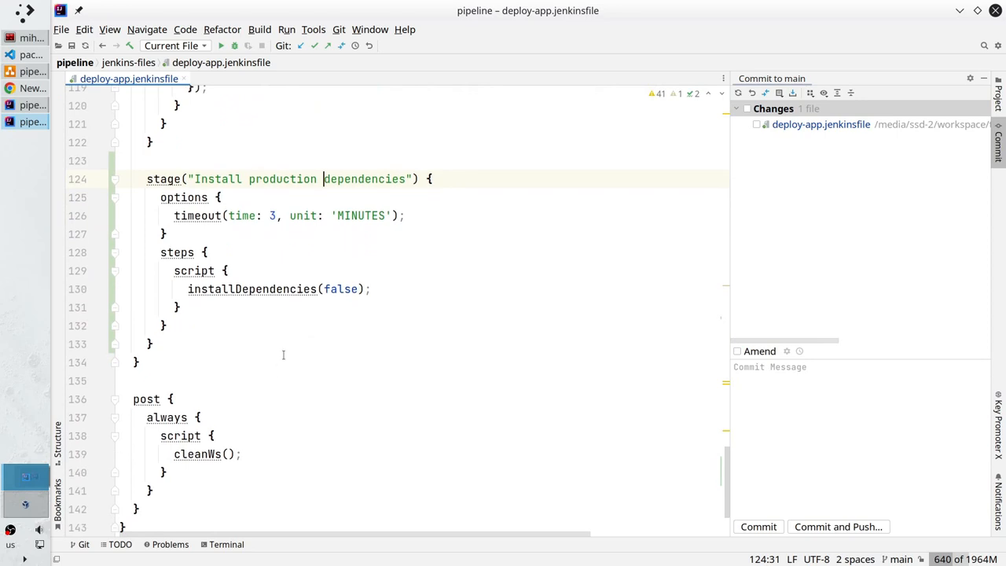
double_click(341, 288)
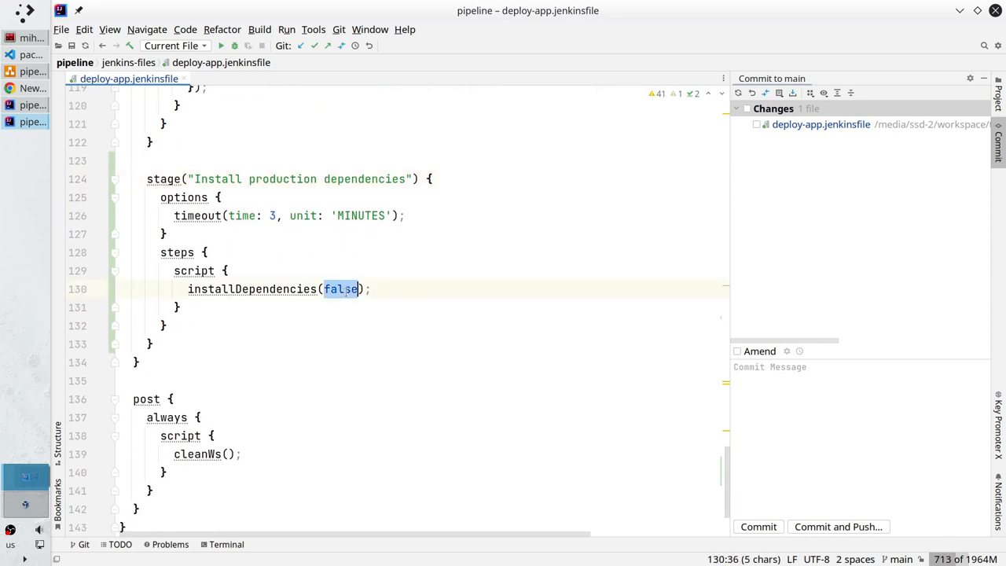
Step: Replace false with true in the production stage's installDependencies call
type("true")
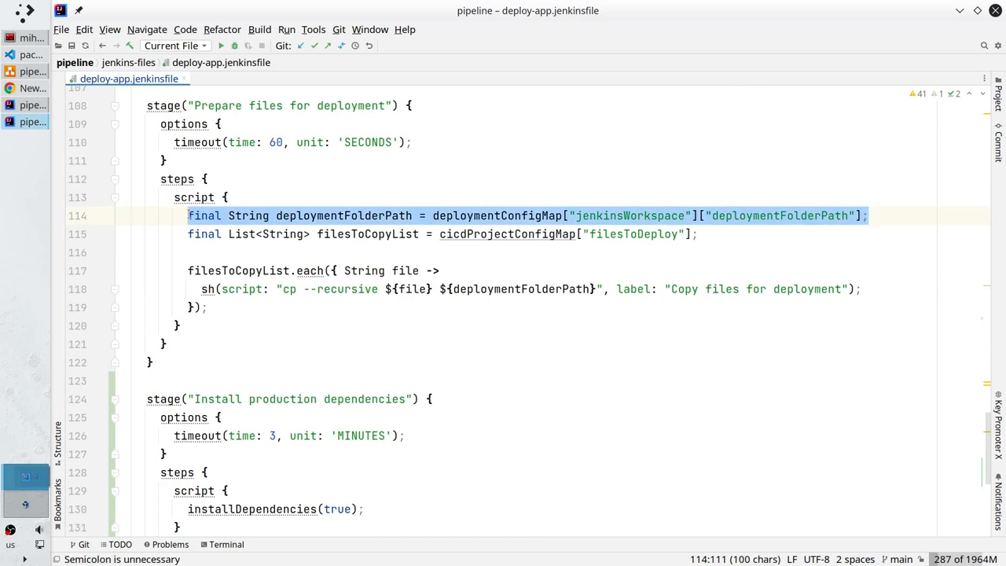
Step: Declare deploymentFolderPath from deploymentConfigMap and wrap installDependencies(true) in dir(deploymentFolderPath)
scroll("down", 3)
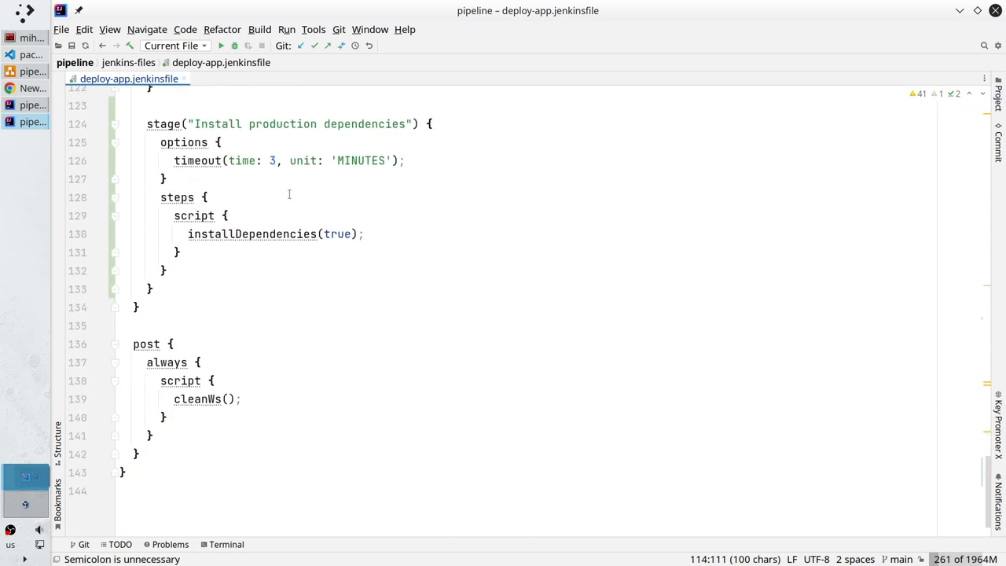
type("final String deploymentFolderPath = deploymentConfigMap[\"jenkinsWorkspace\"][\"deploymentFolderPath\"];")
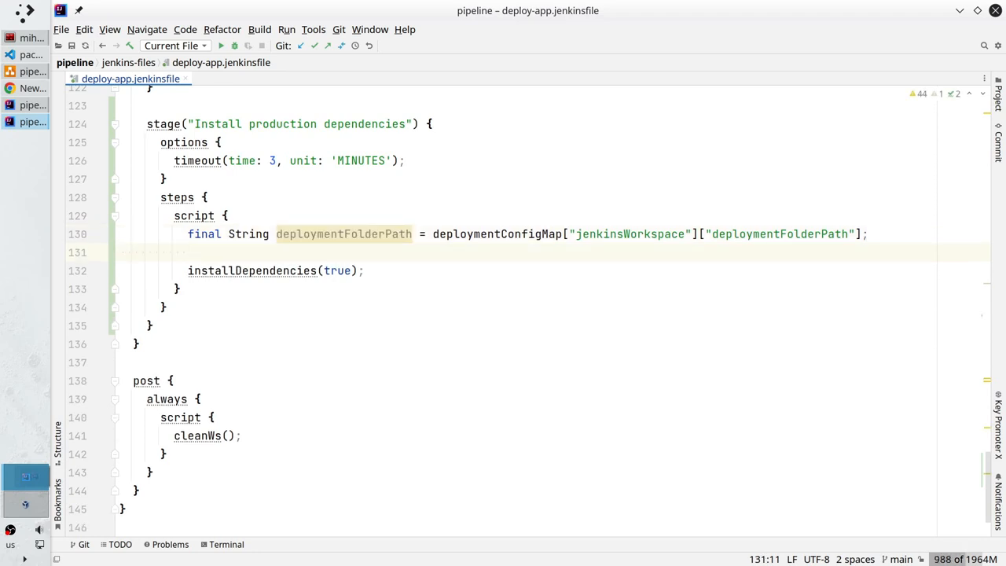
type("dir")
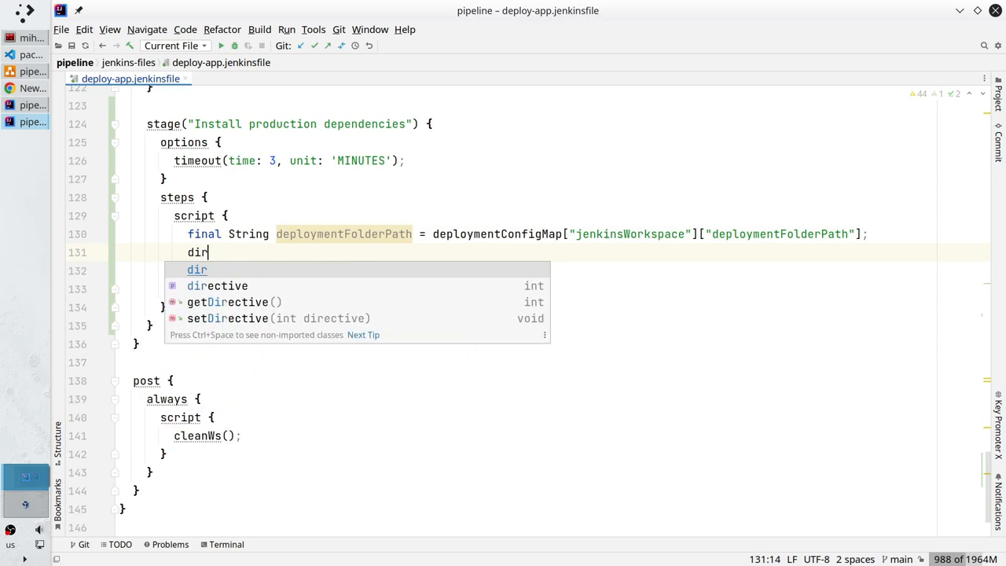
type("(deploymentFolderPath) {")
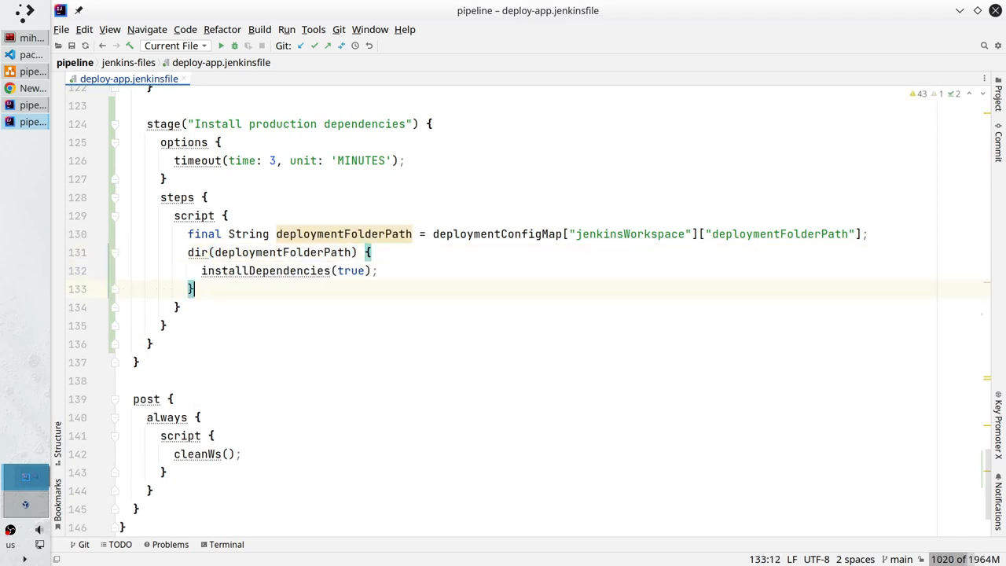
double_click(198, 252)
type("sh(")
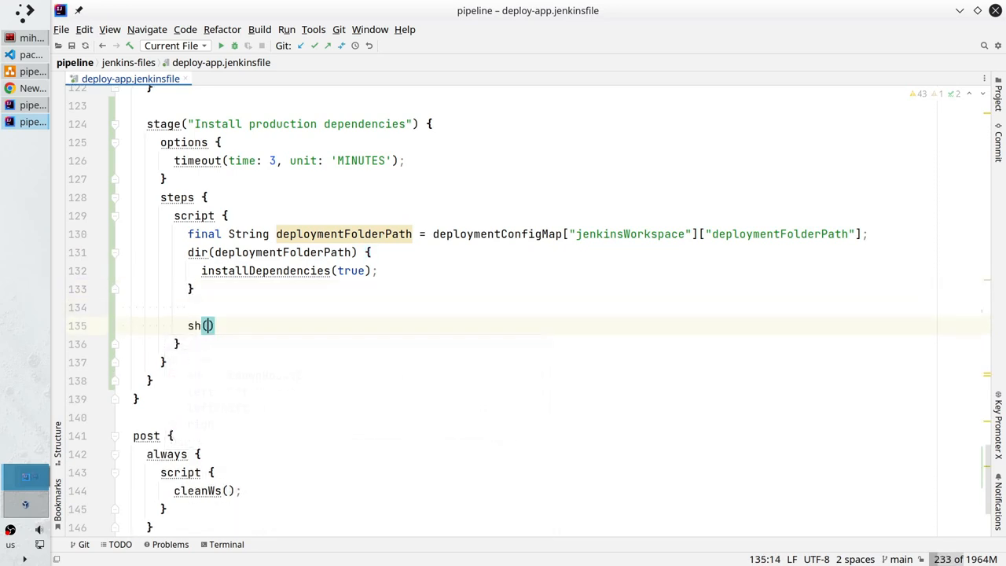
Step: Add sh("ls -la ${deploymentFolderPath}") and a matching node_modules listing below the dir block
type("\"ls -")
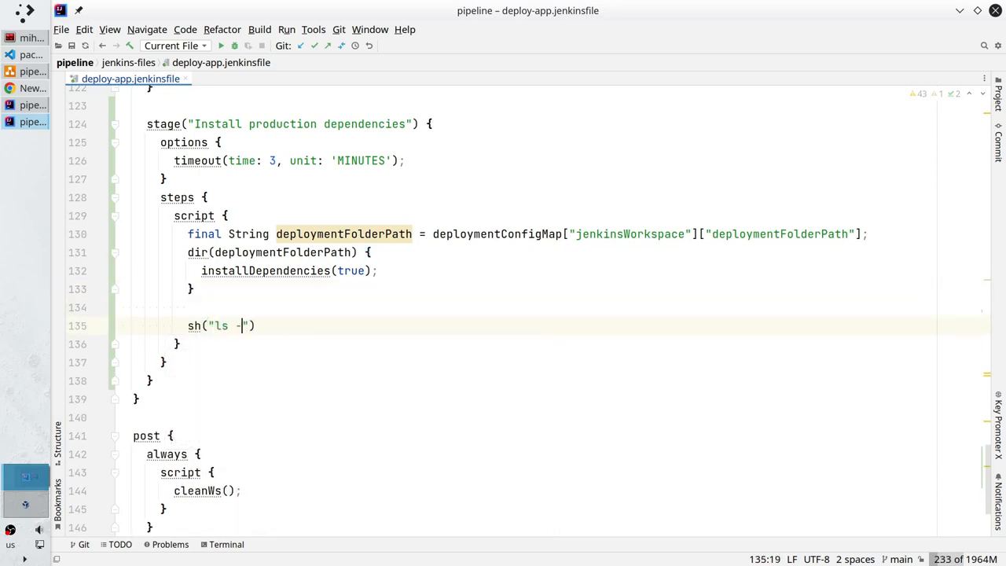
type("la ${")
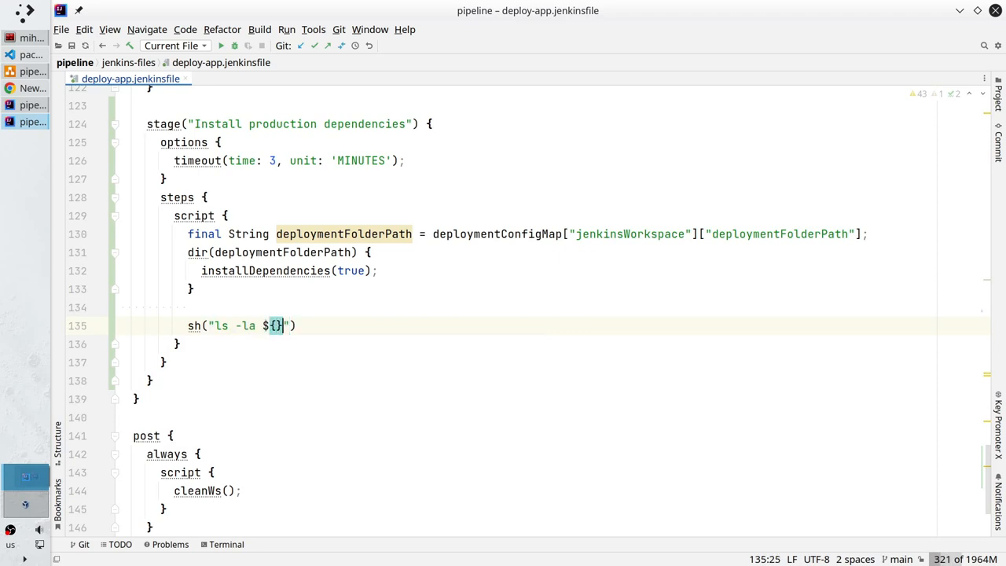
type("deploymentFolderPath")
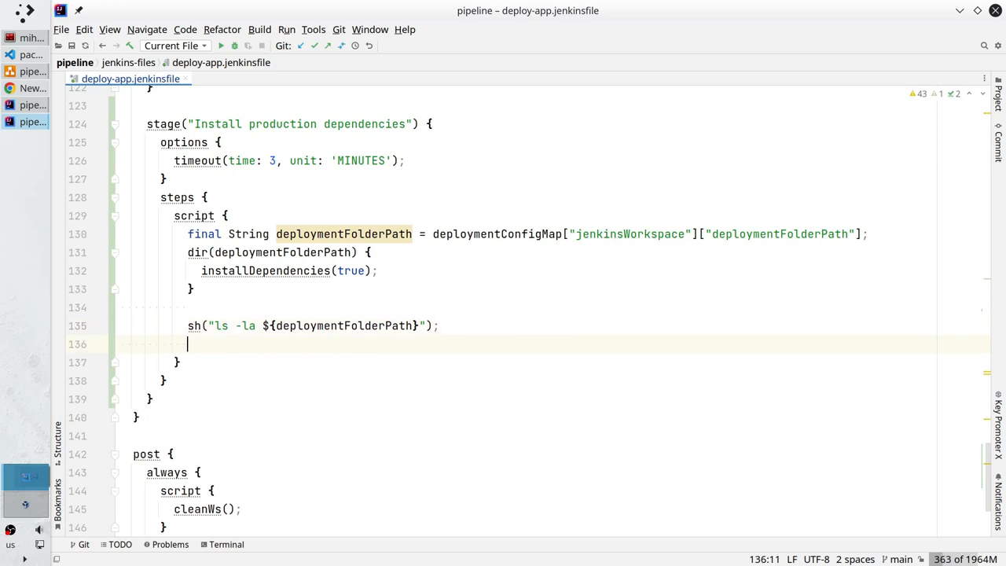
type("sh(\"ls -la ${deploymentFolderPath}\");")
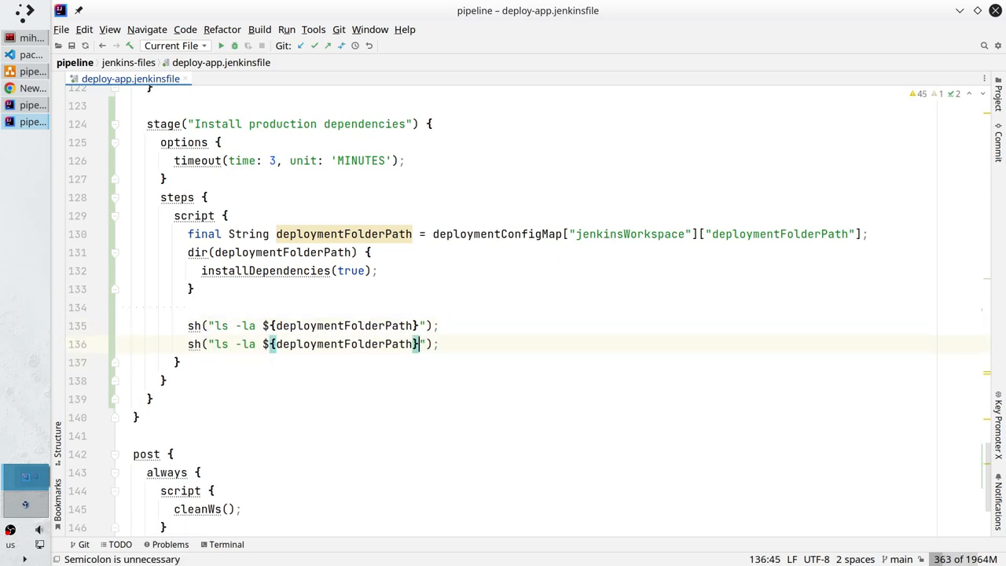
type("/n")
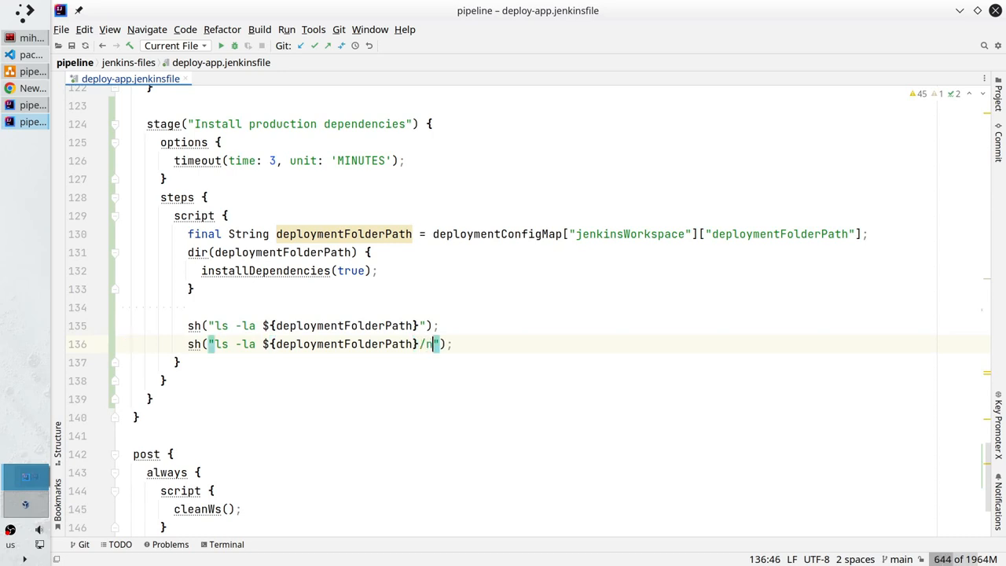
type("ode_")
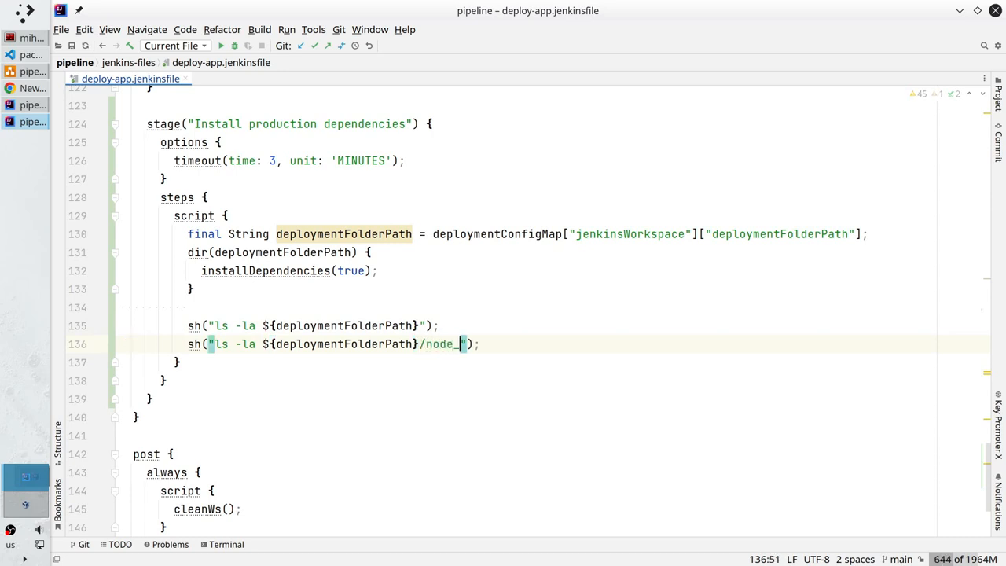
type("modules")
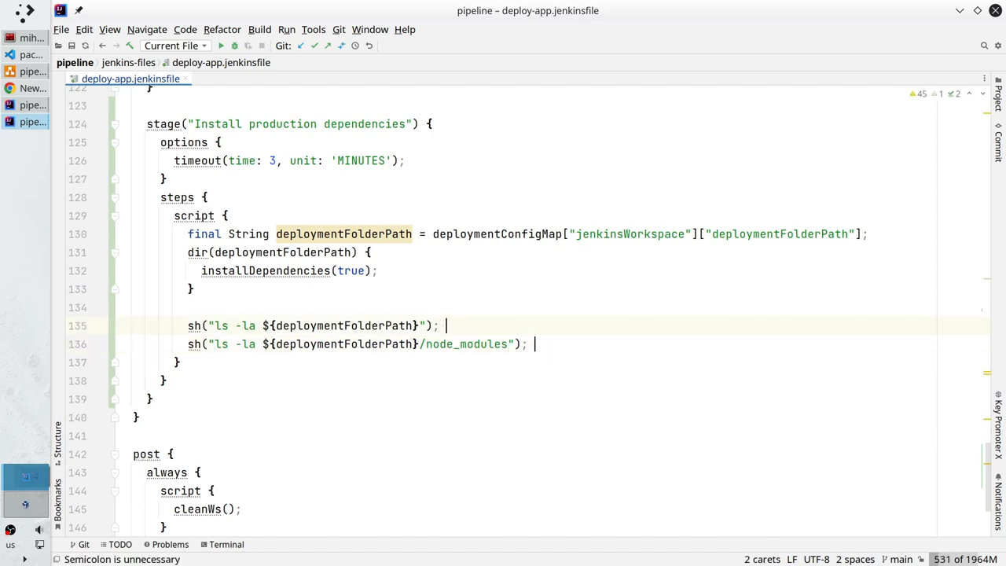
Step: Append '// TODO Remove it after debug' to both ls -la lines
type("// TODO")
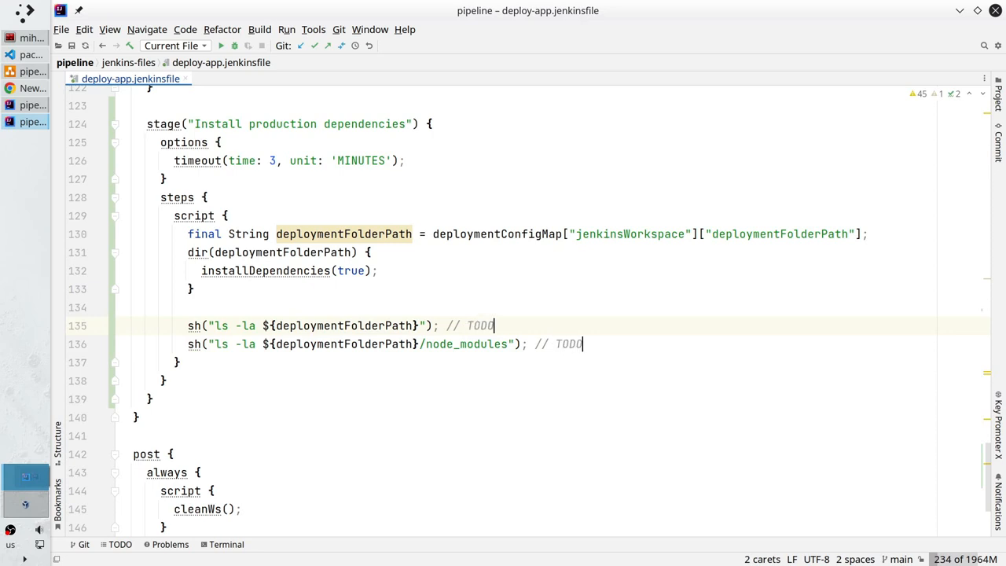
type("Remove")
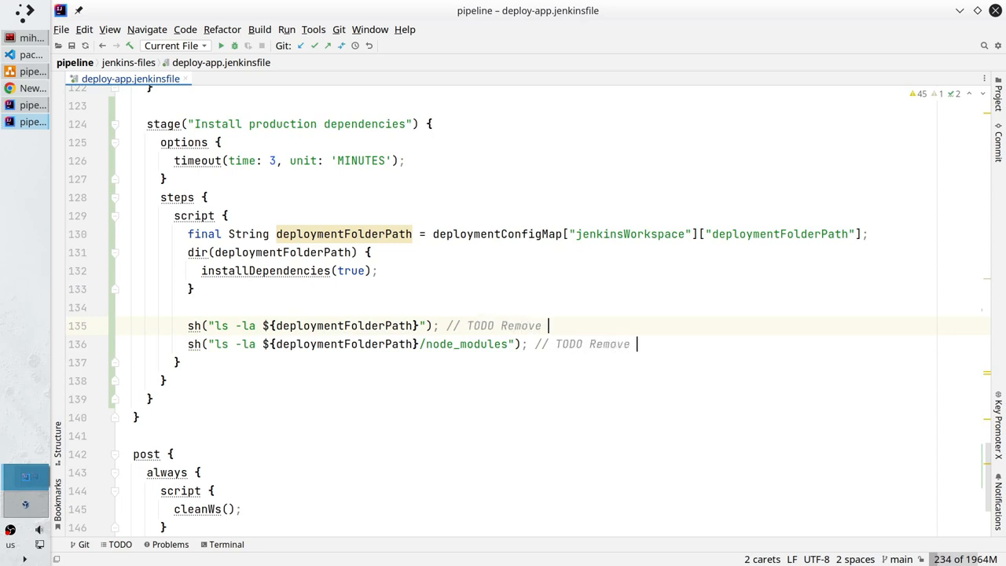
type("it after")
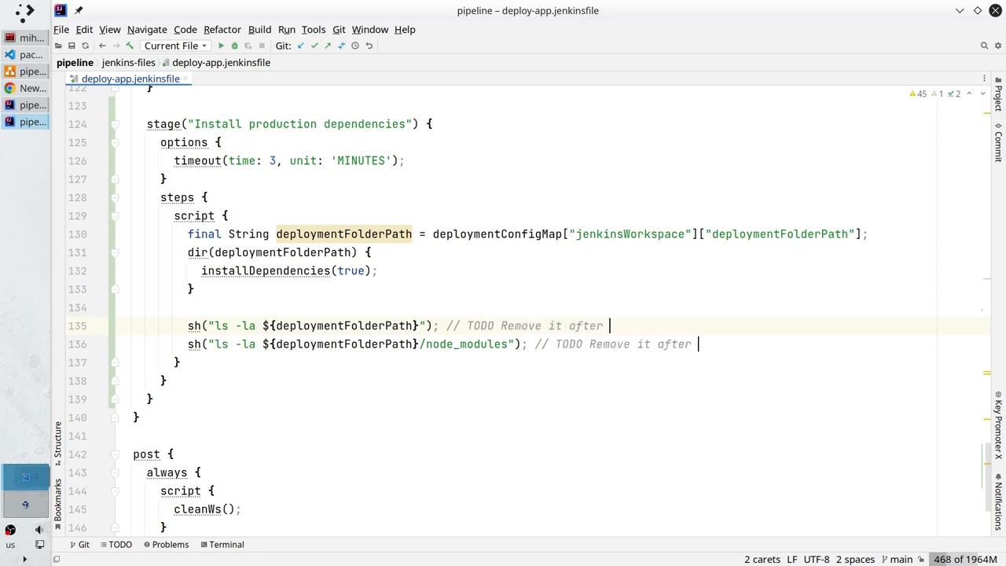
type("debug")
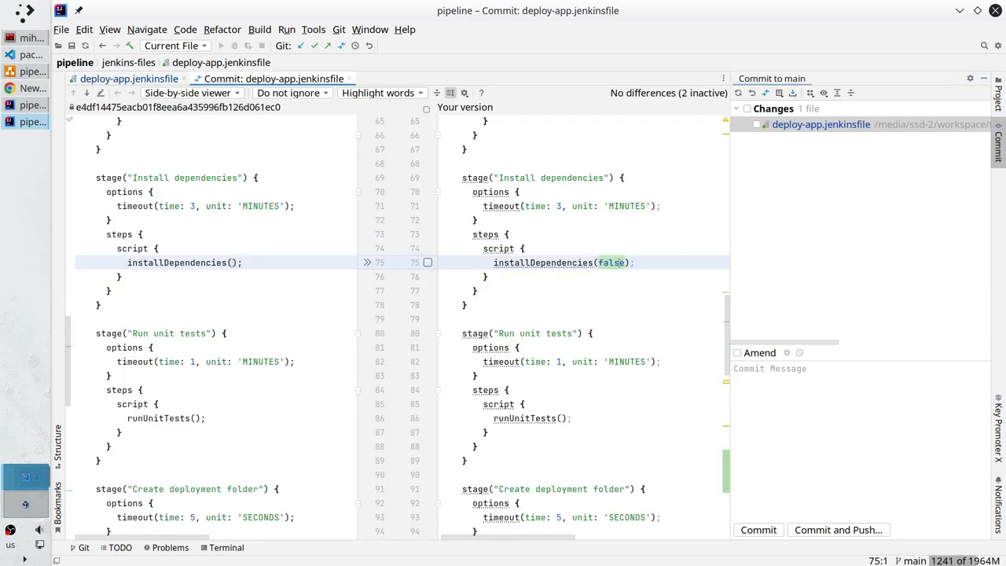
Step: Tick deploy-app.jenkinsfile in the Commit window and review the added stage in the diff
left_click(428, 263)
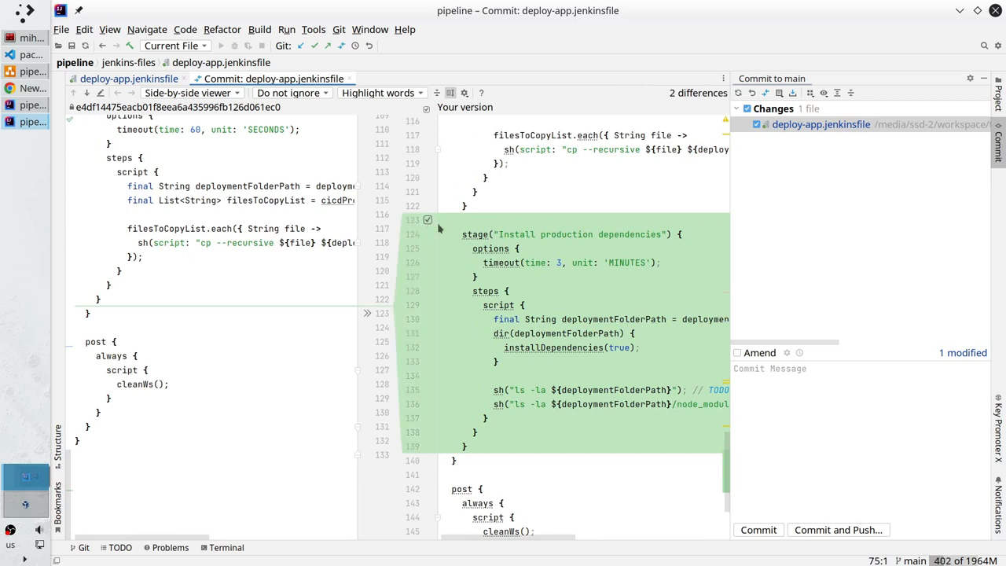
Step: Write the commit message 'Created "Install production dependencies" stage'
left_click(826, 396)
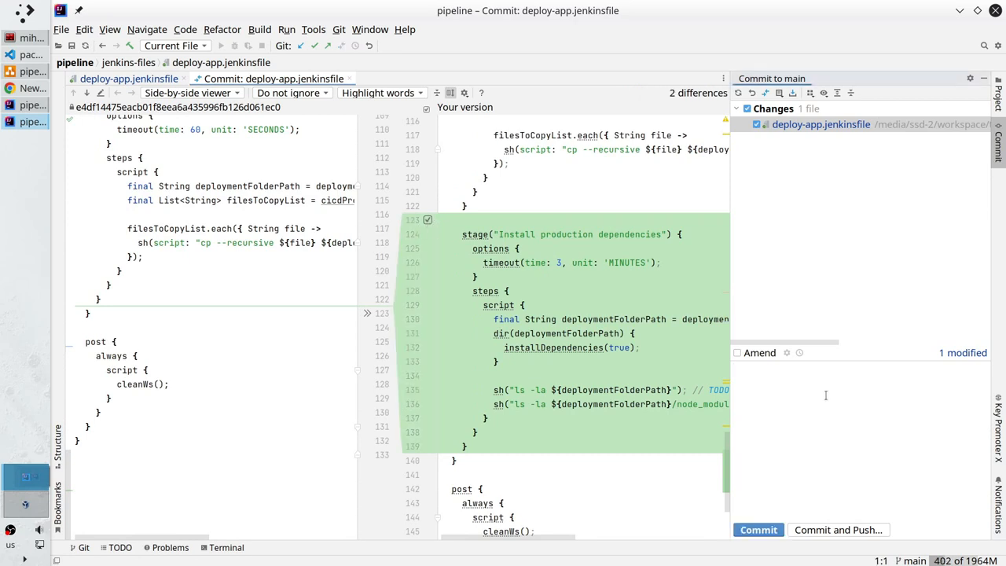
type("Created")
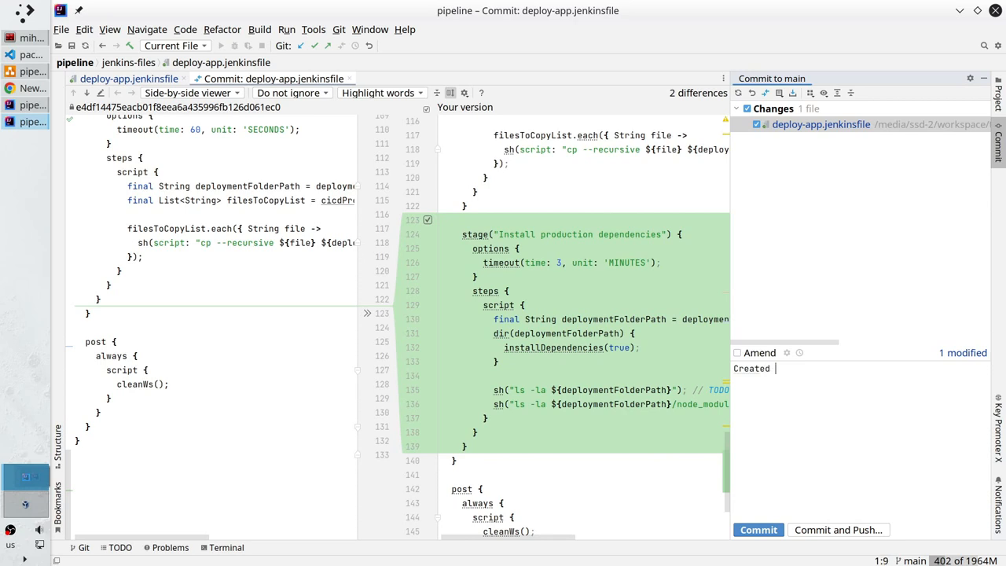
type("\"")
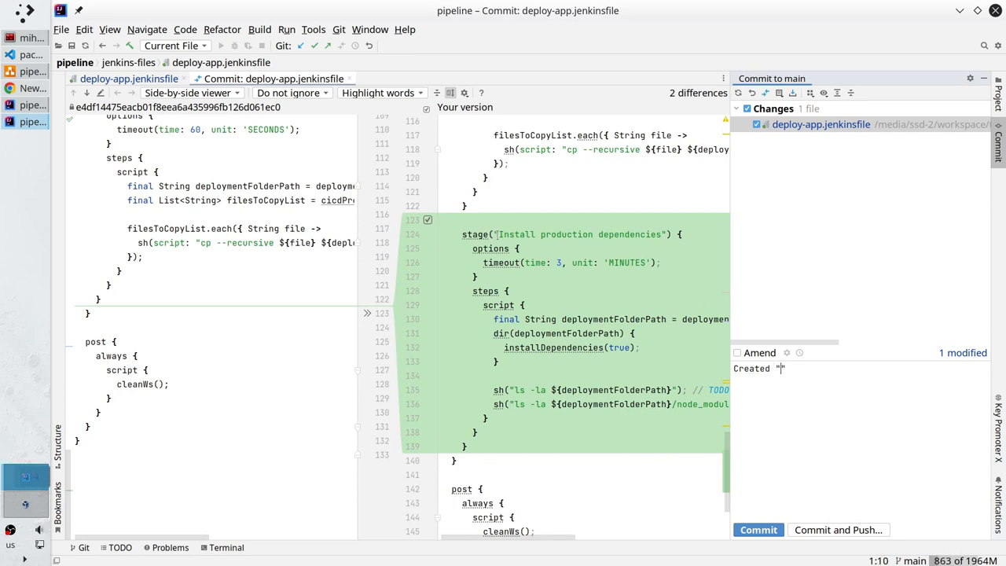
double_click(578, 234)
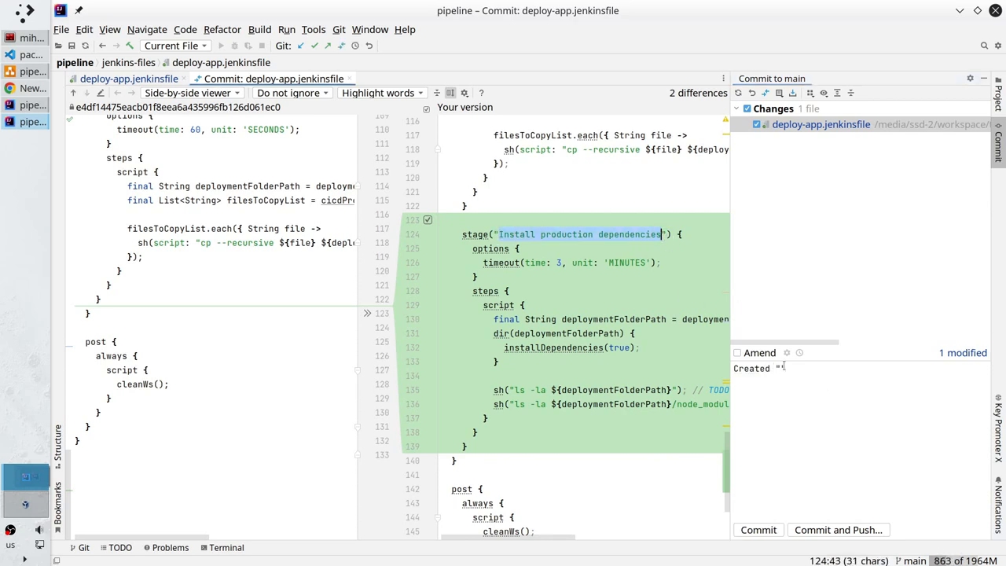
type("Install production dependencies\"")
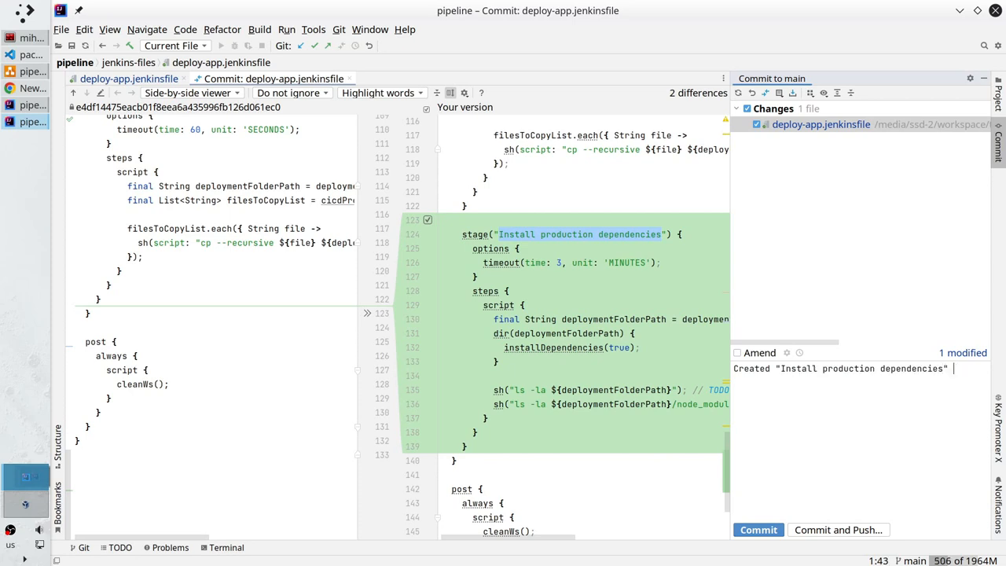
type("stage")
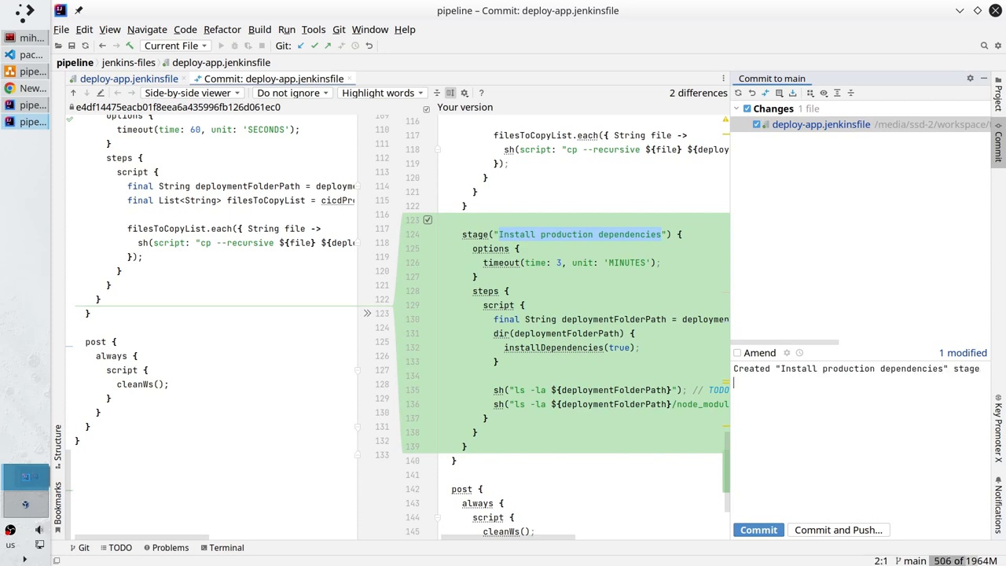
type("Install")
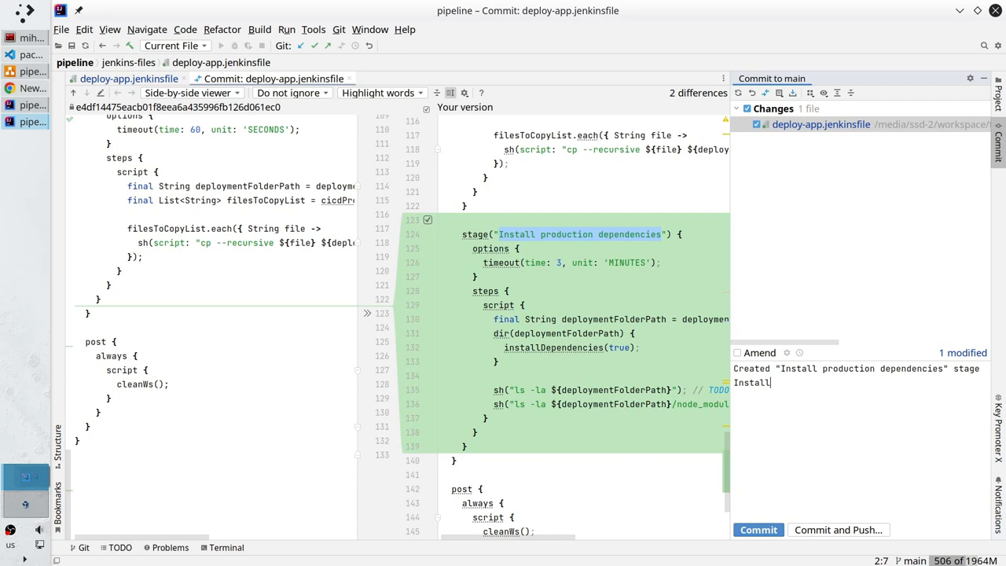
type("production depend")
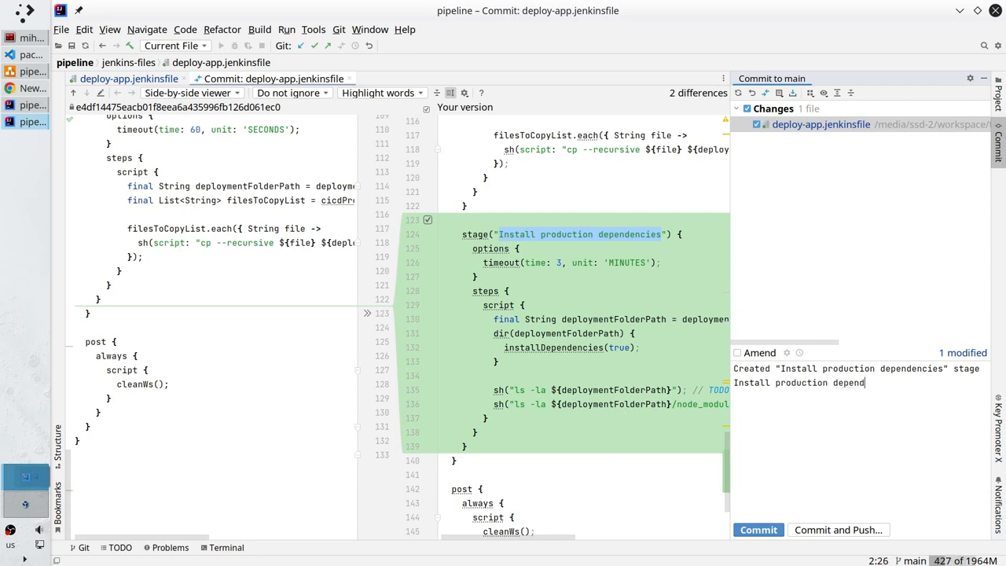
type("encies")
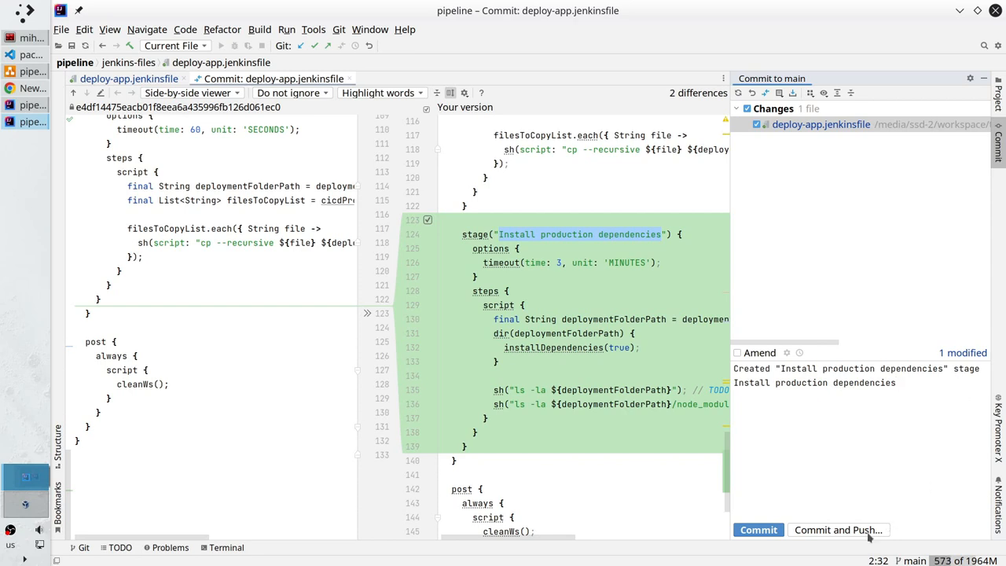
Step: Commit despite the 45 check warnings and push to origin main
left_click(838, 529)
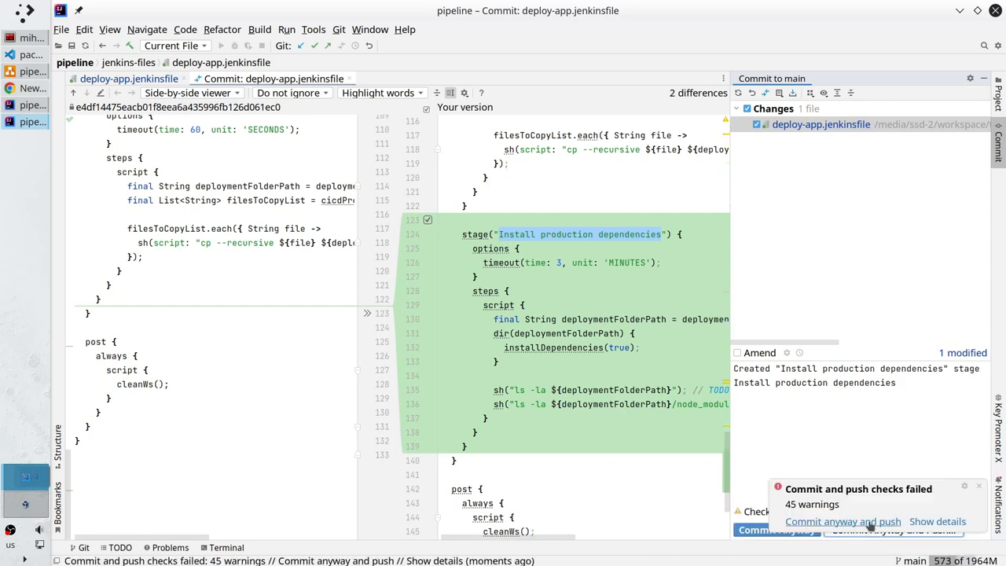
left_click(843, 521)
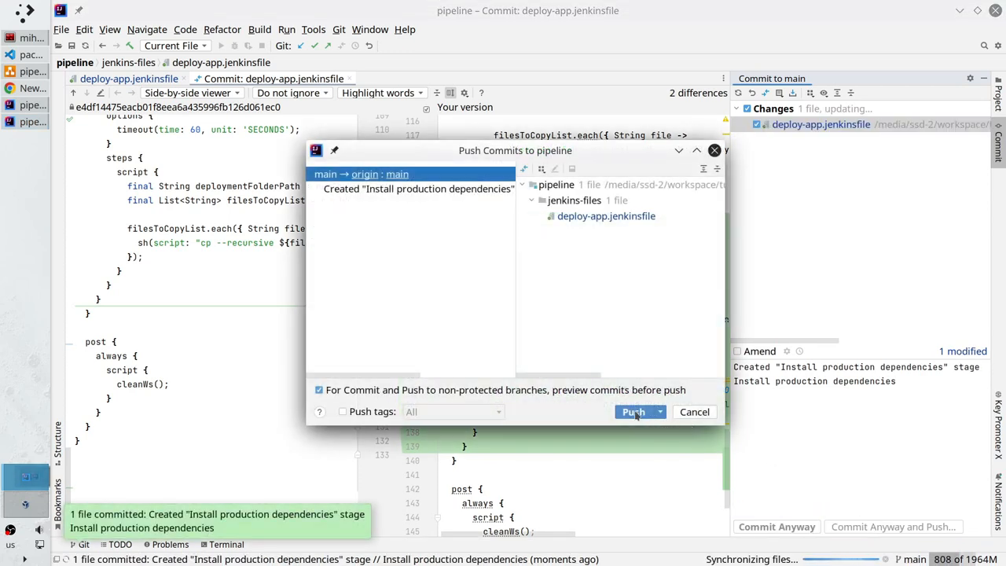
left_click(634, 412)
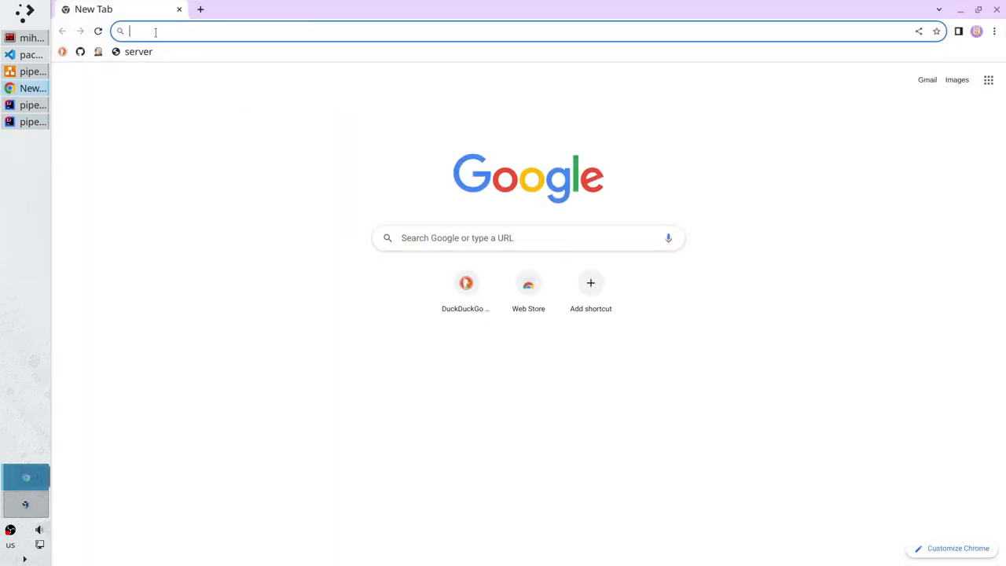
Step: Sign in to Jenkins at the 192… address and open nodejs-backend-app › nodejs-backend_deploy
type("192")
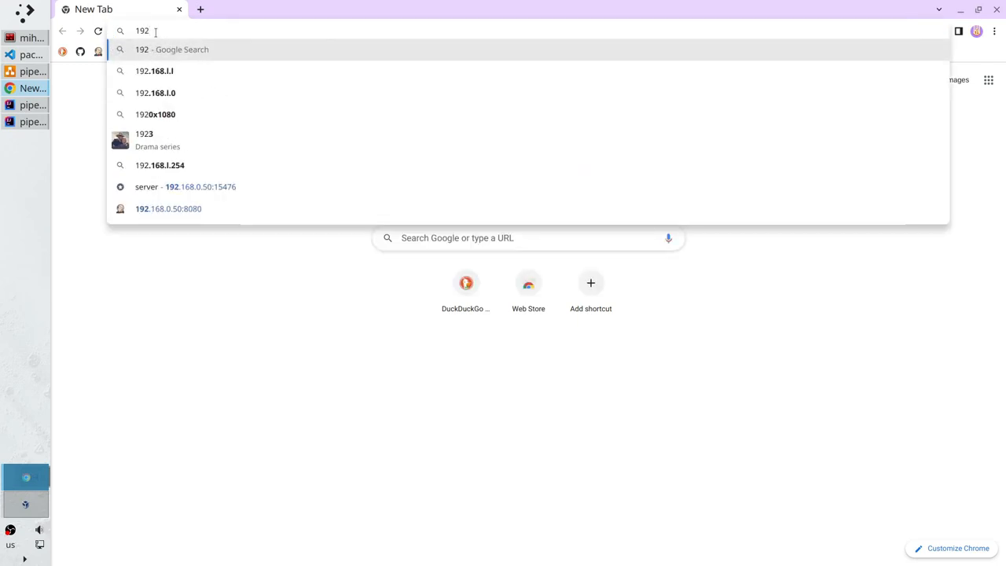
left_click(168, 208)
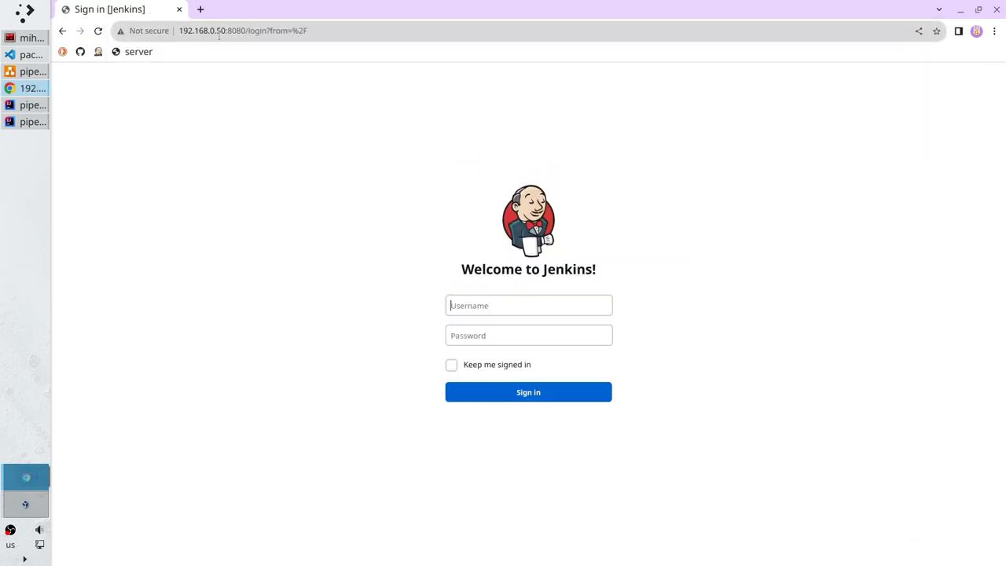
left_click(528, 305)
type("mihai")
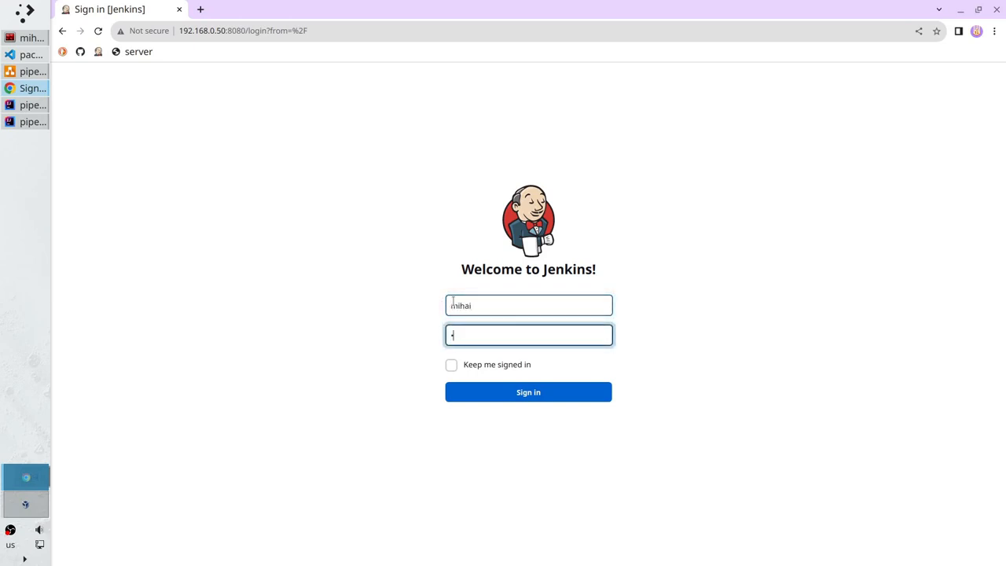
left_click(528, 392)
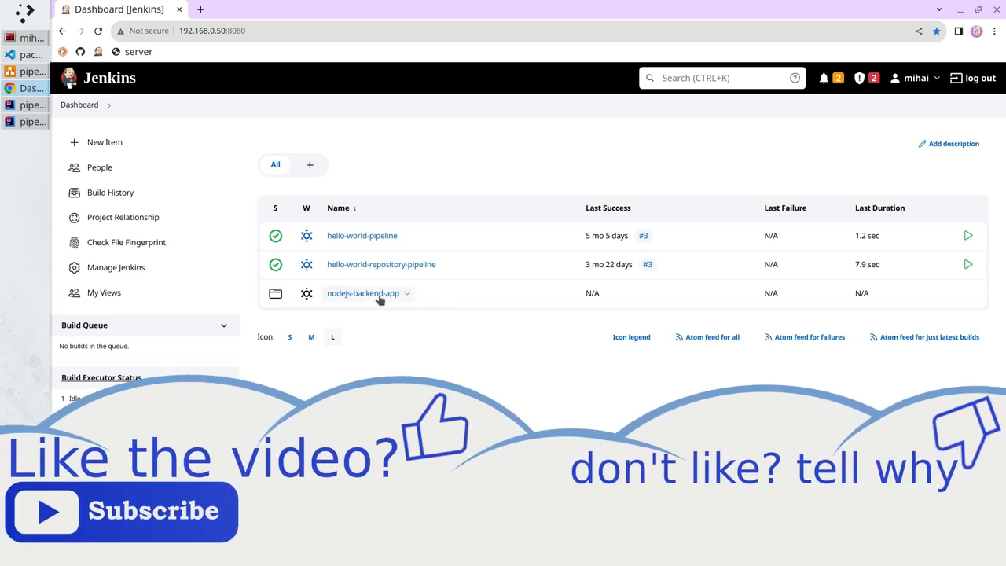
left_click(363, 292)
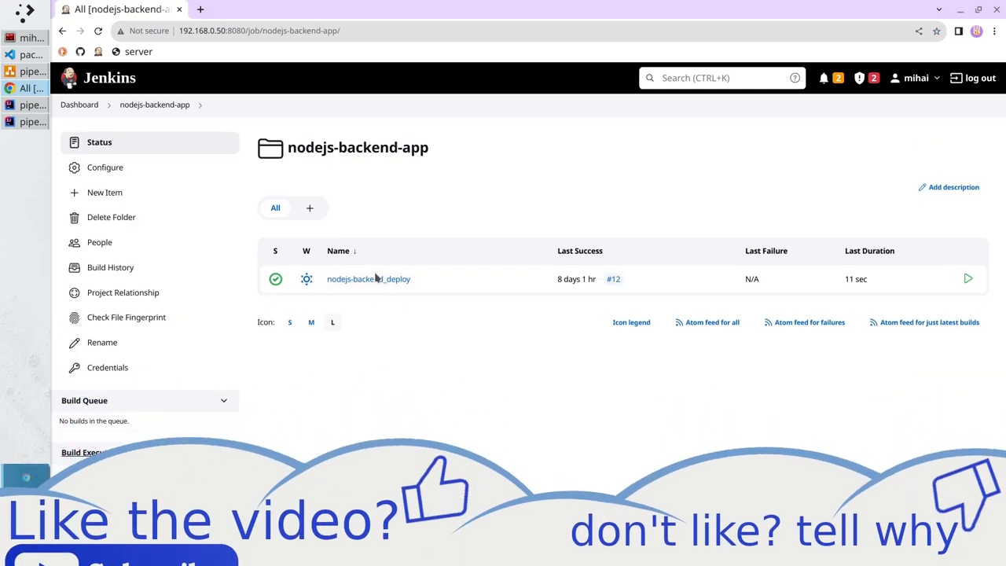
left_click(368, 278)
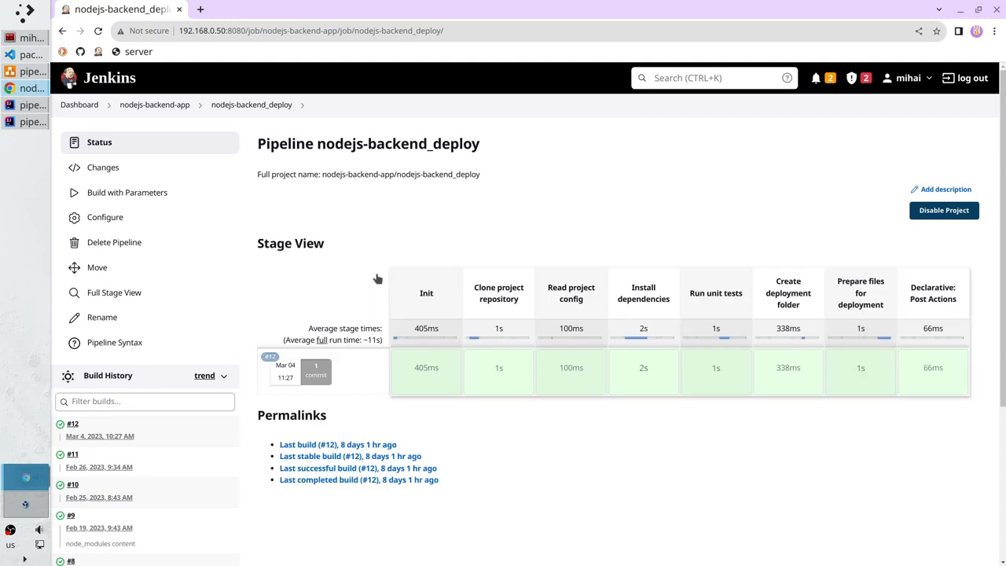
mouse_move(176, 200)
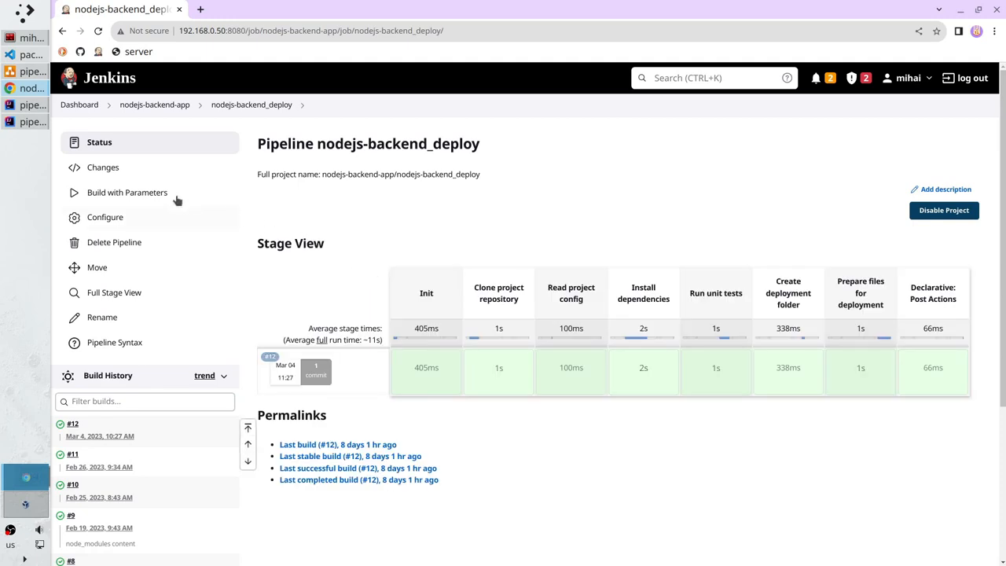
Step: Build nodejs-backend_deploy with parameters on source_branch main, producing build #13
left_click(127, 192)
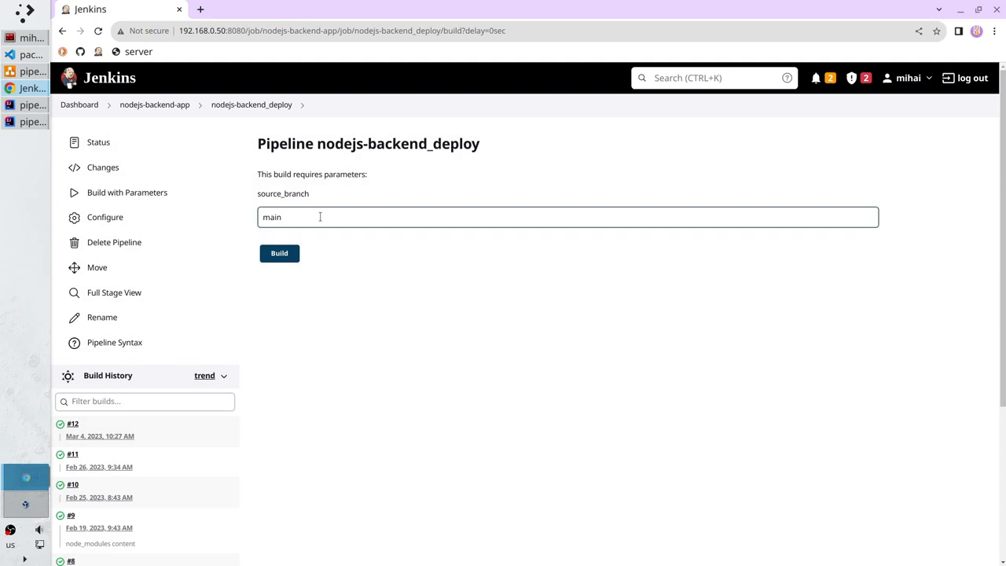
left_click(279, 252)
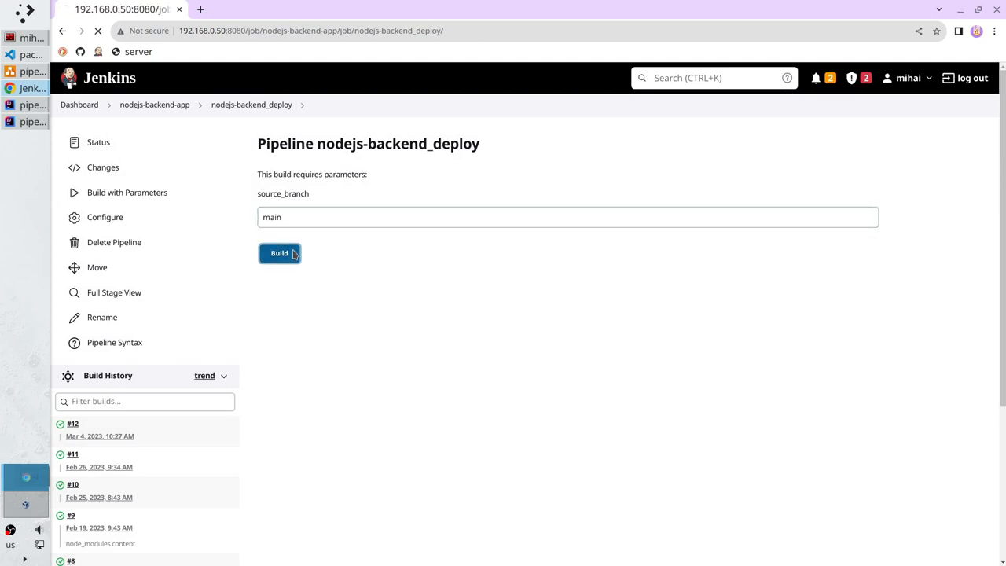
left_click(279, 252)
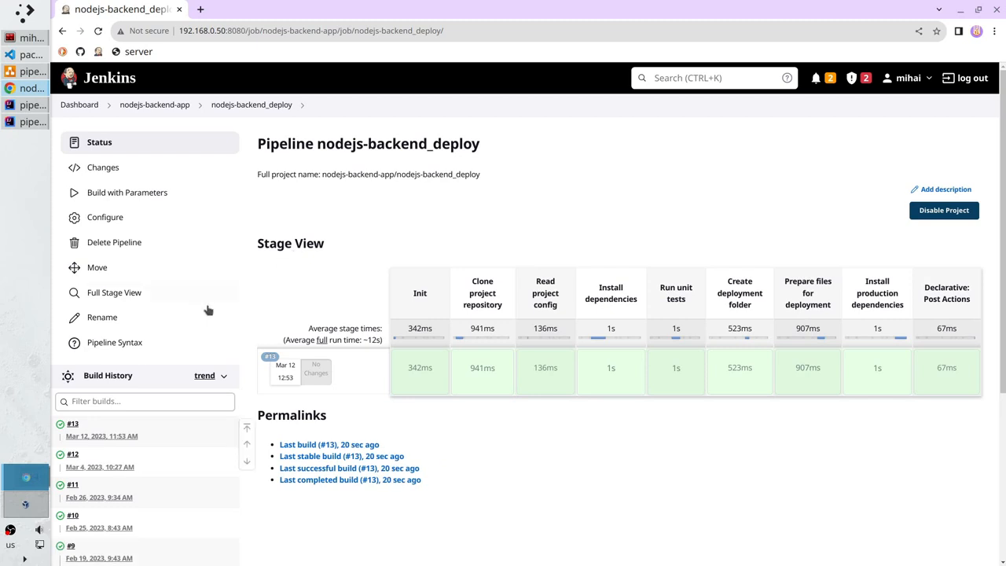
mouse_move(72, 424)
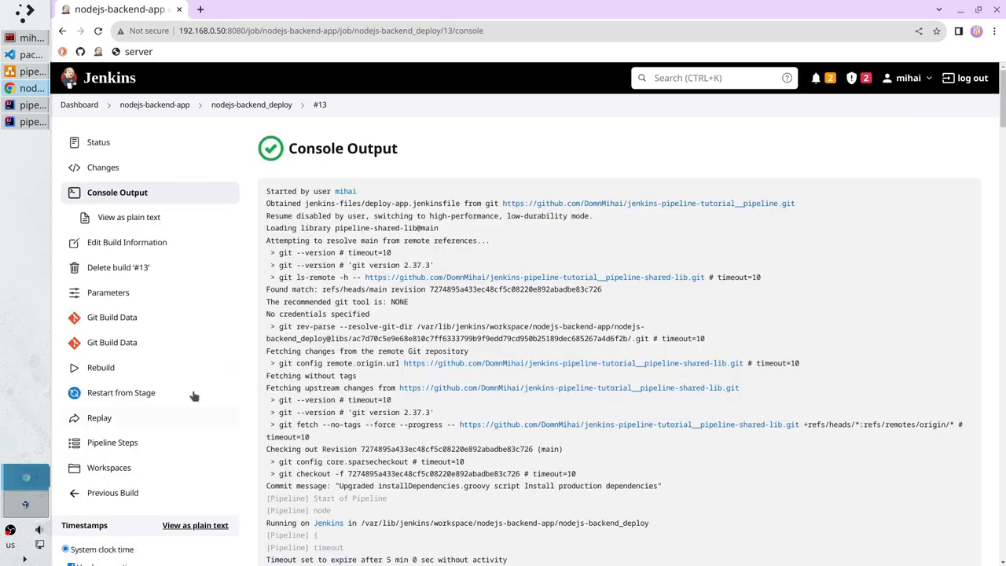
Step: Highlight the Install production dependencies entry, its 3-minute timeout, and the npm ci command in build #13's log
scroll("down", 3)
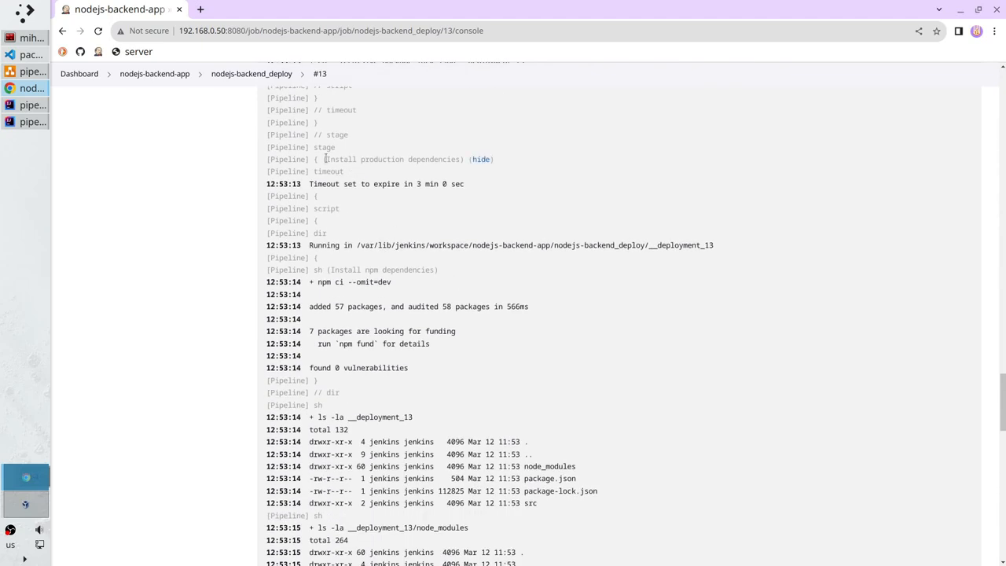
double_click(393, 159)
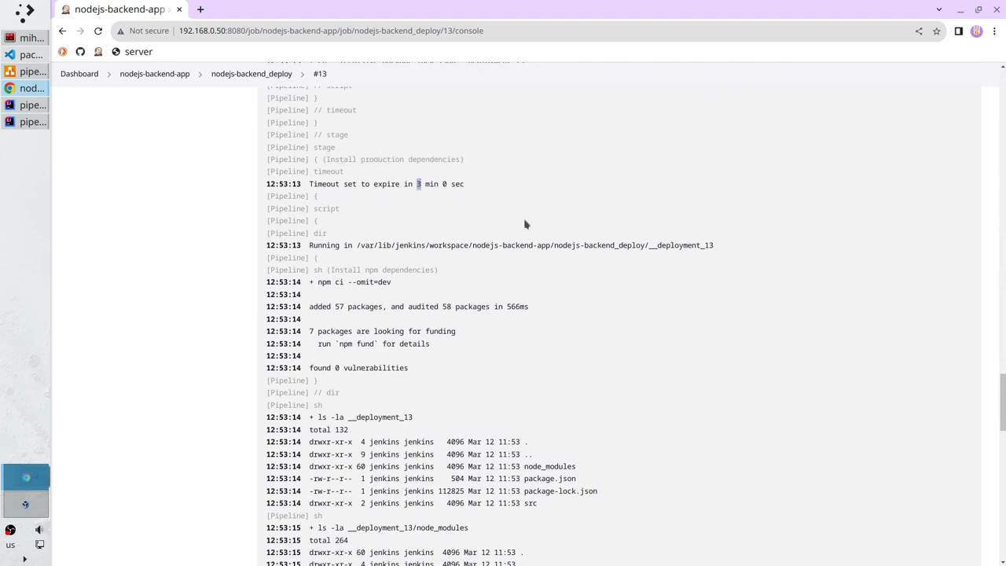
double_click(683, 245)
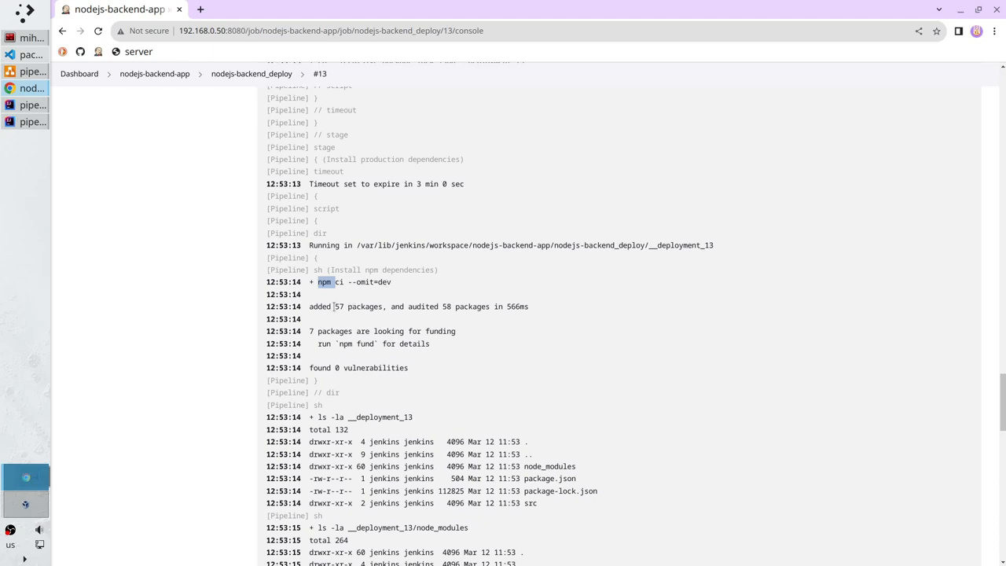
double_click(339, 307)
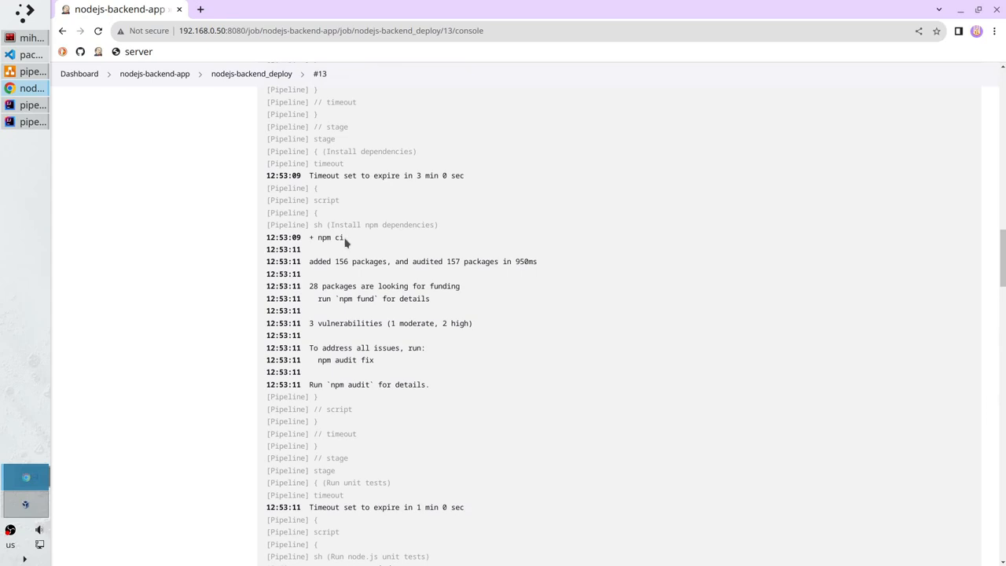
mouse_move(356, 241)
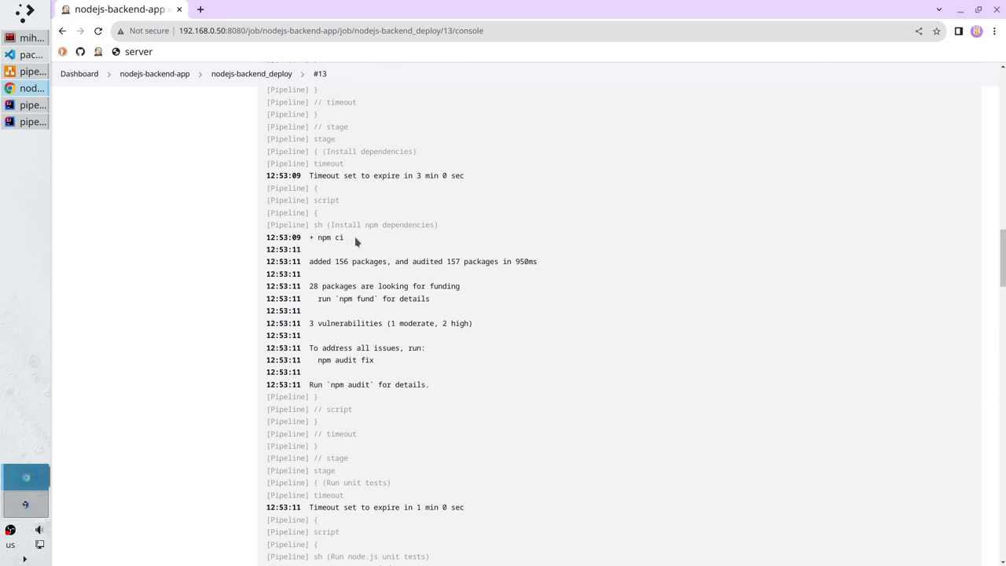
mouse_move(336, 261)
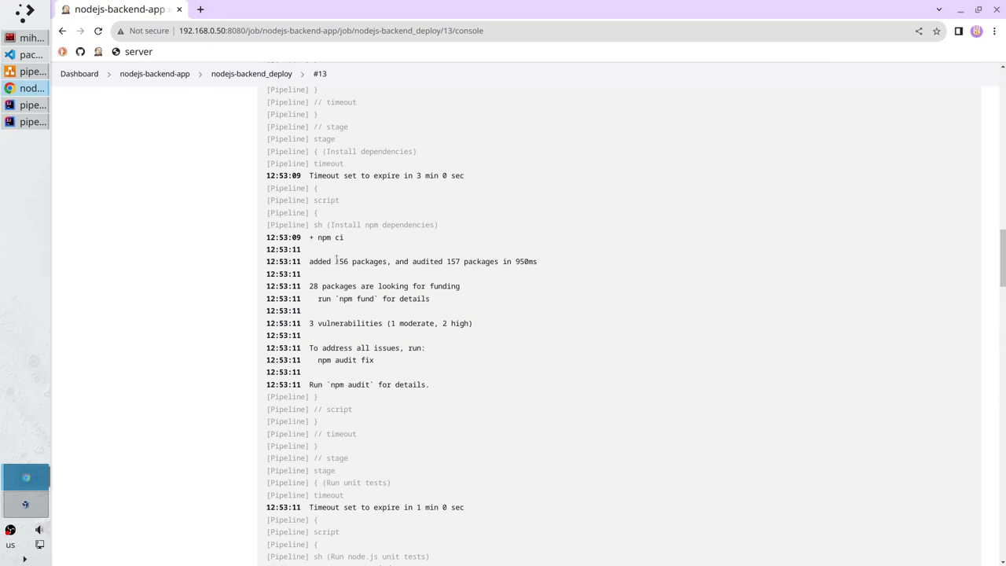
Step: Highlight the 156 packages added by plain npm ci in the Install dependencies stage
double_click(340, 261)
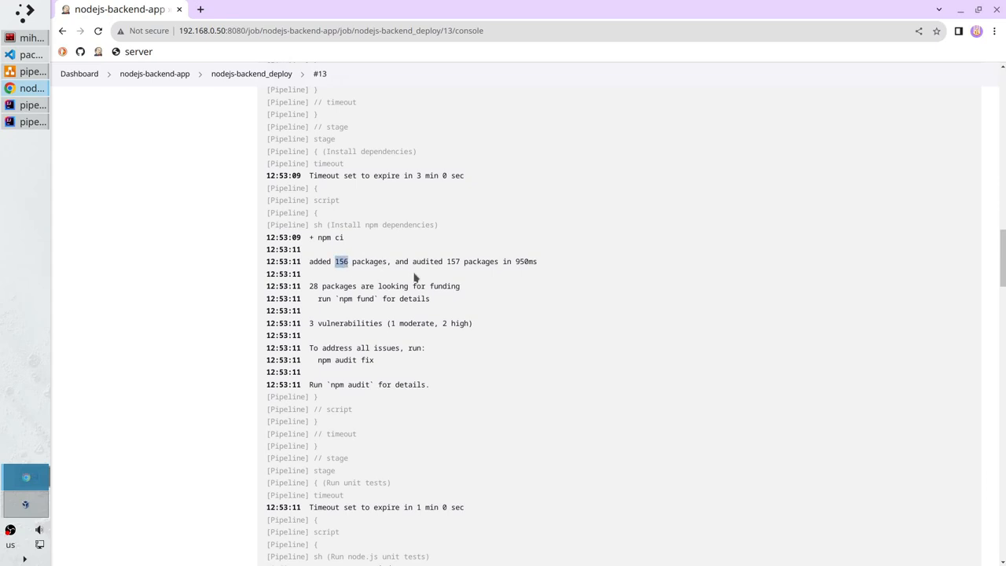
Step: Scroll to the production install output and highlight __deployment_13 and node_modules in the ls listings
scroll("down", 3)
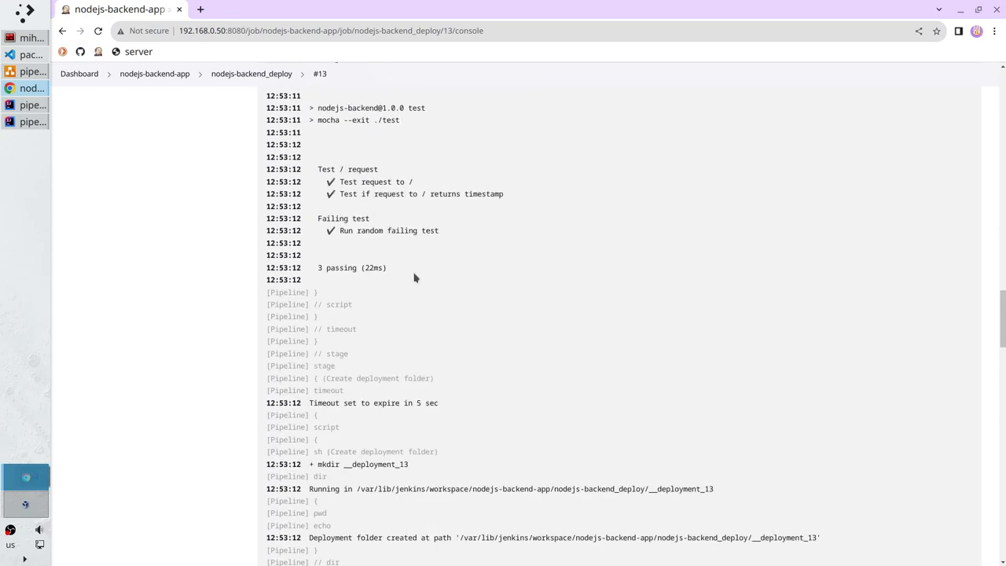
scroll("down", 3)
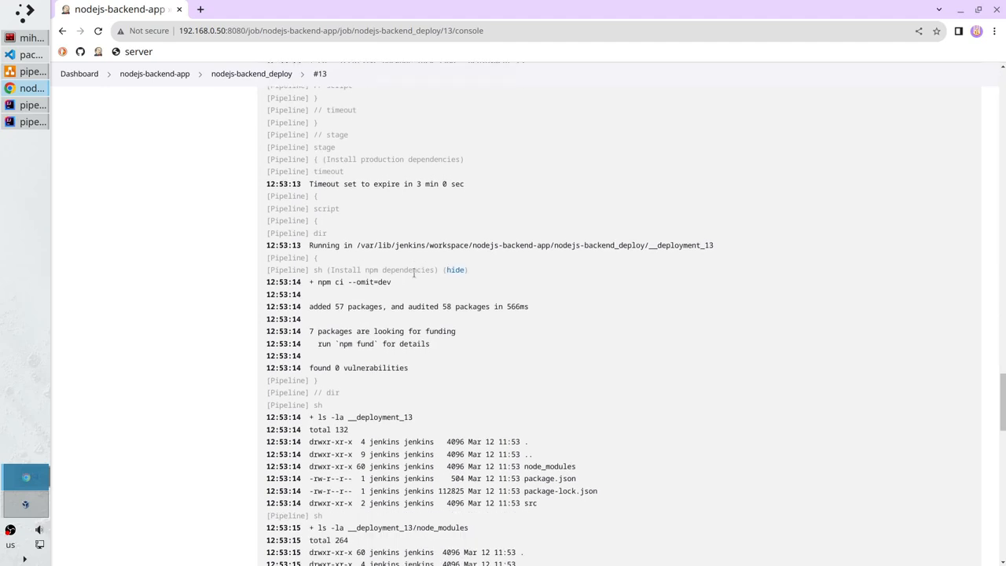
scroll("down", 3)
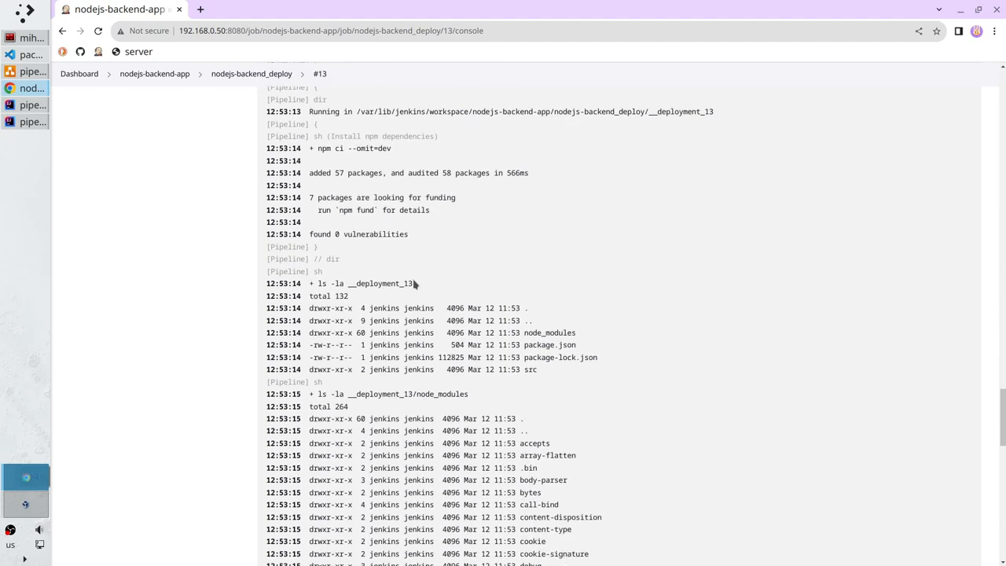
double_click(381, 284)
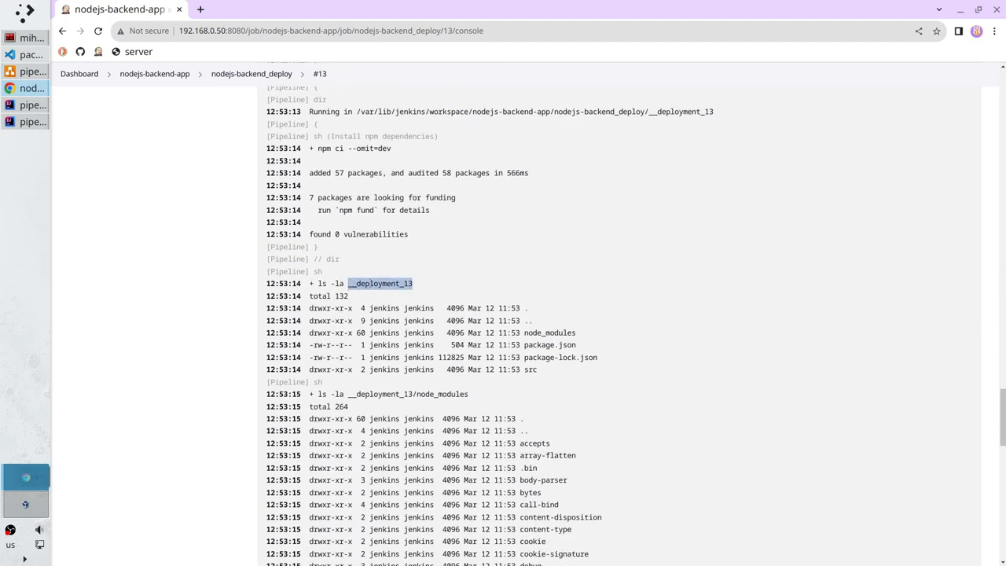
mouse_move(590, 340)
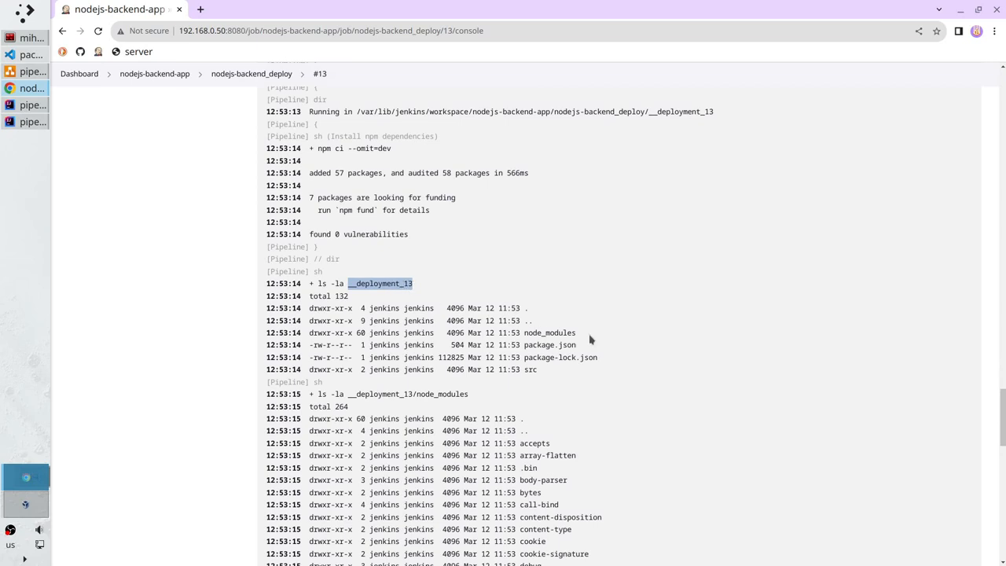
double_click(550, 332)
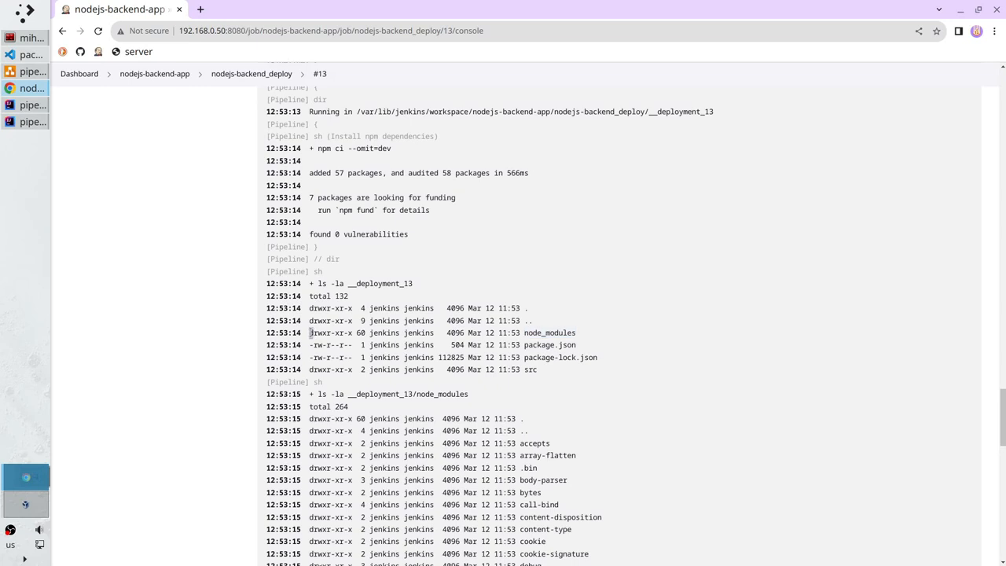
scroll("down", 3)
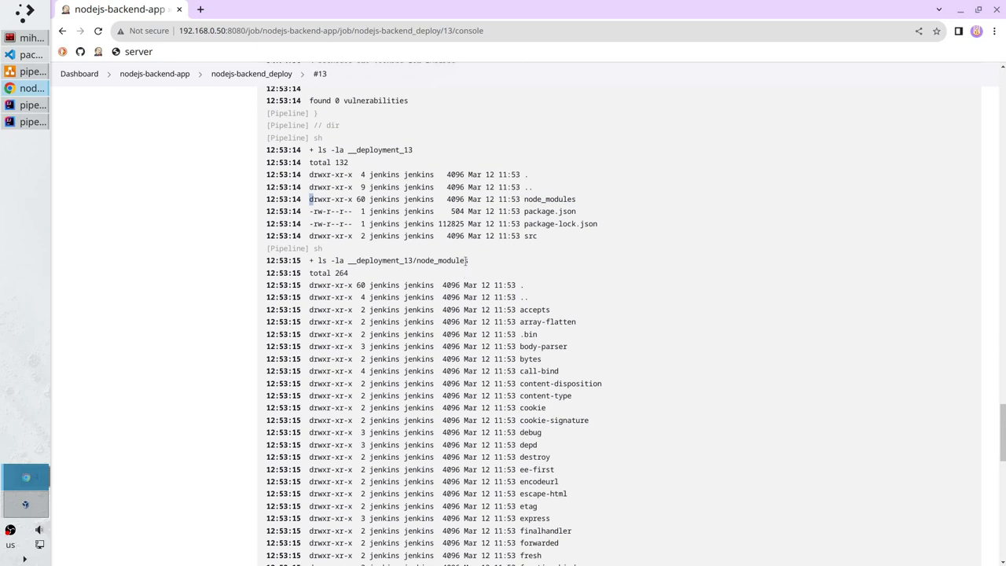
double_click(440, 261)
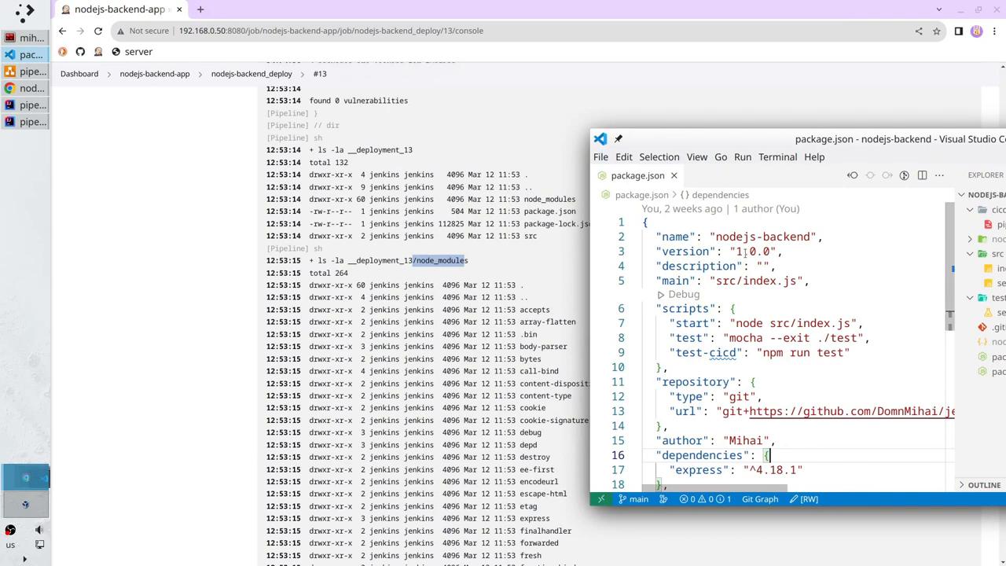
Step: Scroll package.json in VS Code to its dependencies and devDependencies (mocha, supertest)
scroll("down", 3)
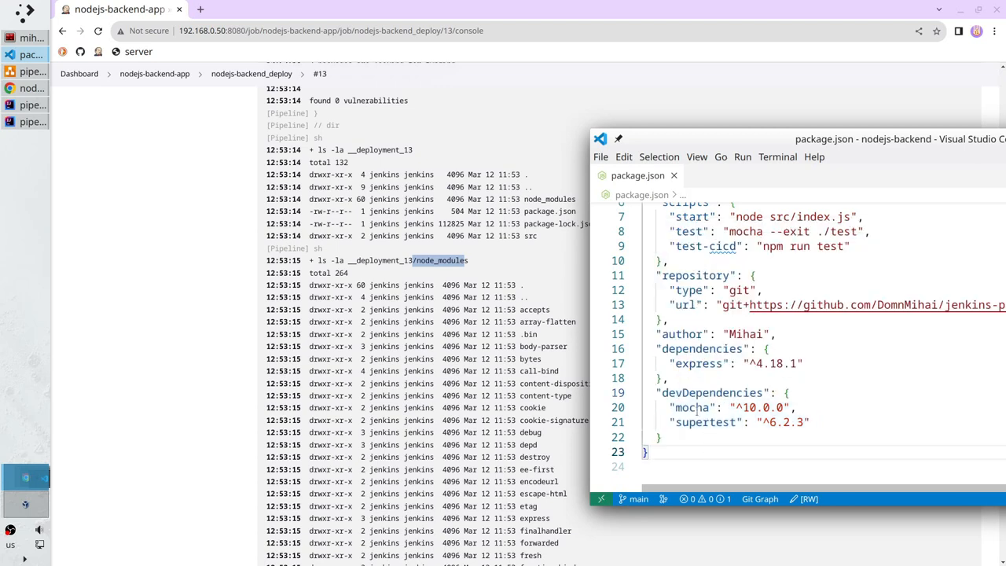
mouse_move(692, 407)
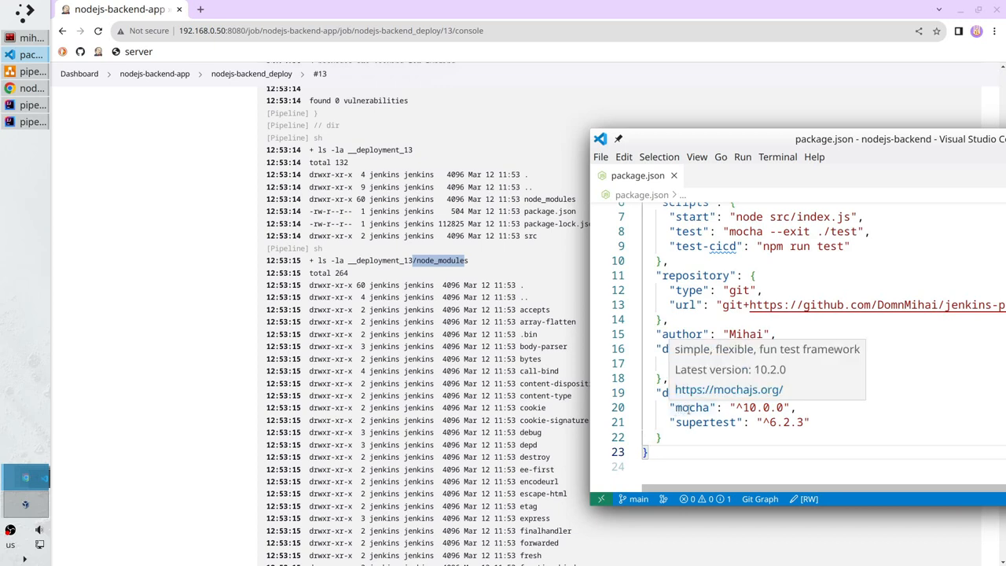
mouse_move(706, 422)
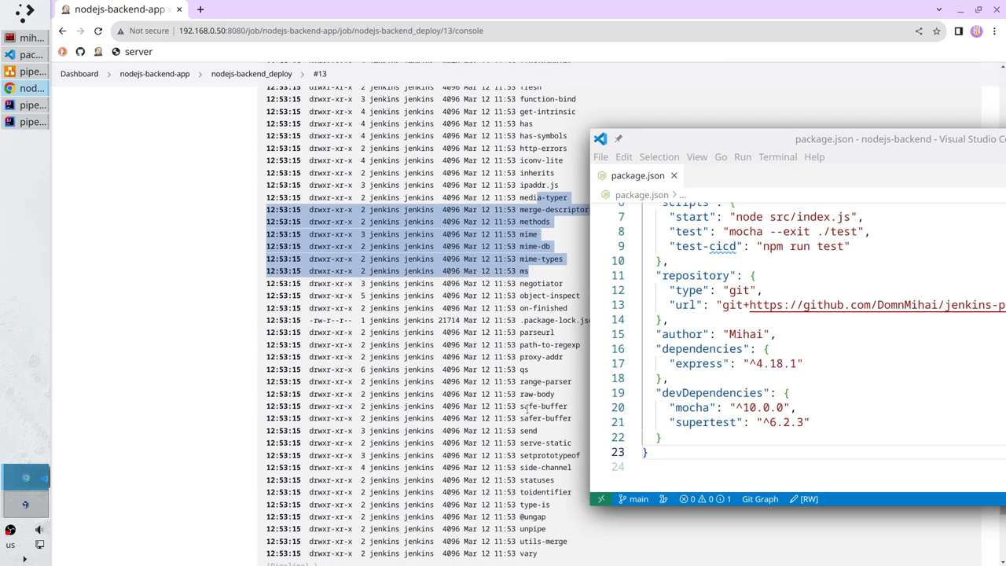
scroll("down", 3)
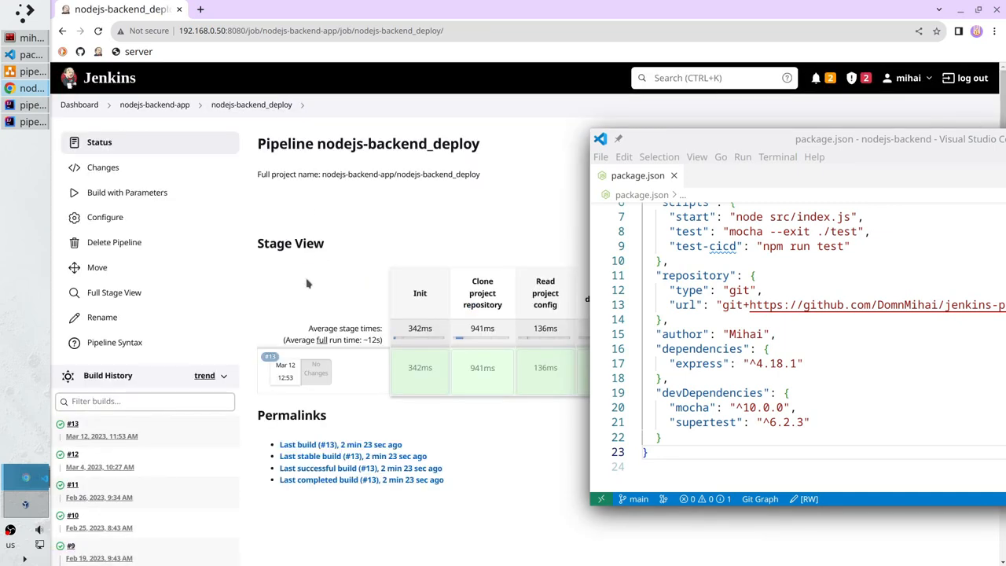
Step: Open build #9's console output and highlight mocha in its 156-module node_modules listing
scroll("down", 3)
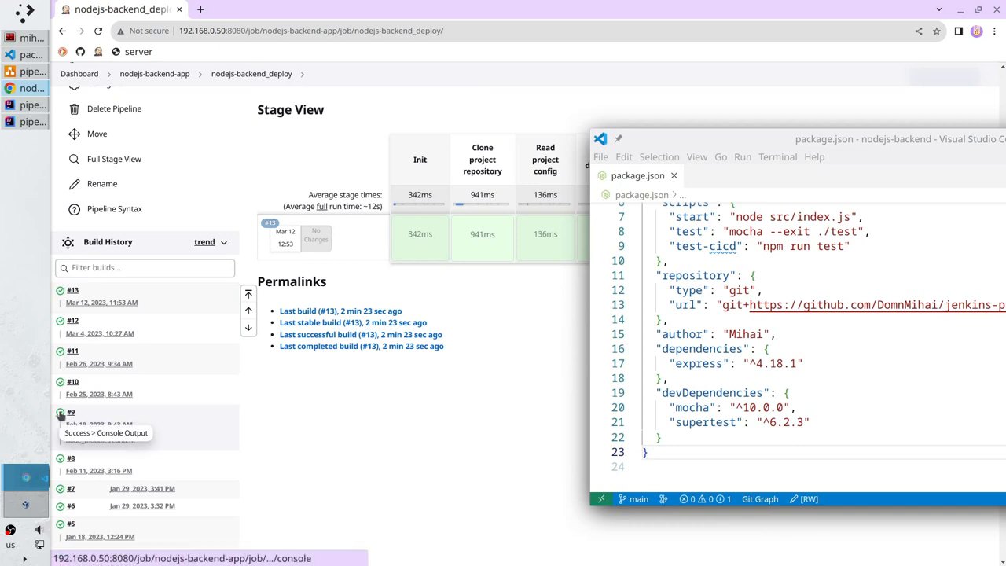
left_click(71, 412)
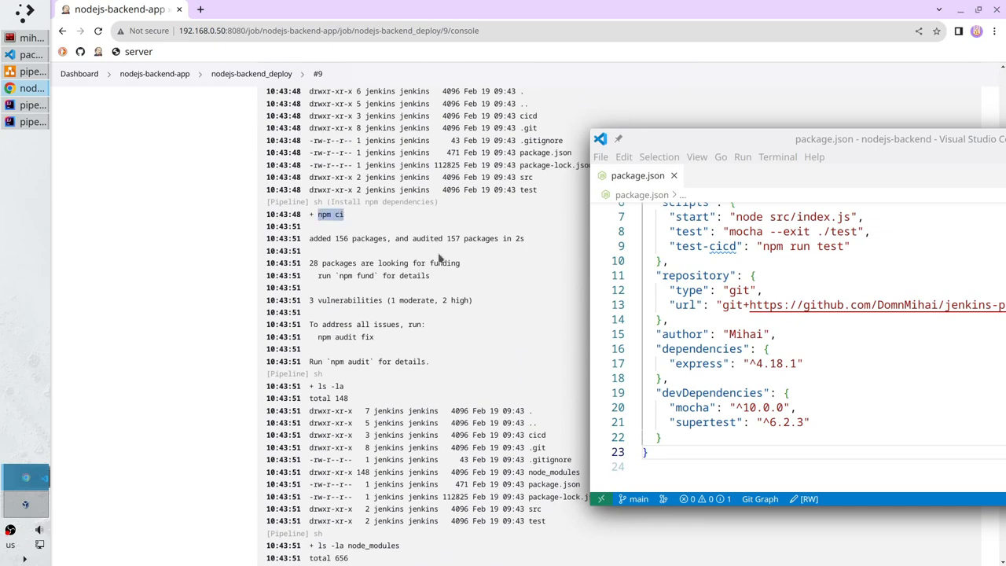
scroll("down", 3)
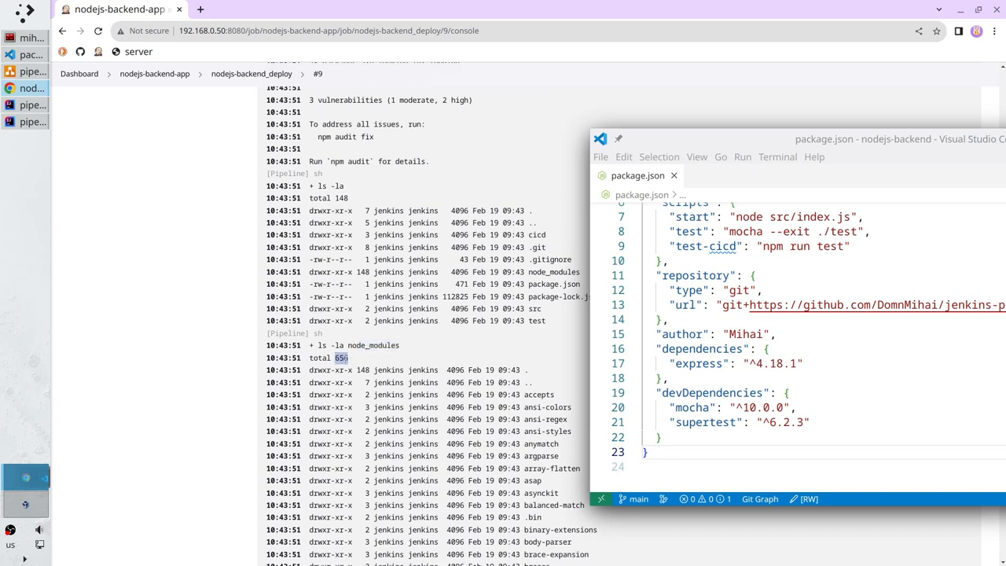
scroll("down", 3)
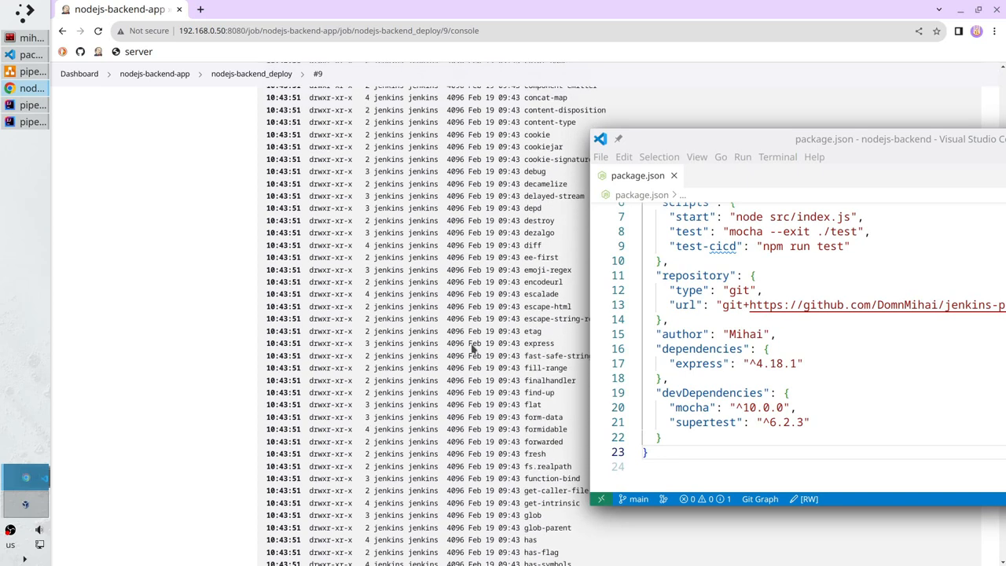
scroll("down", 3)
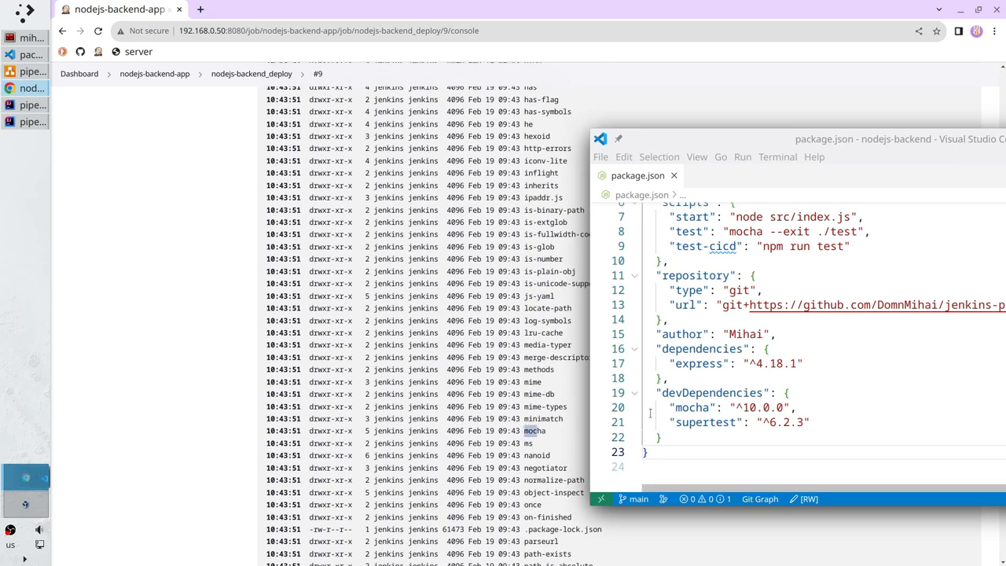
double_click(690, 407)
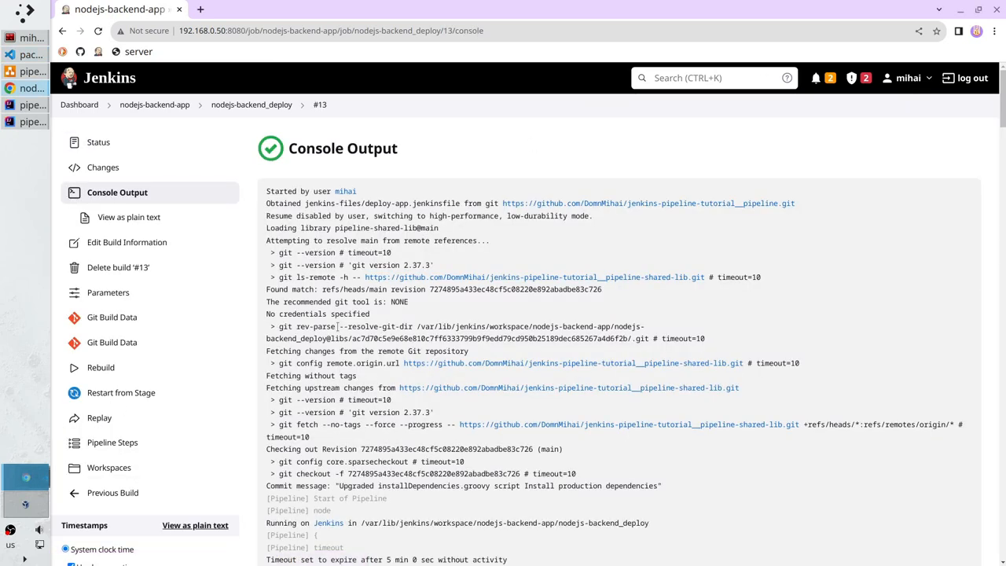
Step: Scroll build #13's console log to the end, confirming workspace cleanup and Finished: SUCCESS
scroll("down", 3)
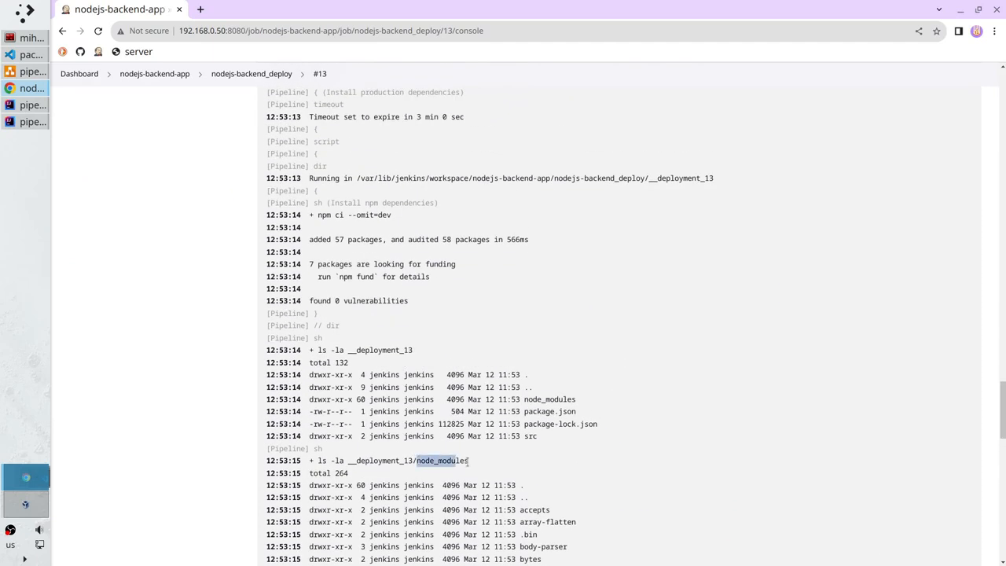
scroll("down", 3)
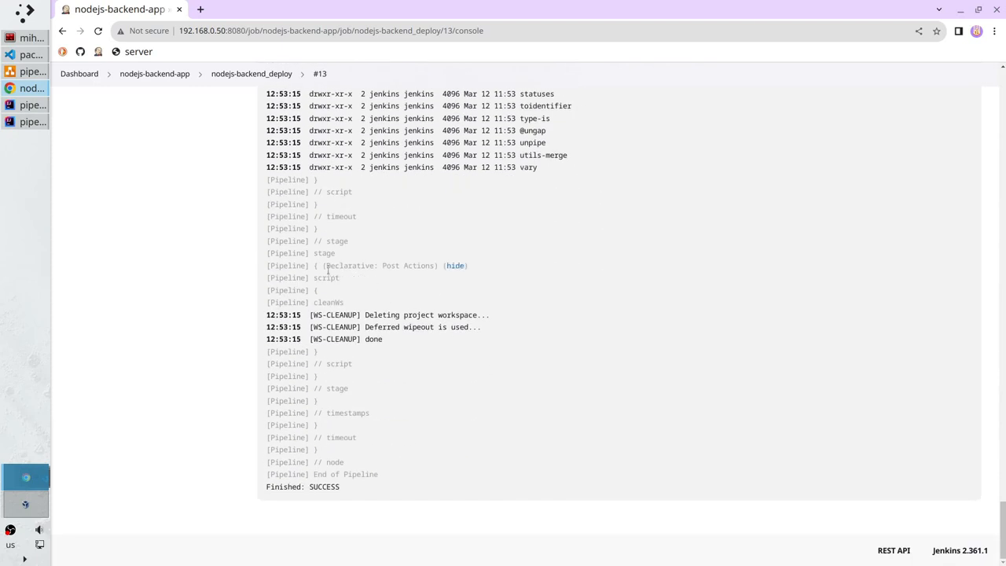
double_click(377, 266)
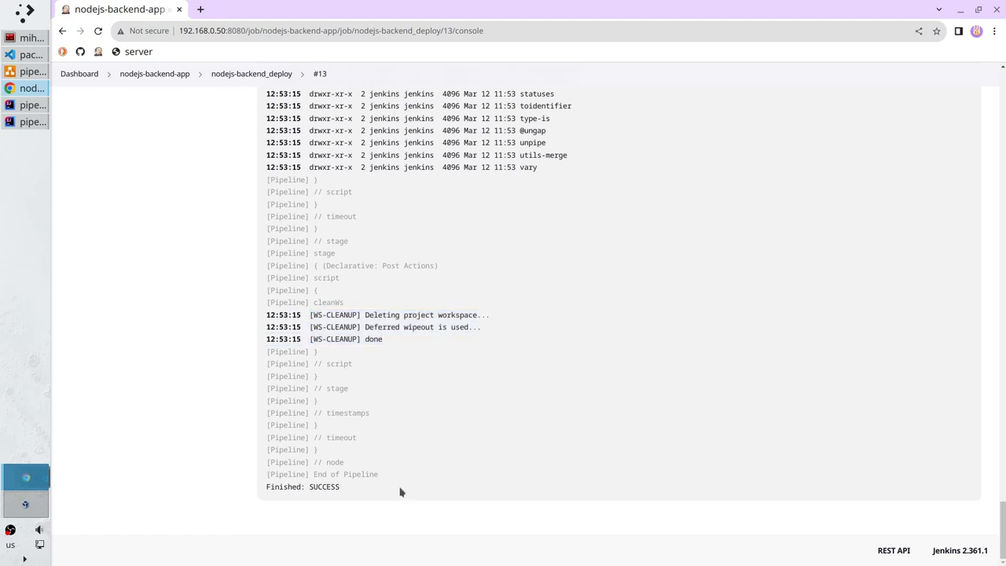
mouse_move(389, 494)
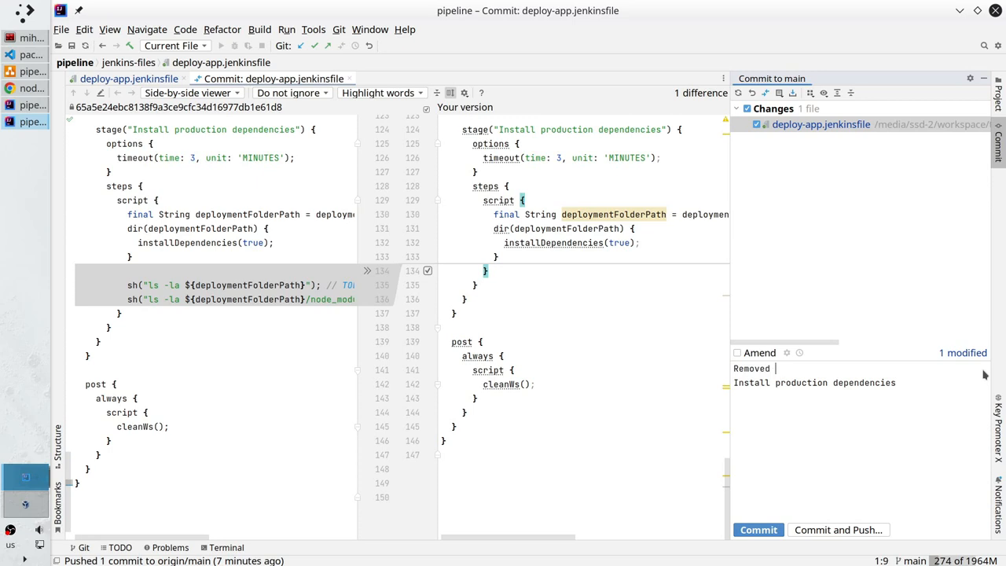
Step: Commit deploy-app.jenkinsfile as "Removed debug logs" and push it to origin main
type("debug logs")
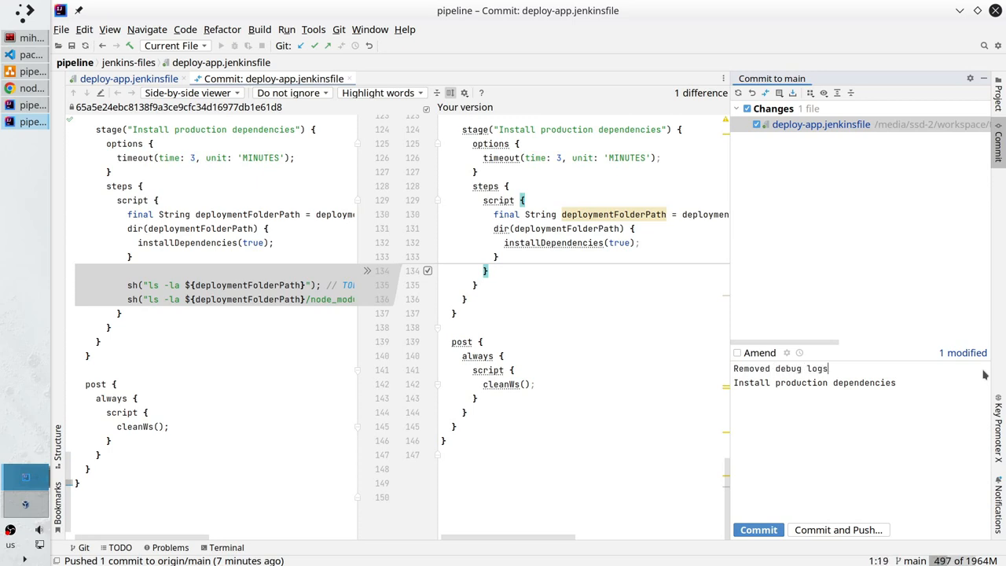
mouse_move(992, 393)
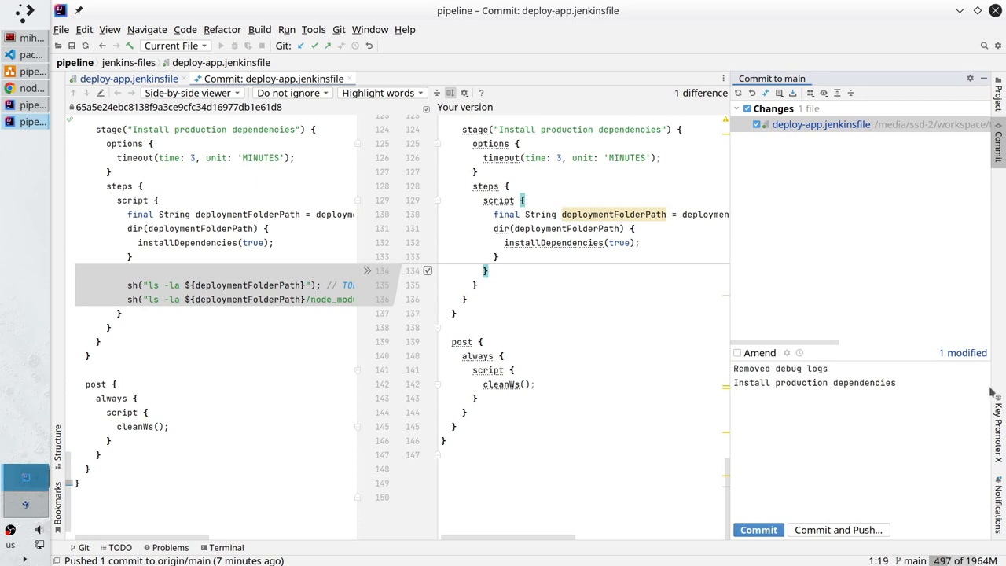
left_click(896, 383)
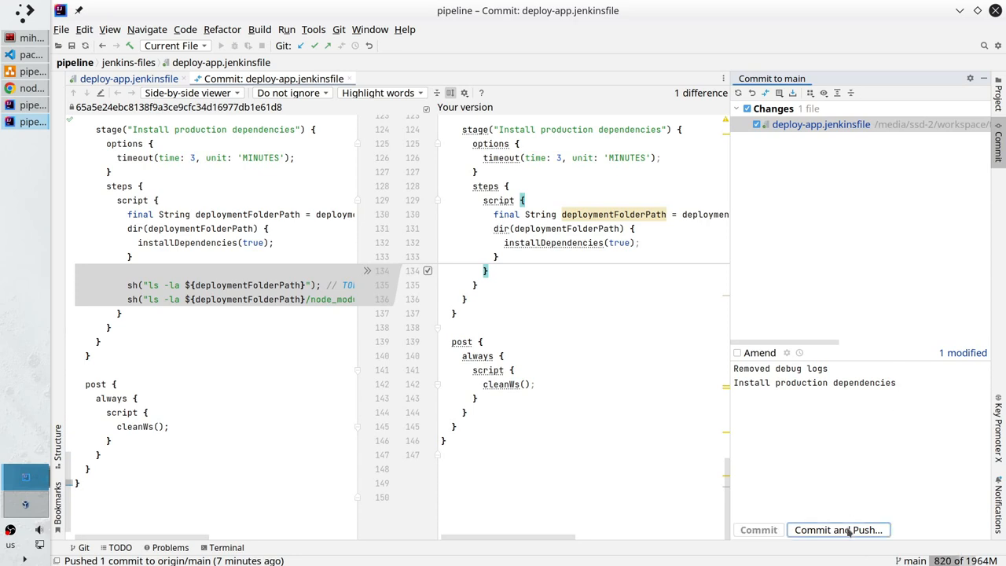
left_click(838, 529)
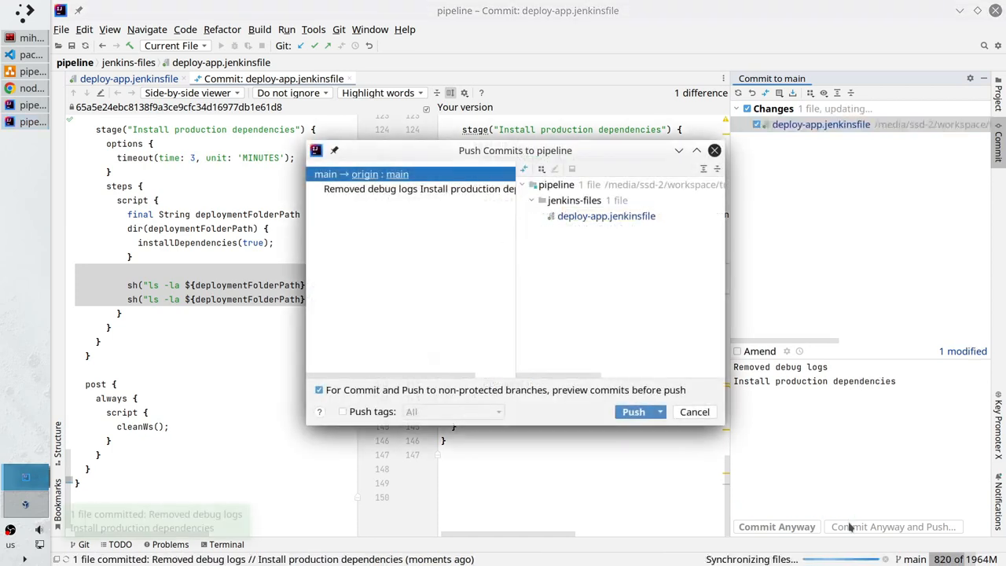
left_click(634, 411)
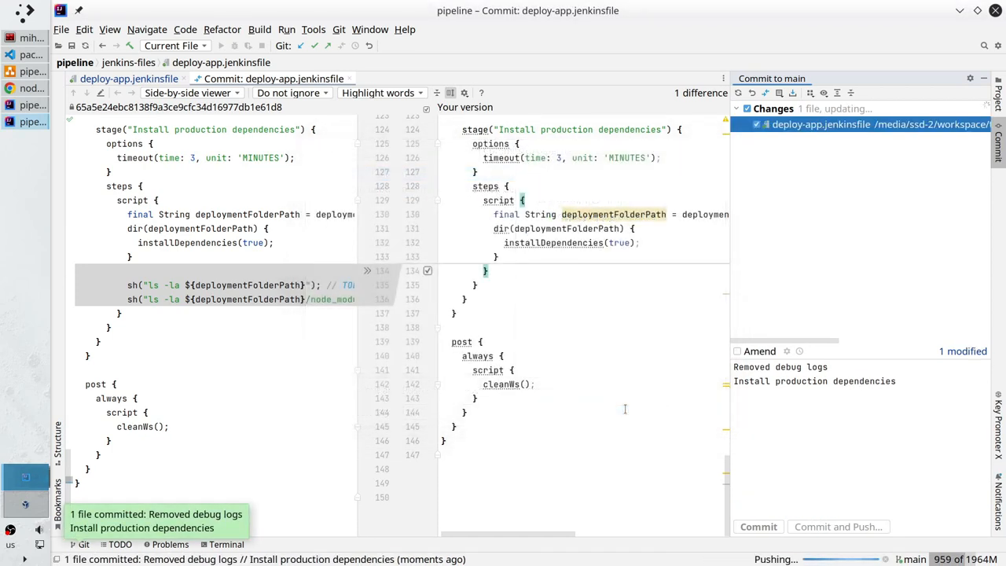